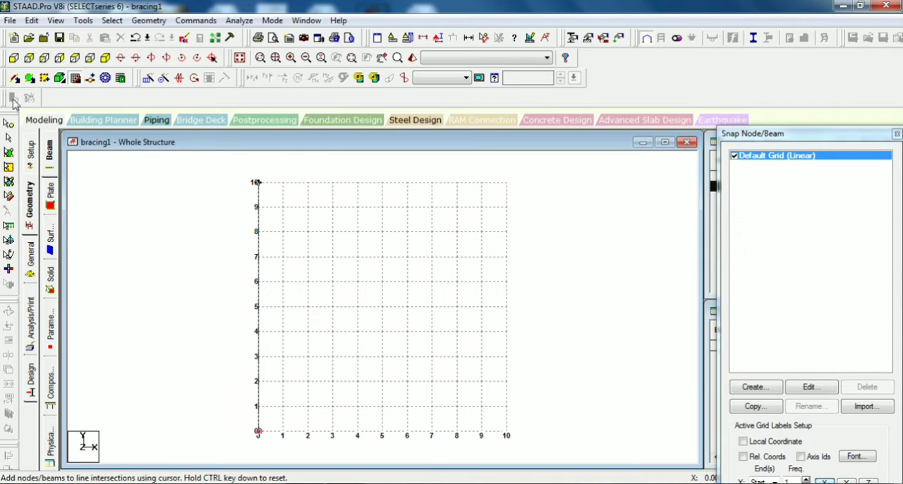
mouse_move(383, 432)
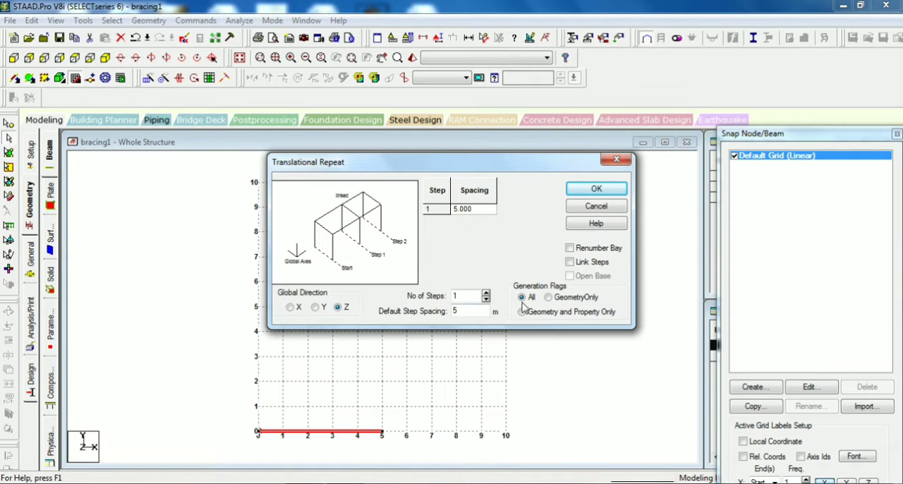
Repeat the beam along Z with Link Steps into a square bay, then repeat the bay 5 m upward along Y.
left_click(570, 262)
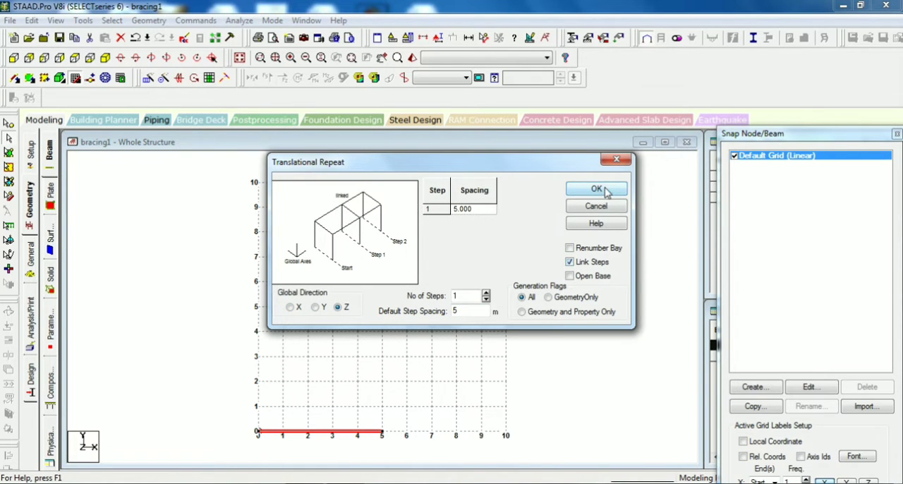
left_click(596, 189)
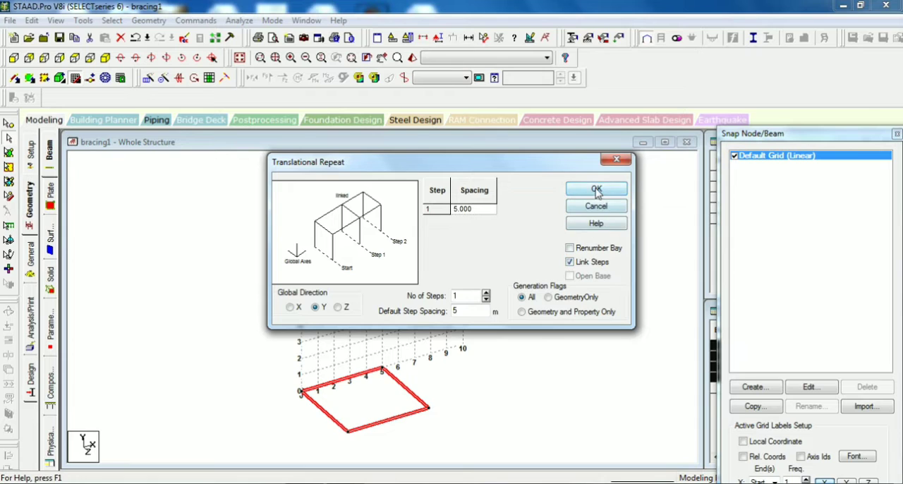
left_click(596, 189)
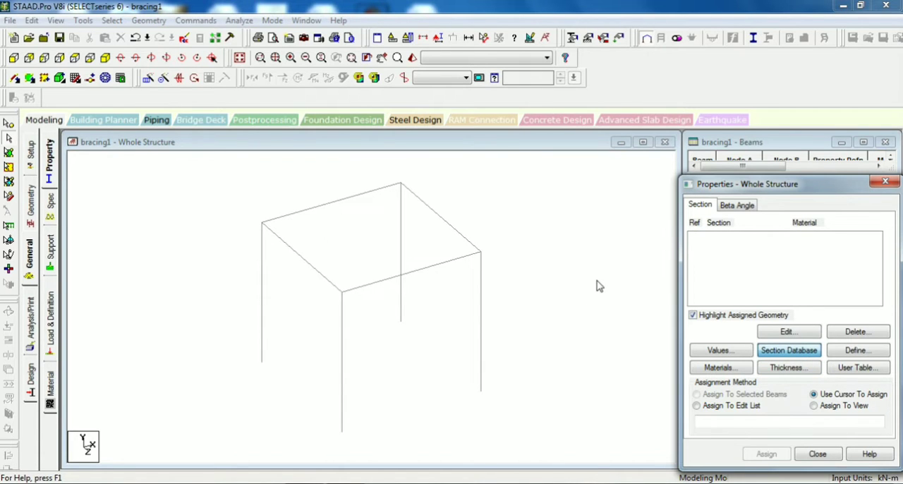
Add the Indian S-shape ISMB150 beam section from the section database.
left_click(788, 350)
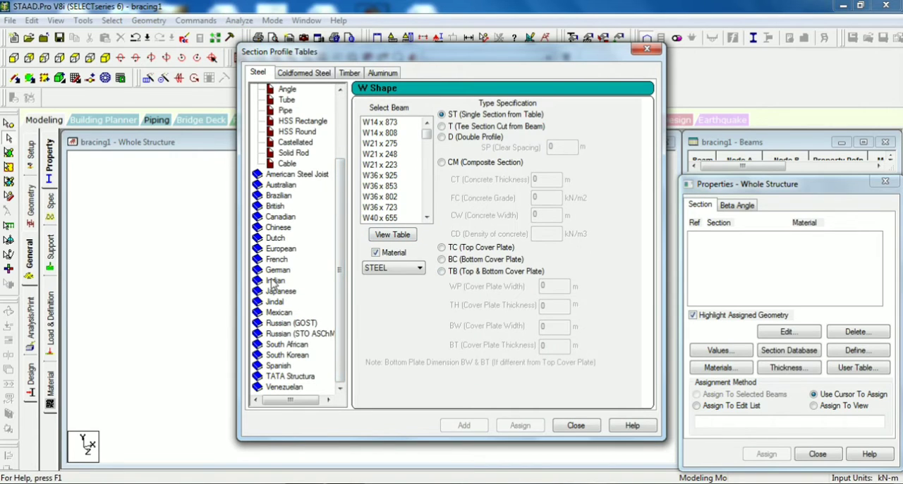
left_click(291, 216)
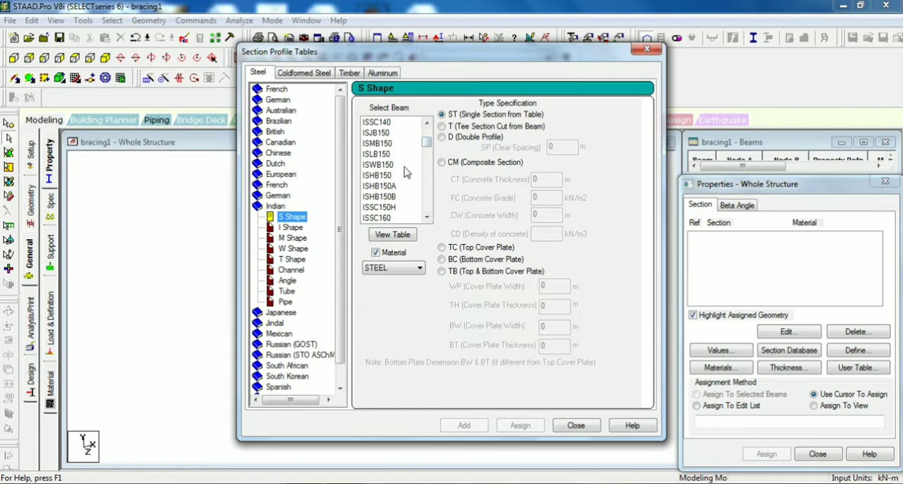
left_click(378, 144)
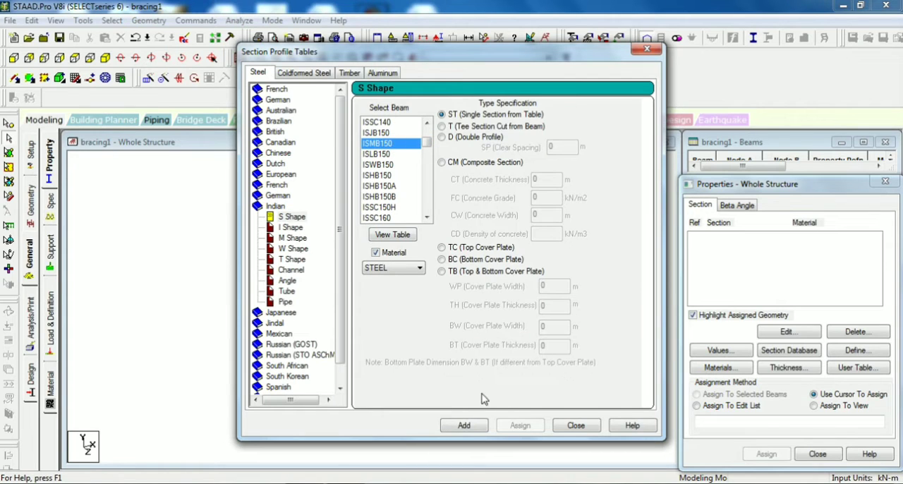
left_click(463, 425)
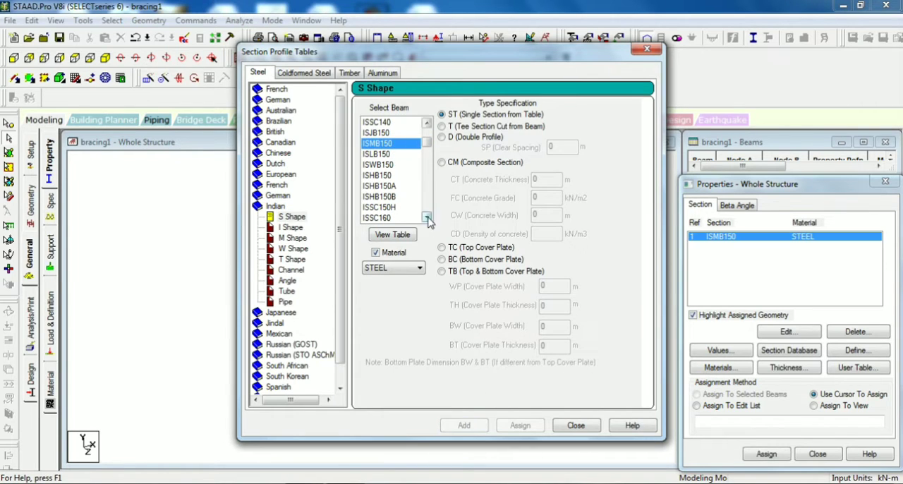
Add the Indian ISA50x50x6 angle section to the list and leave the section database.
left_click(288, 279)
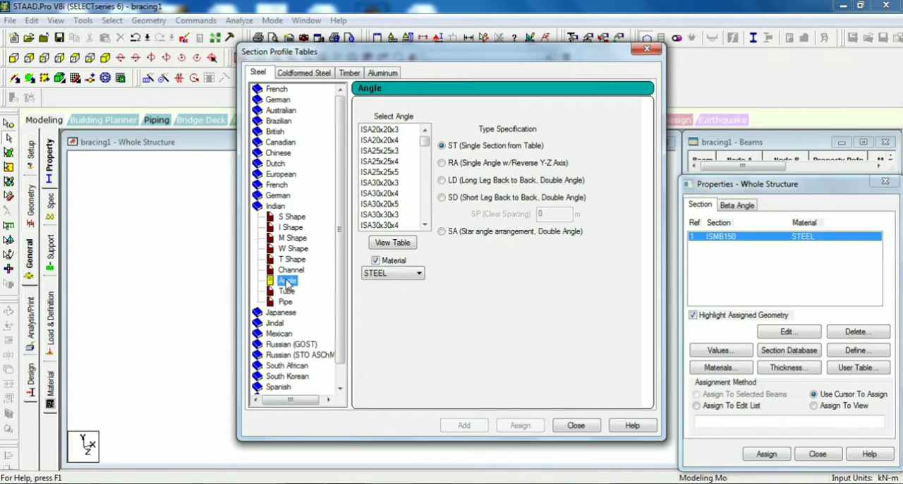
left_click(423, 226)
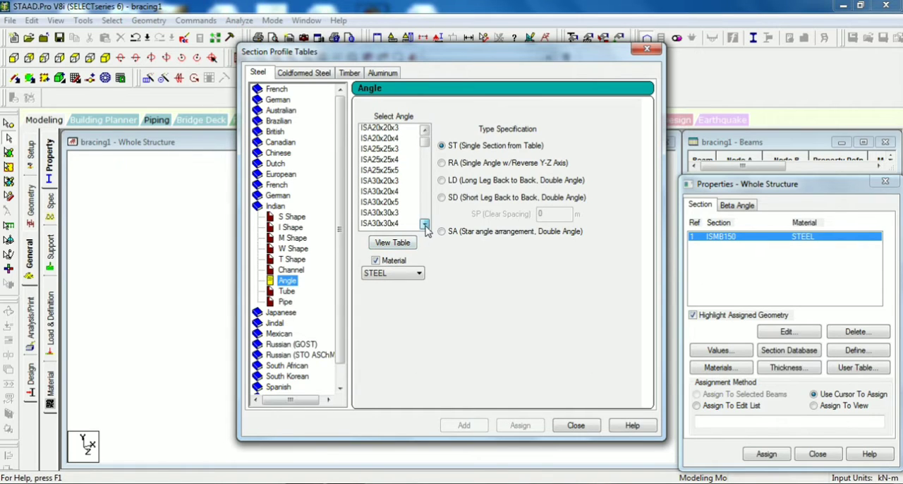
left_click(425, 148)
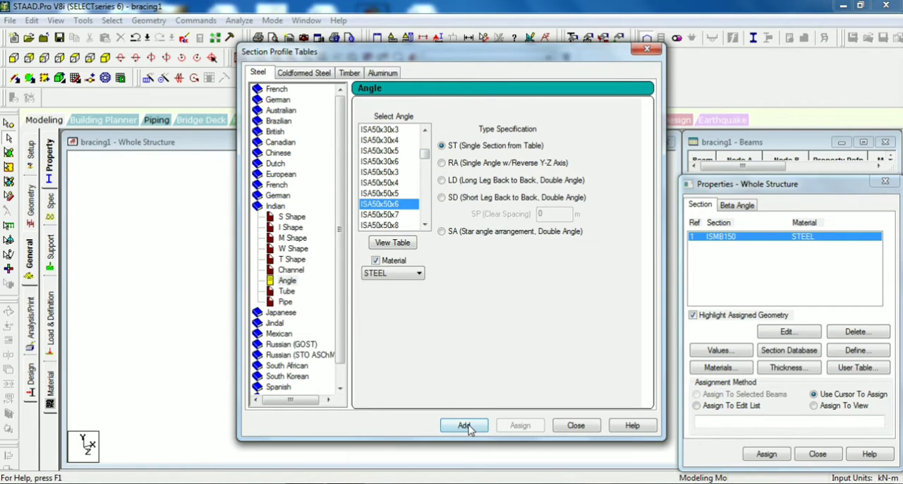
left_click(463, 425)
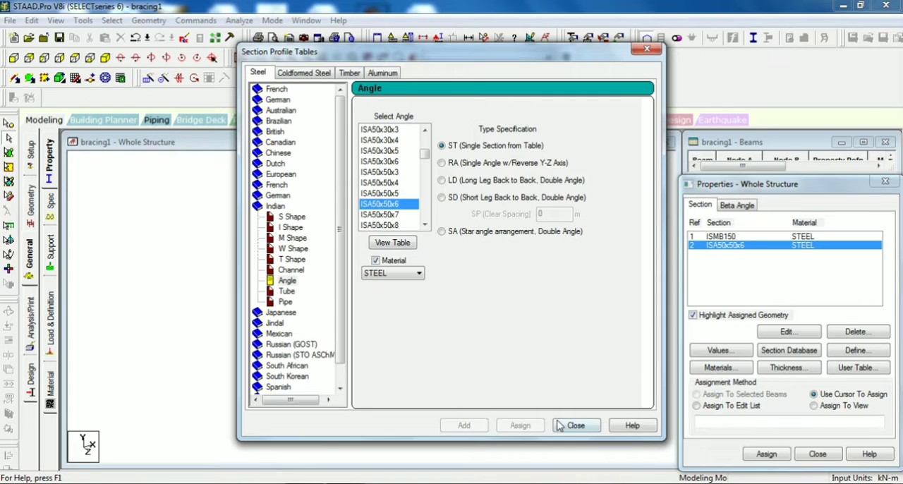
left_click(575, 424)
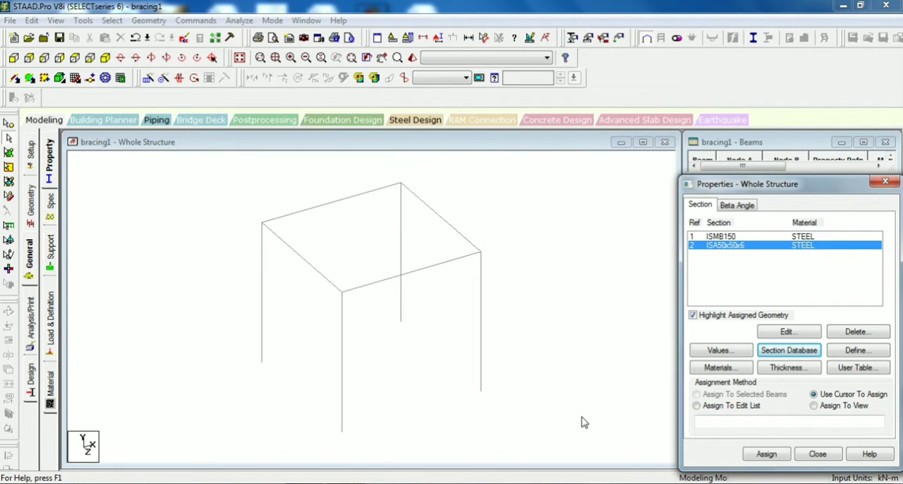
Assign the ISMB150 section to all members in the view, labelling each R1.
left_click(719, 237)
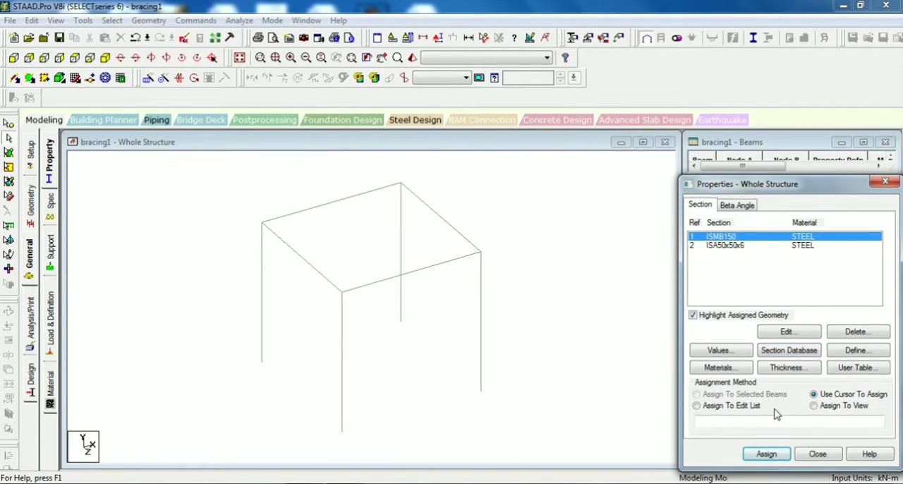
left_click(813, 405)
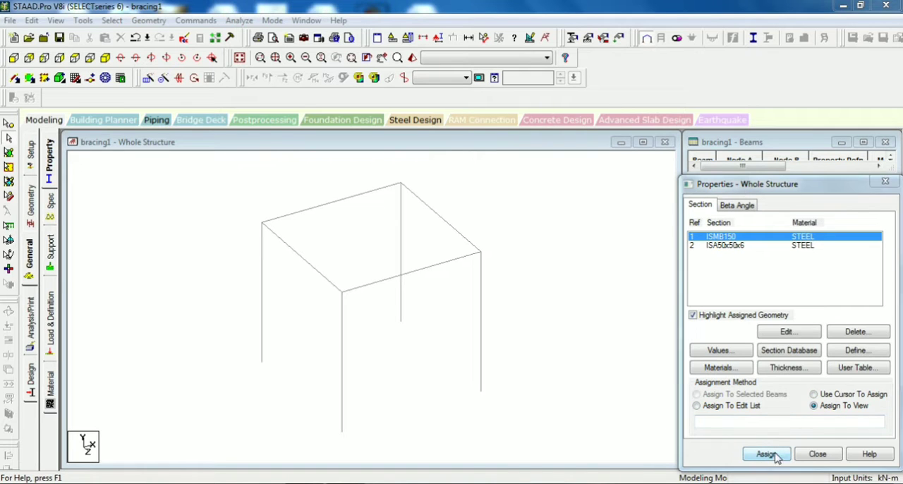
left_click(766, 454)
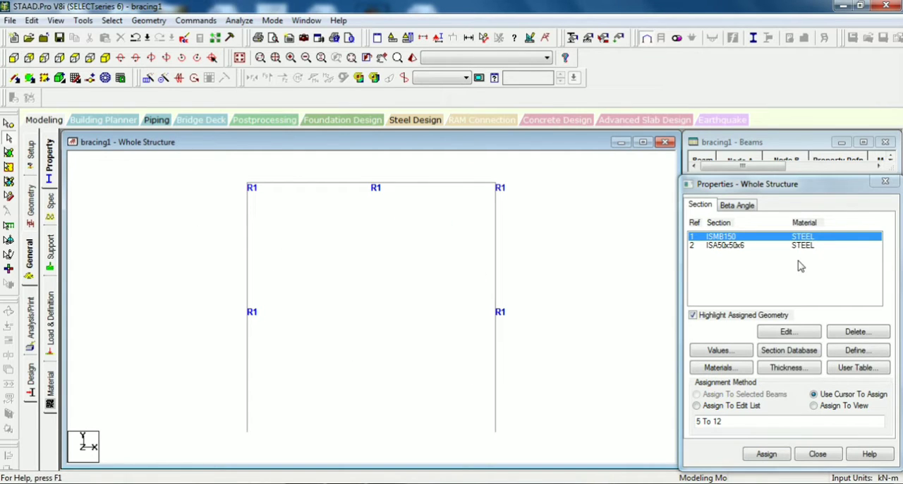
Create a new beta angle of 90 degrees for member rotation.
left_click(736, 205)
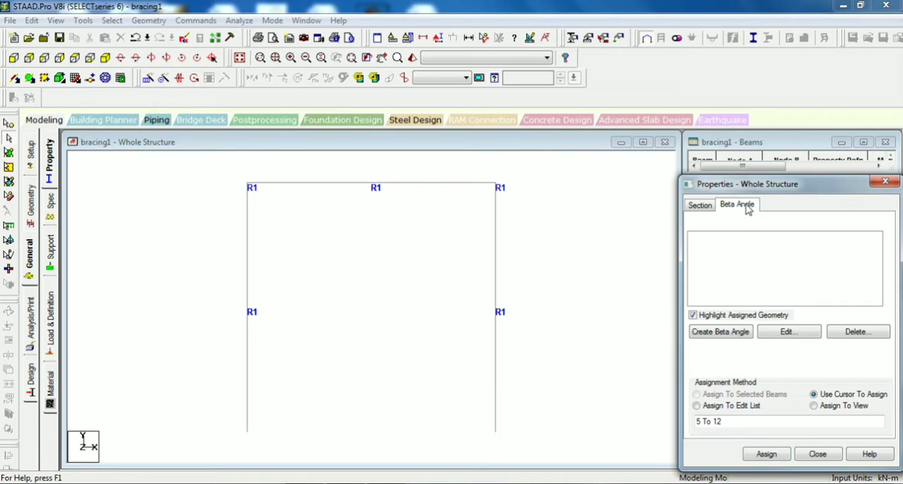
mouse_move(750, 237)
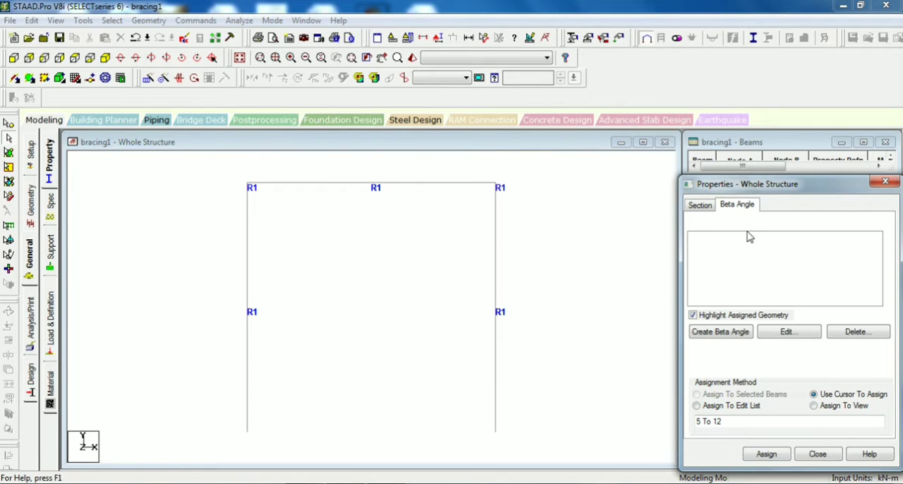
mouse_move(768, 290)
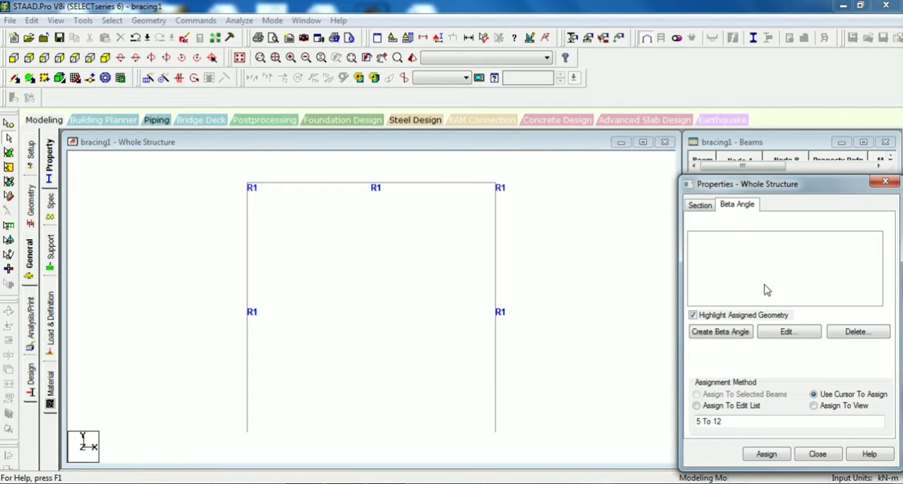
left_click(720, 332)
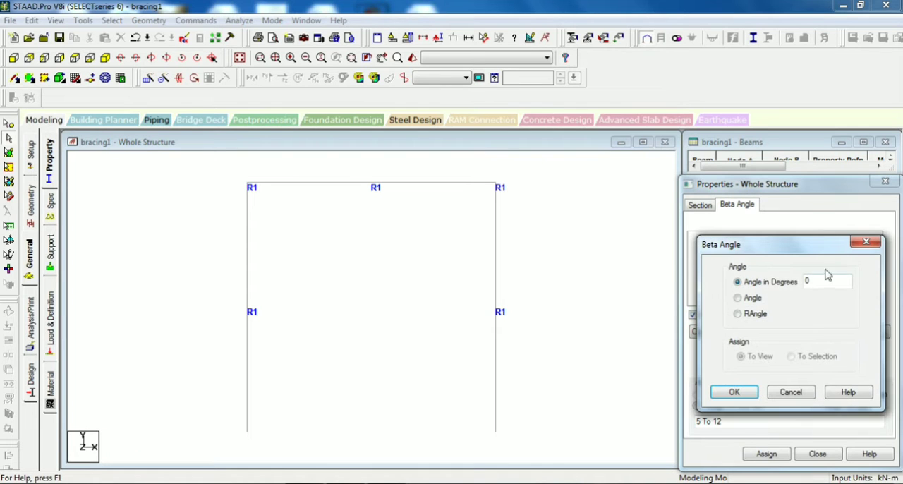
left_click(827, 280)
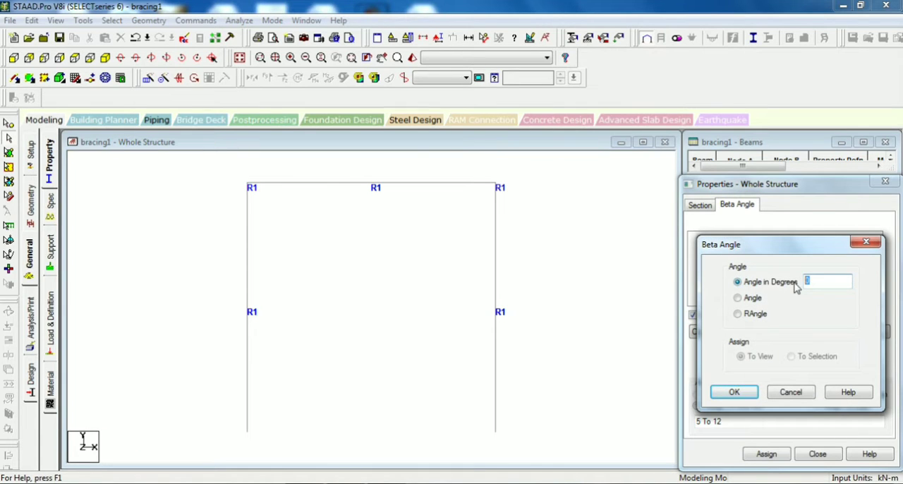
type("90")
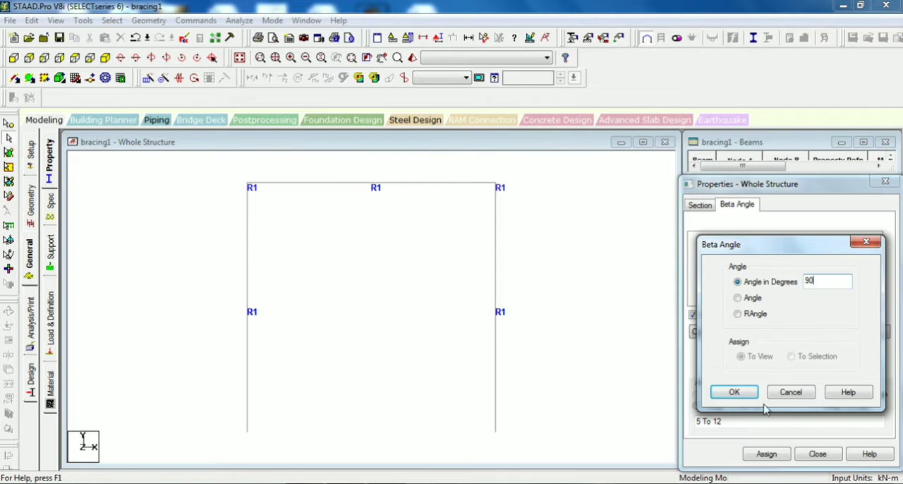
left_click(734, 393)
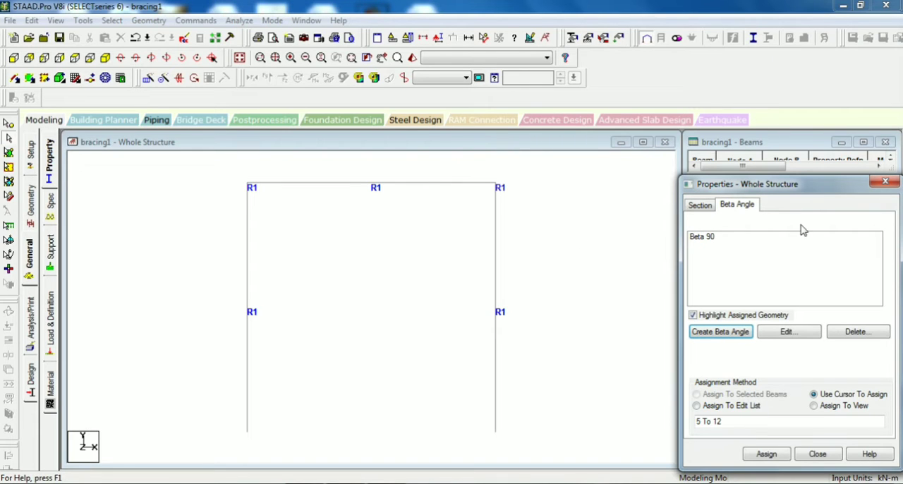
Assign the Beta 90 rotation to the four selected columns.
left_click(706, 238)
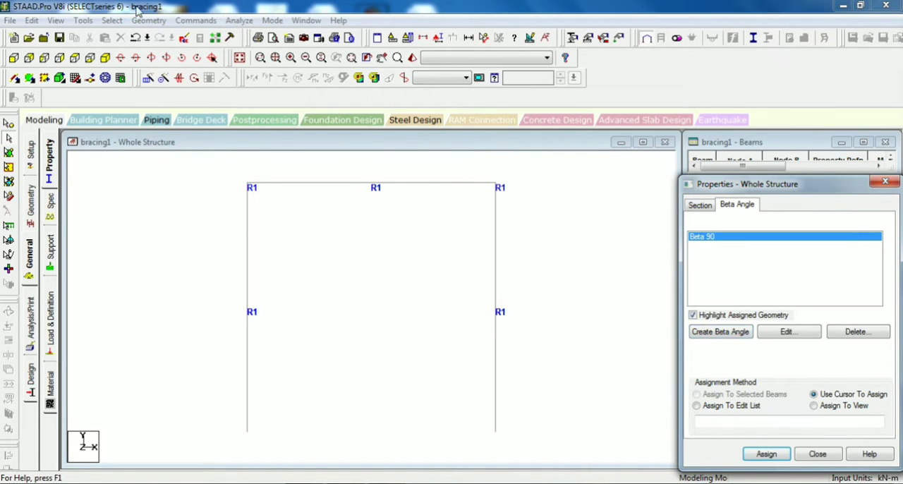
left_click(112, 19)
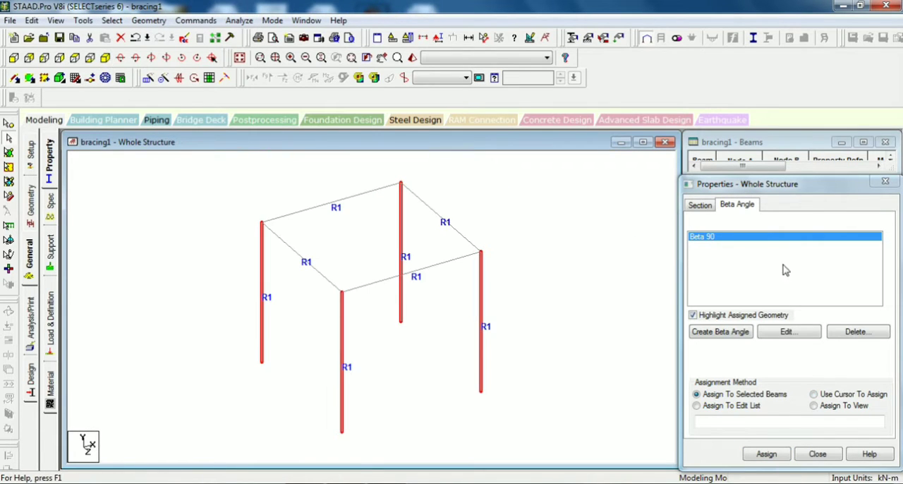
left_click(766, 454)
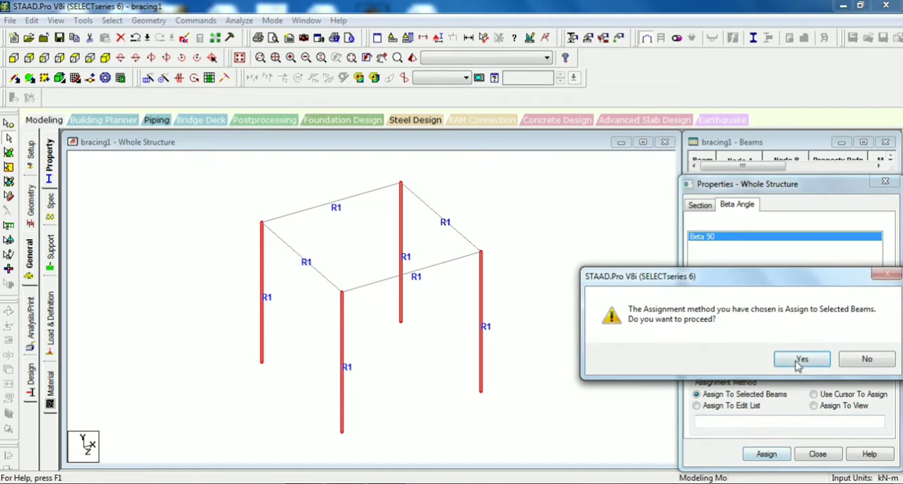
left_click(801, 358)
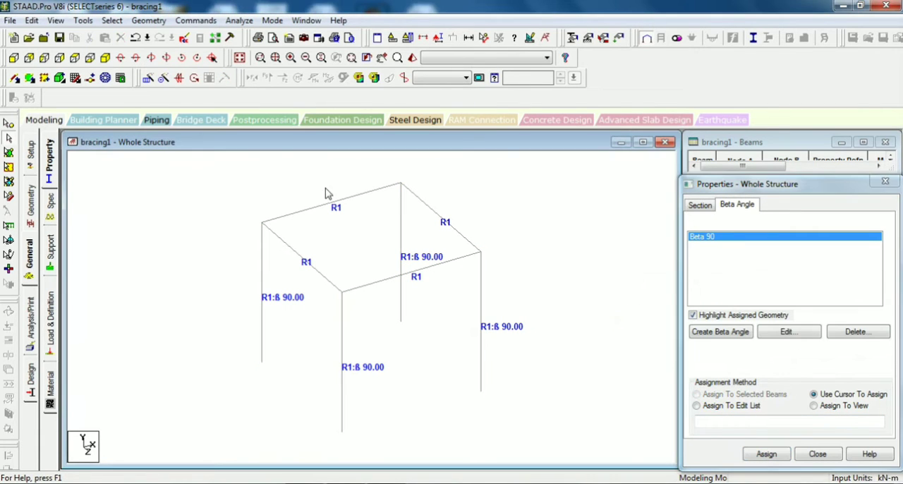
mouse_move(365, 212)
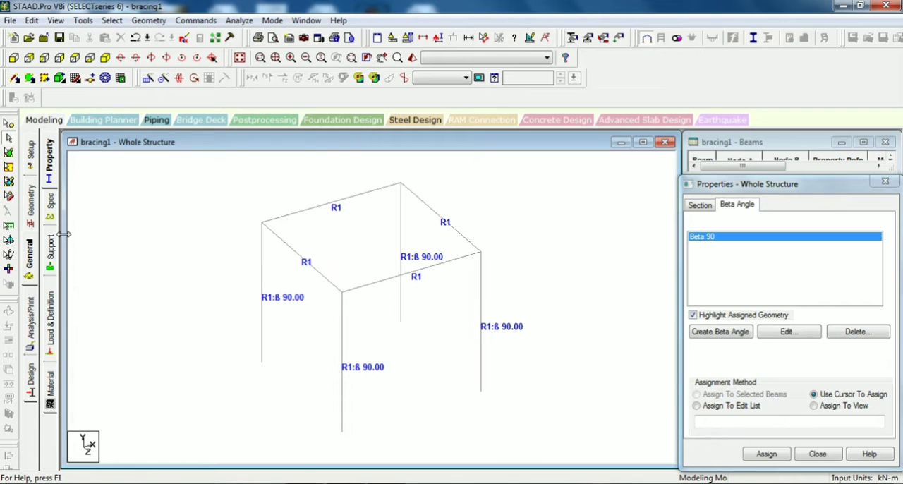
Create a Fixed support (Support 2) and assign it to the four selected base nodes.
left_click(50, 205)
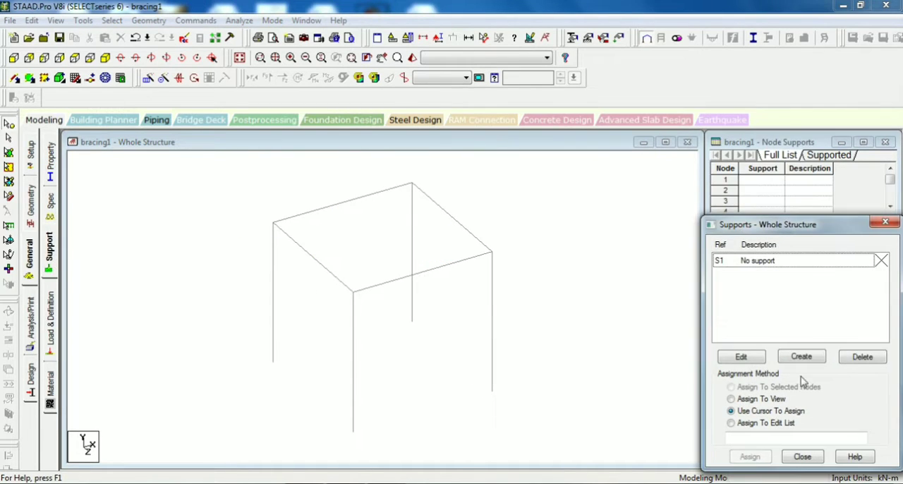
left_click(802, 356)
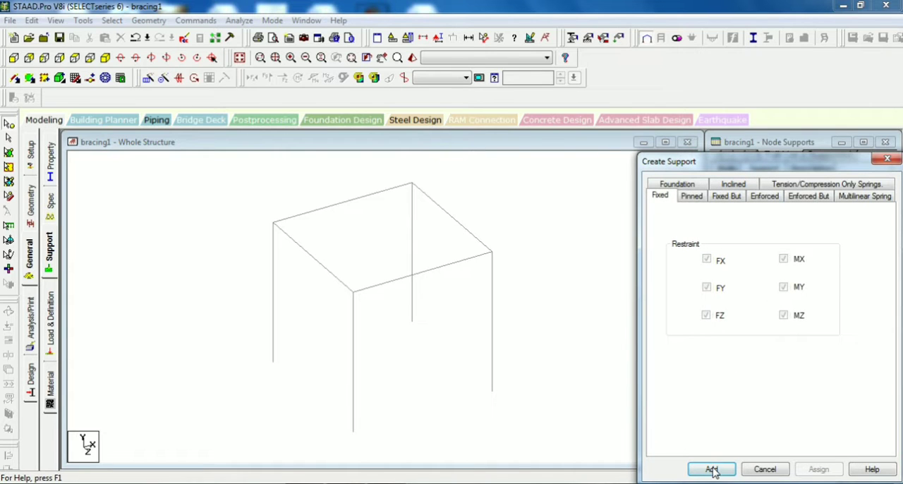
left_click(711, 469)
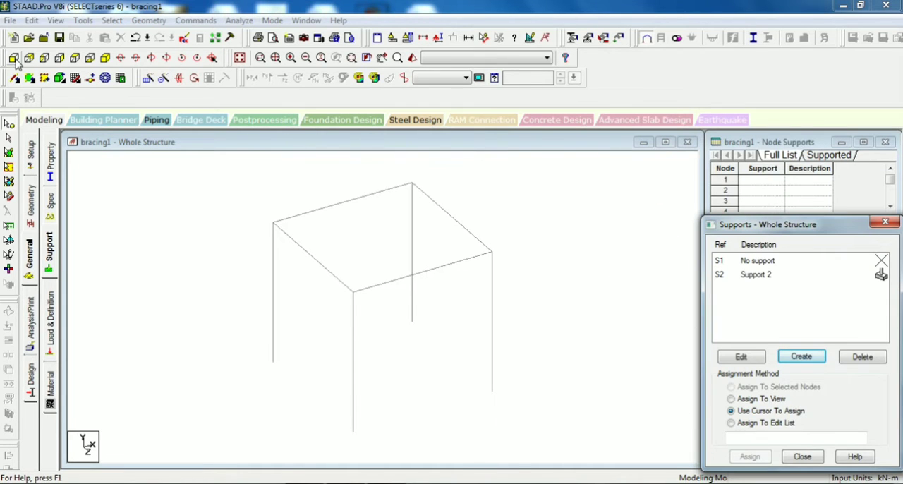
left_click(757, 275)
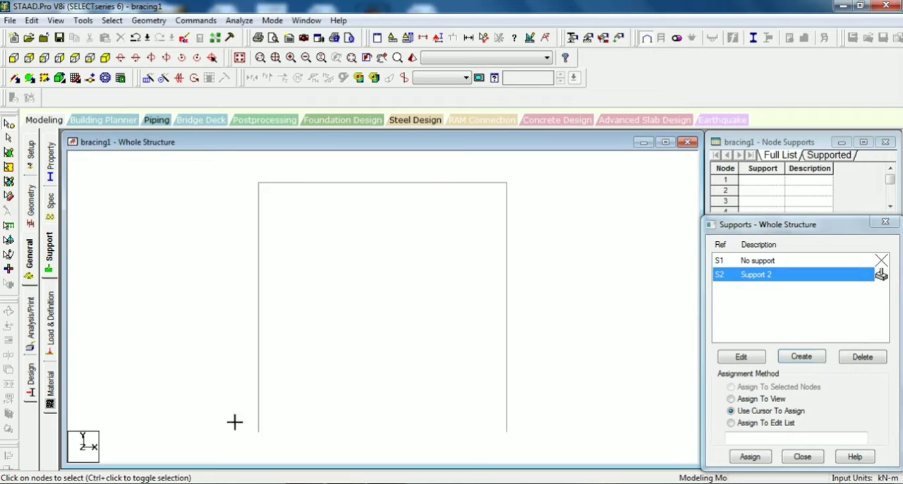
left_click(750, 457)
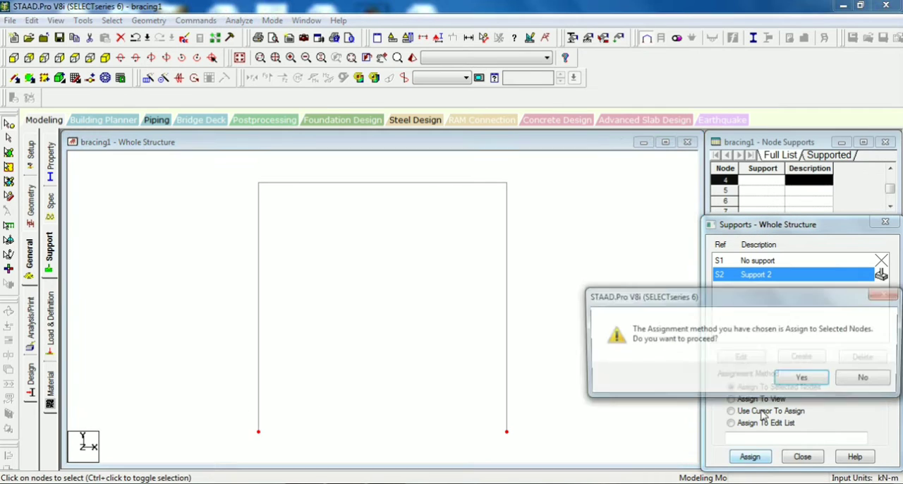
left_click(802, 377)
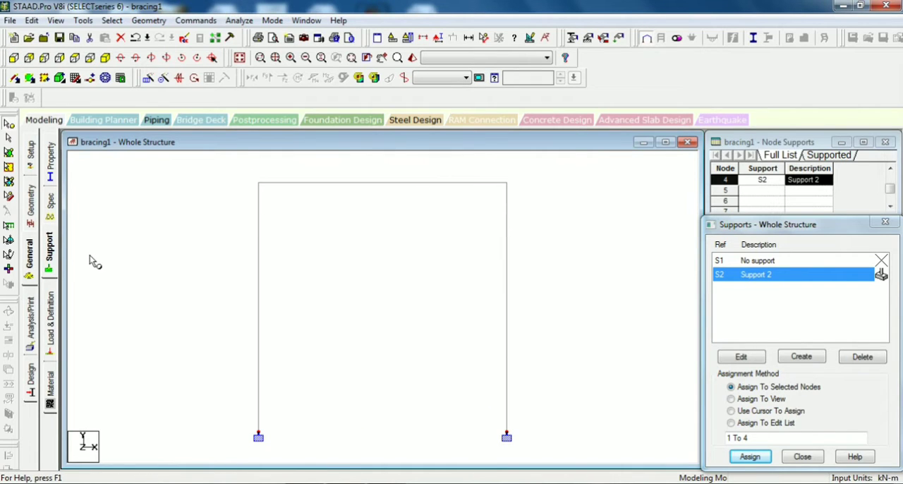
left_click(28, 318)
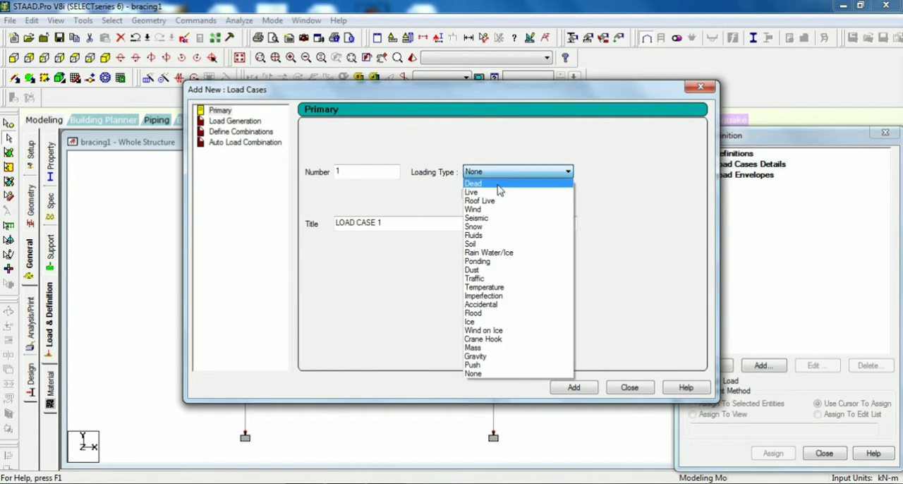
Define primary load case 1 with loading type Dead and title dl.
left_click(474, 183)
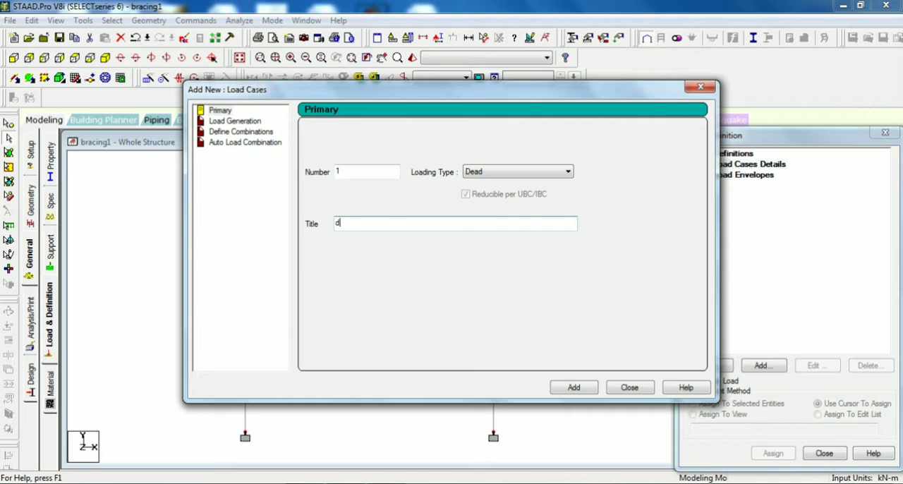
type("l")
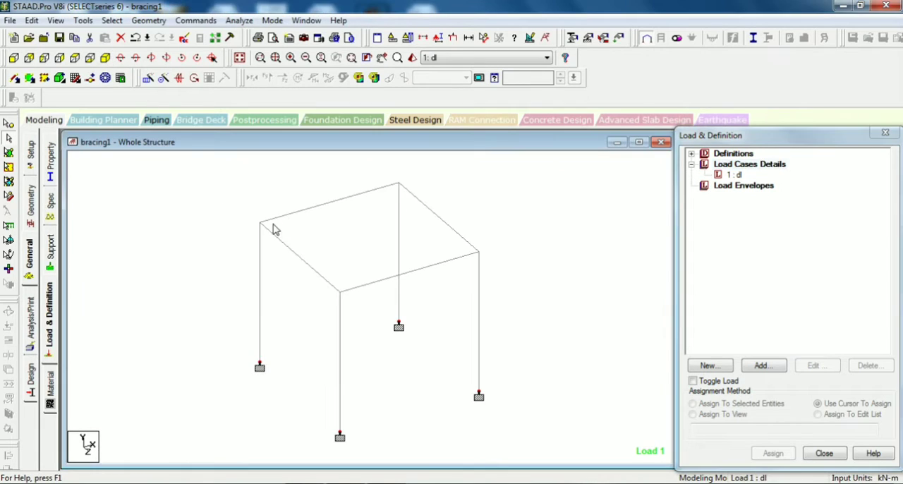
mouse_move(328, 232)
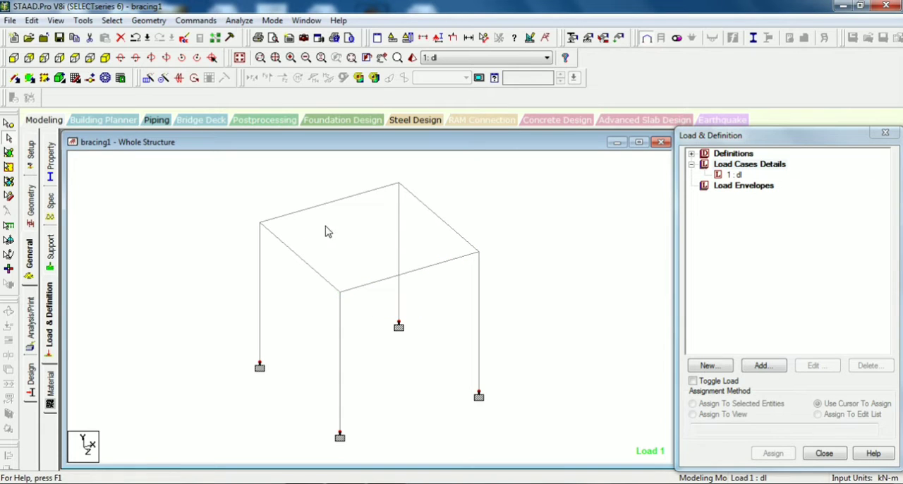
mouse_move(197, 181)
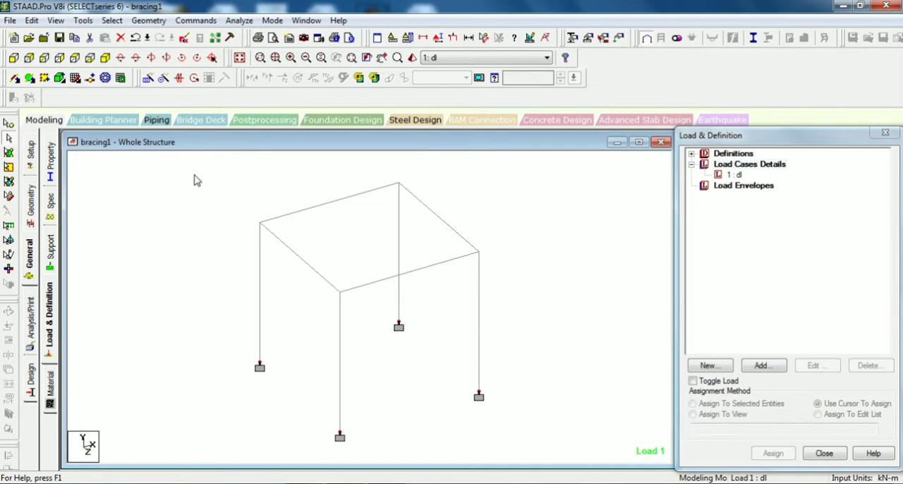
mouse_move(739, 182)
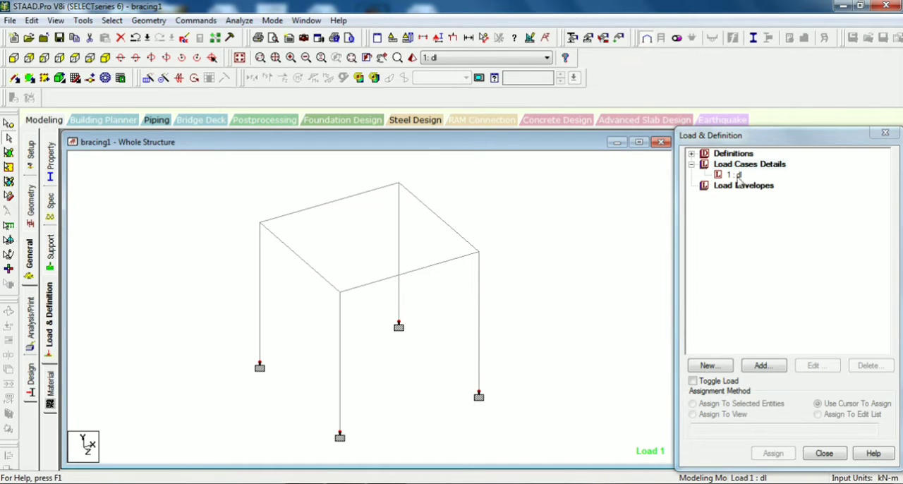
Add a Member Load > Uniform Force of W1 = -50 kN/m in GY with d1 = 5 to case dl.
left_click(762, 364)
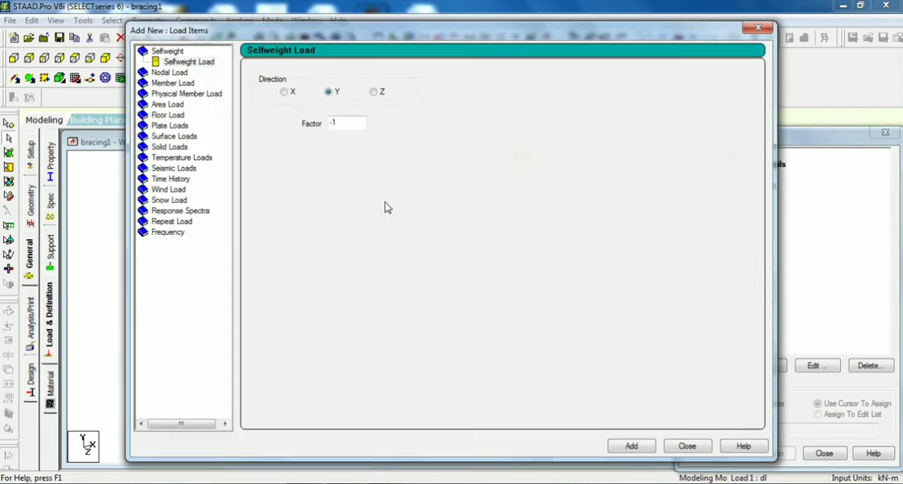
left_click(172, 72)
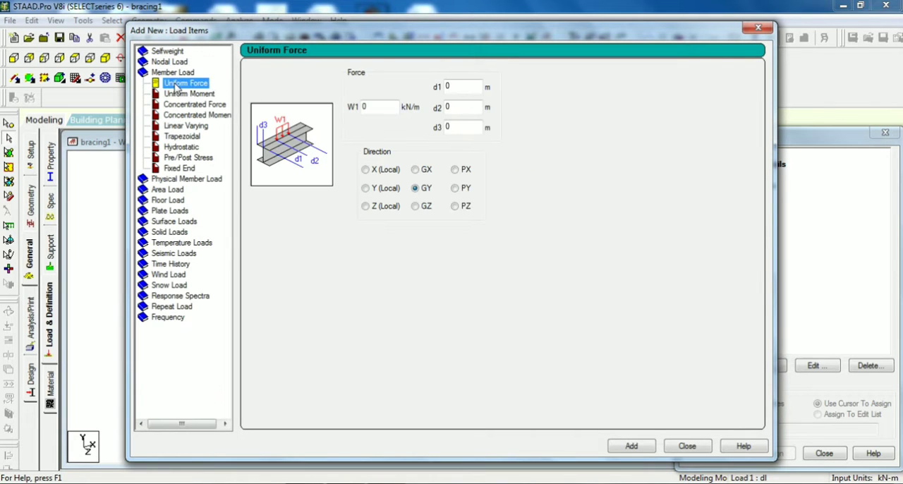
left_click(369, 108)
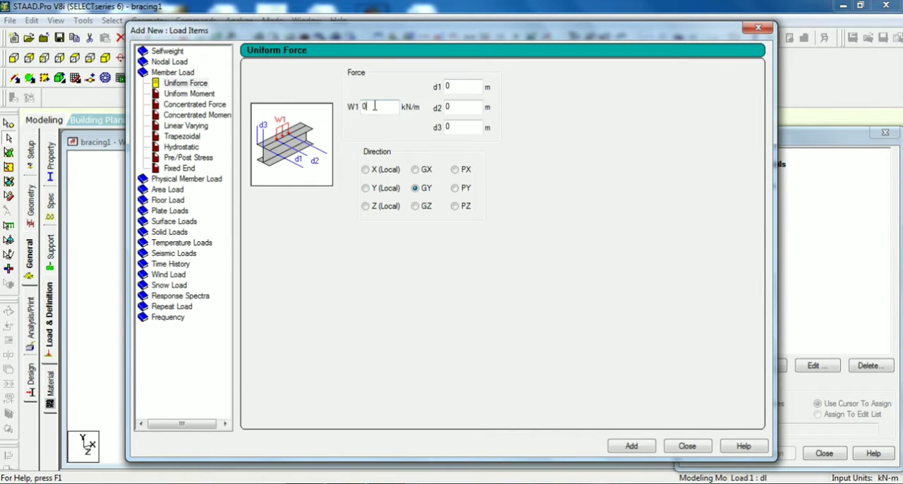
type("-5")
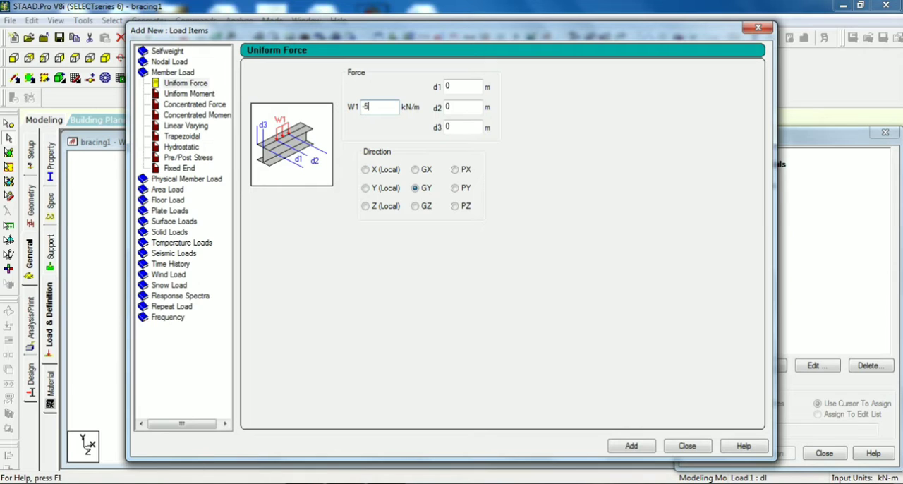
type("0")
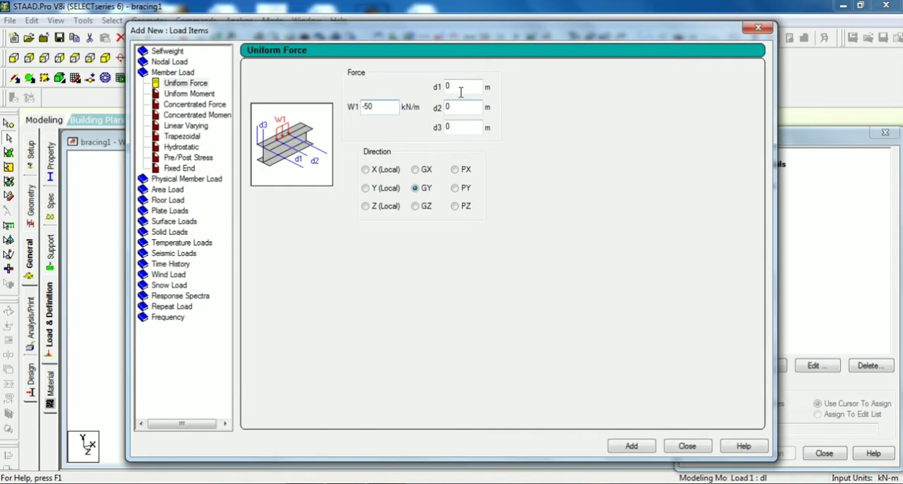
type("5")
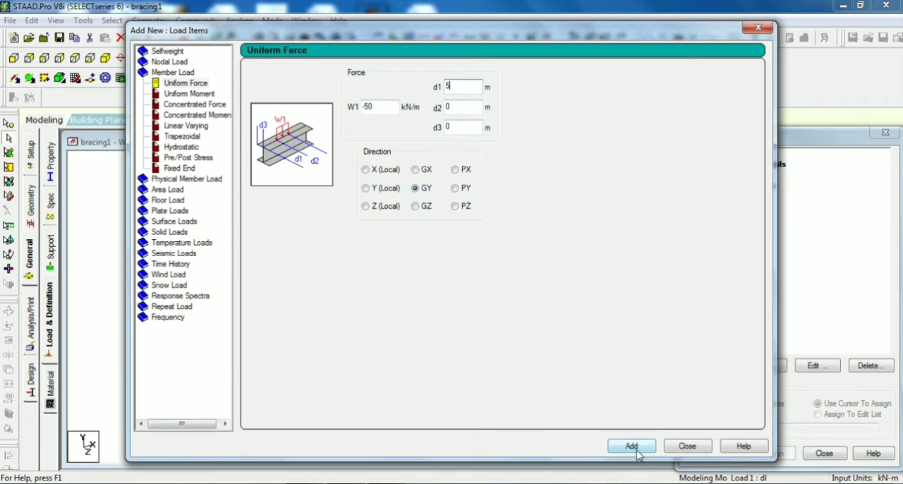
left_click(685, 446)
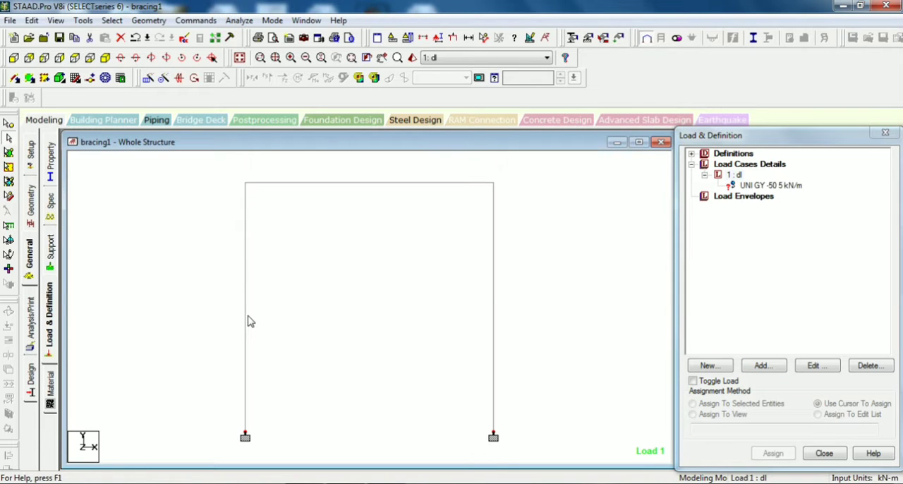
Assign the uniform load to the left column, then edit it to 50 kN/m acting along GX.
left_click(245, 310)
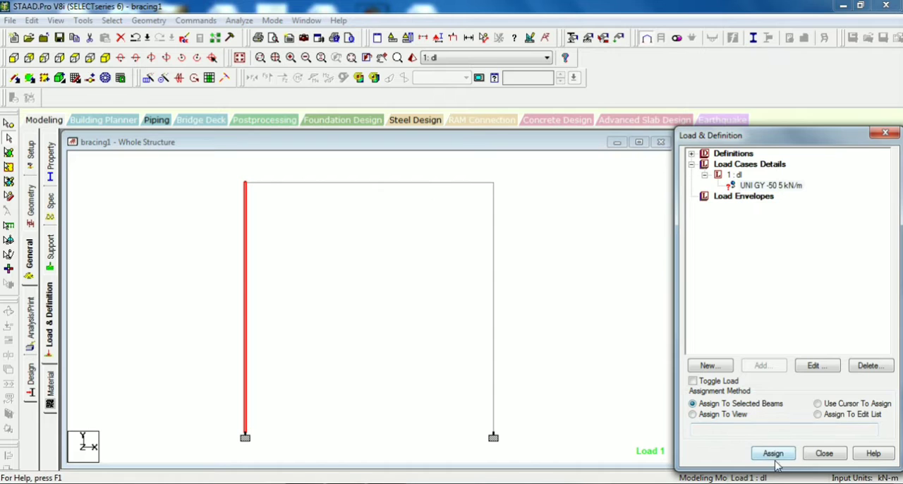
left_click(772, 453)
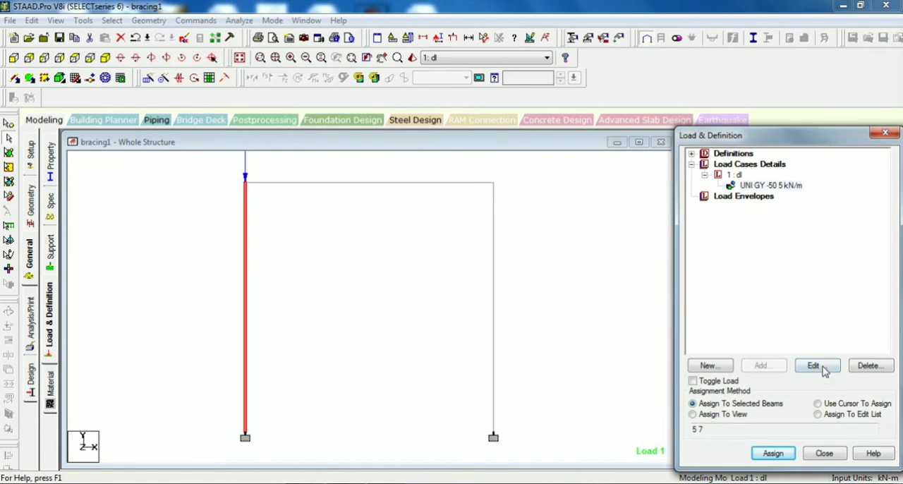
left_click(813, 365)
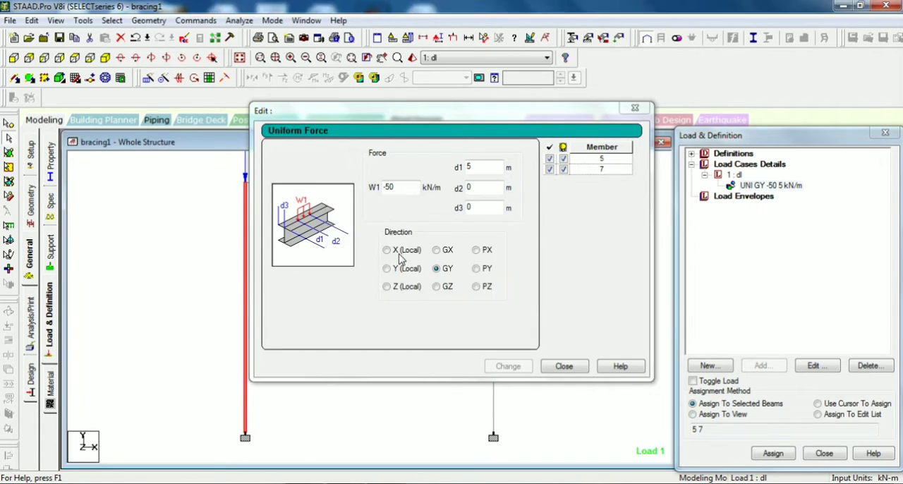
left_click(436, 250)
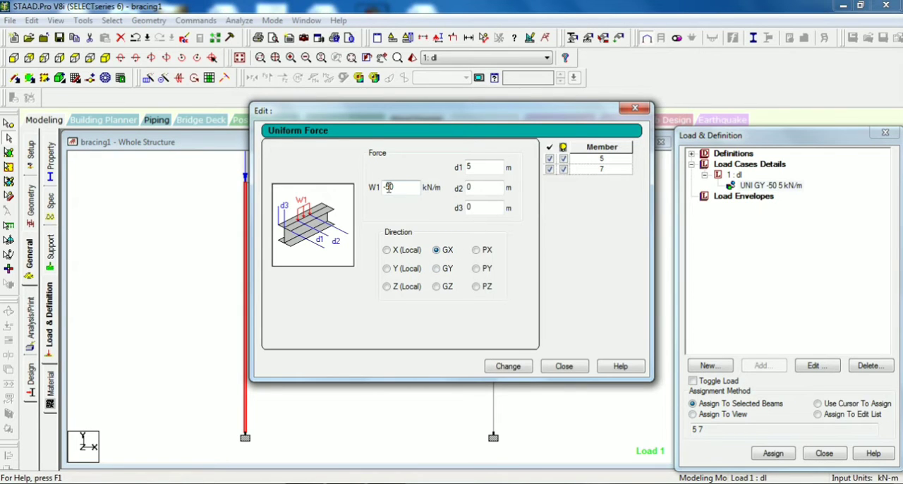
type("50")
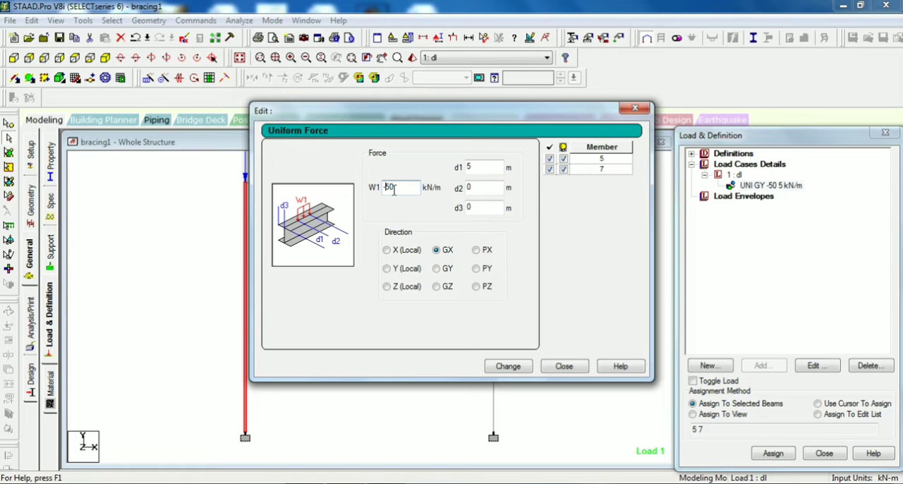
left_click(508, 366)
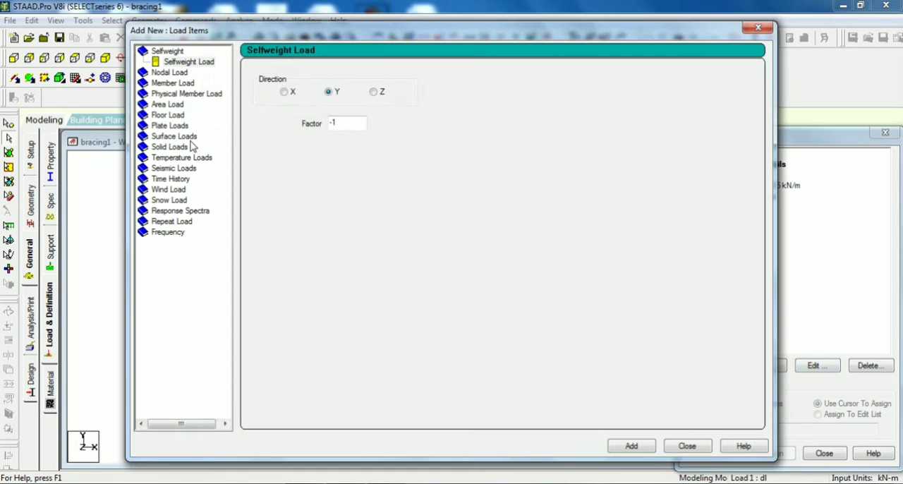
Add a second uniform member force of W1 = -20 kN/m along GY to load case dl.
left_click(186, 93)
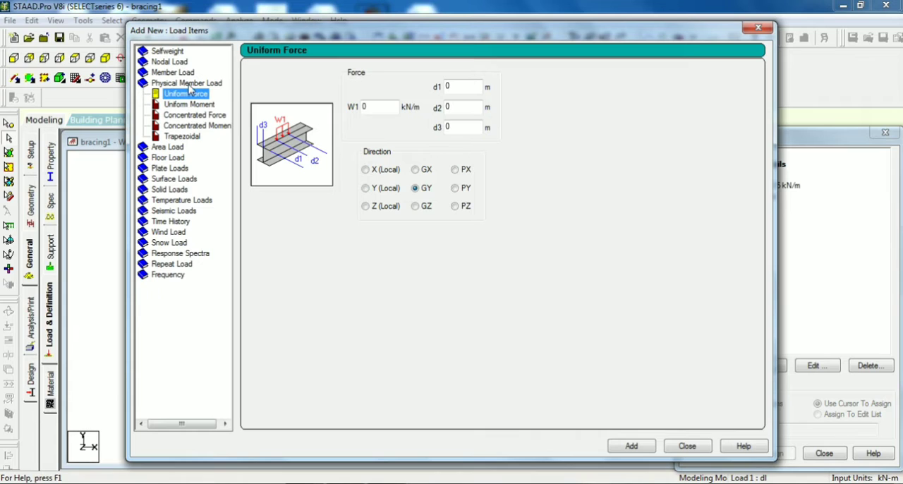
left_click(173, 72)
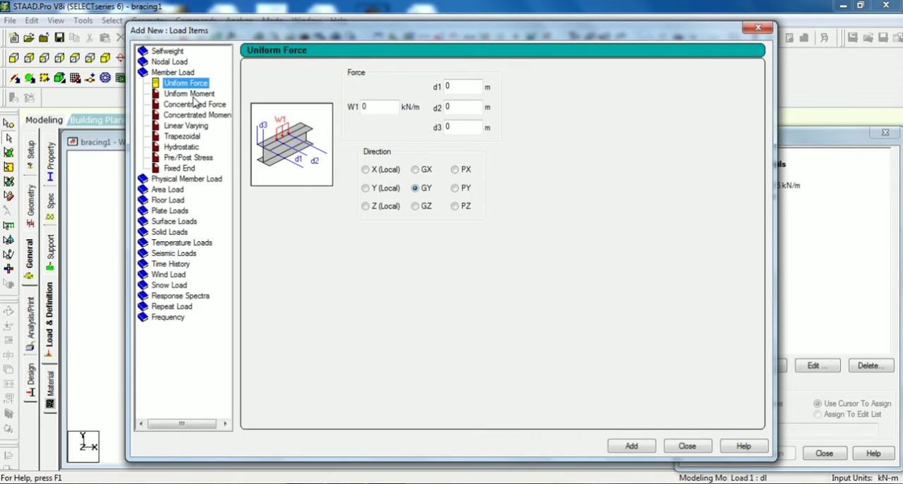
mouse_move(196, 97)
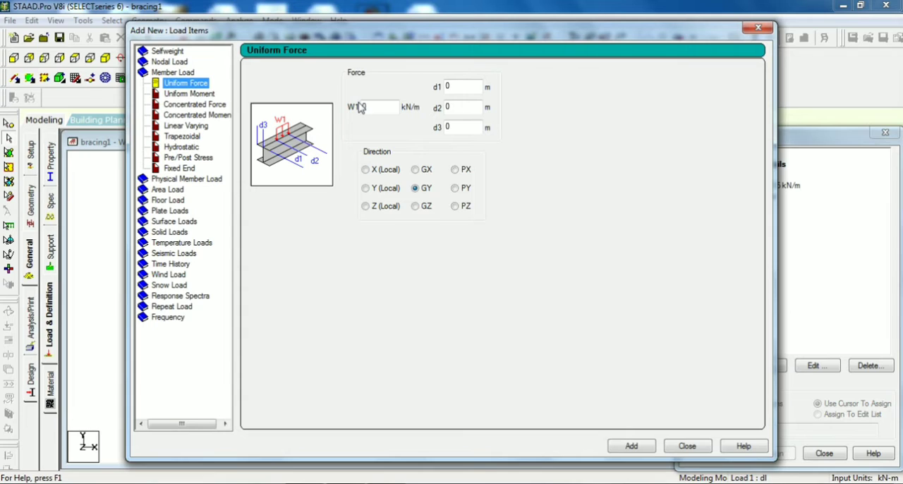
left_click(381, 108)
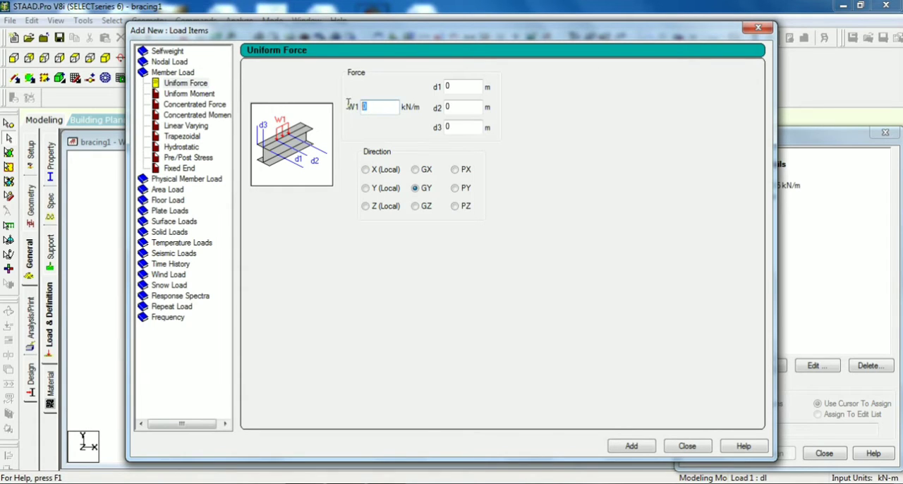
type("-2")
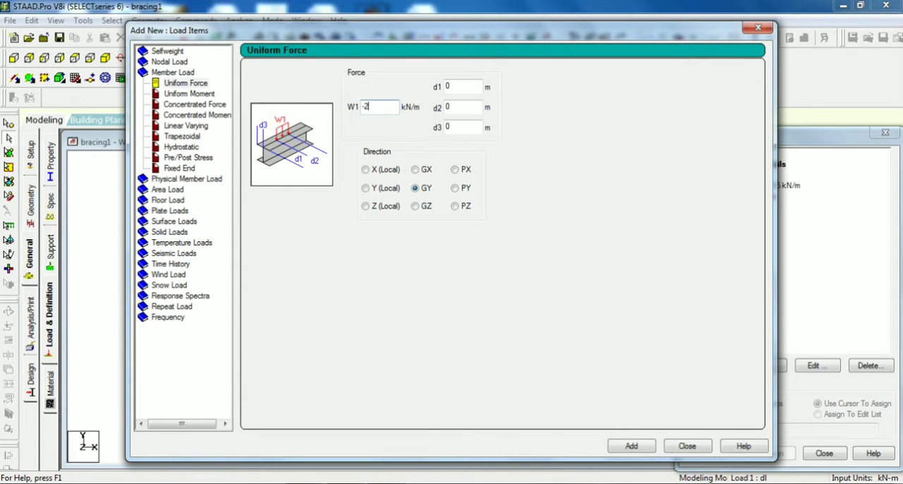
type("0")
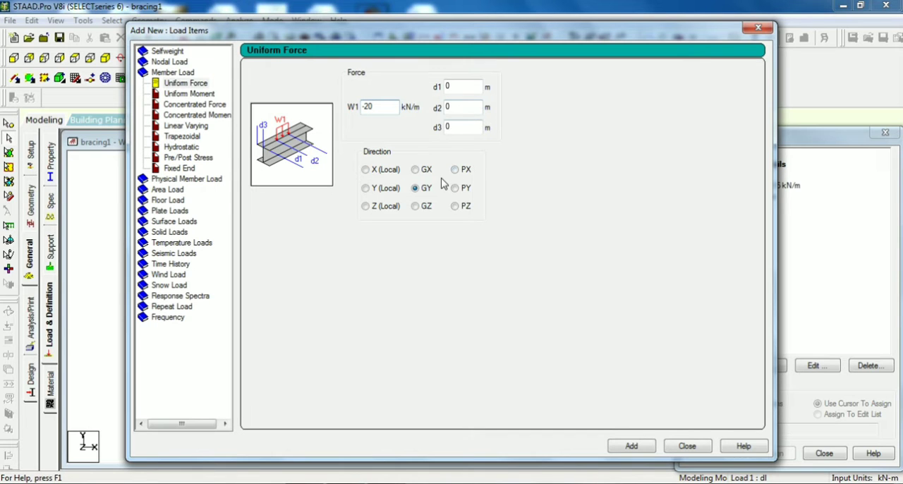
left_click(631, 446)
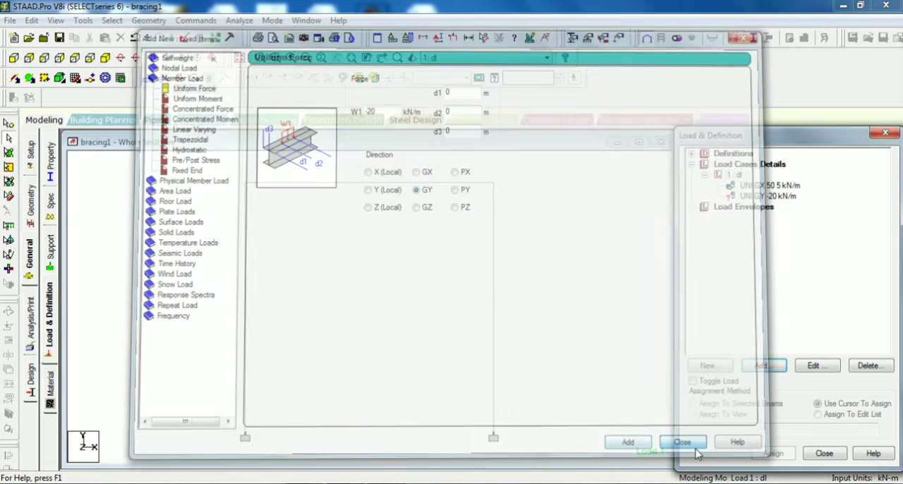
left_click(683, 442)
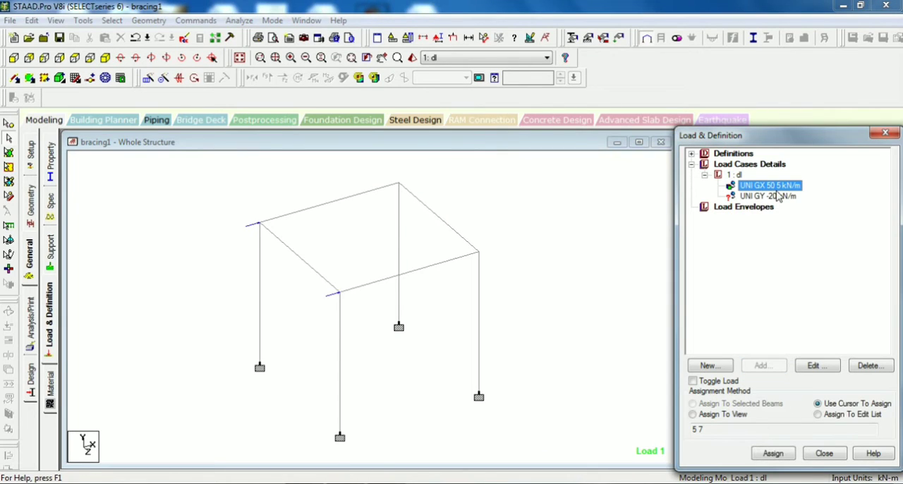
Review the UNI GX 50 kN/m load, then assign the -20 kN/m GY load to both top longitudinal beams.
left_click(816, 366)
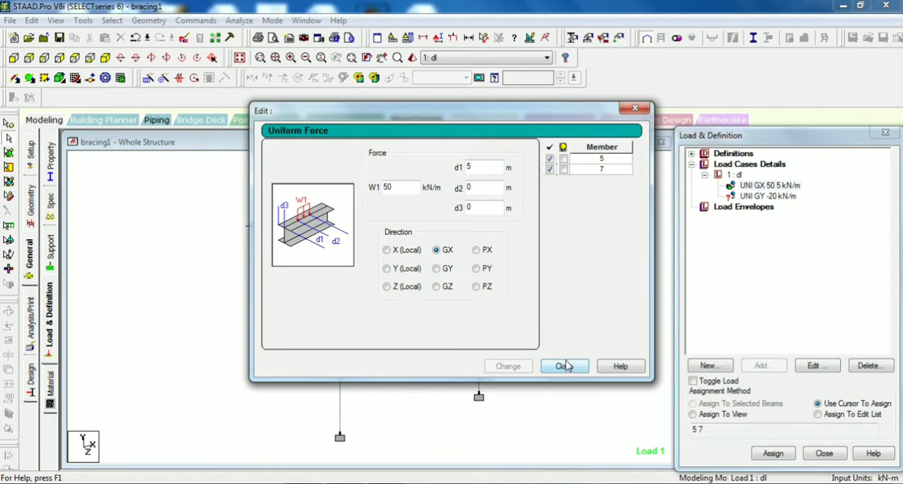
left_click(564, 366)
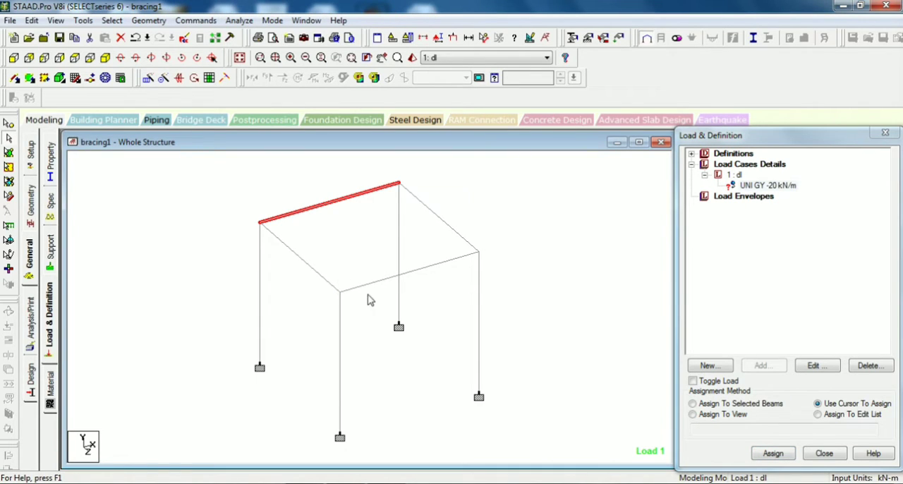
left_click(409, 273)
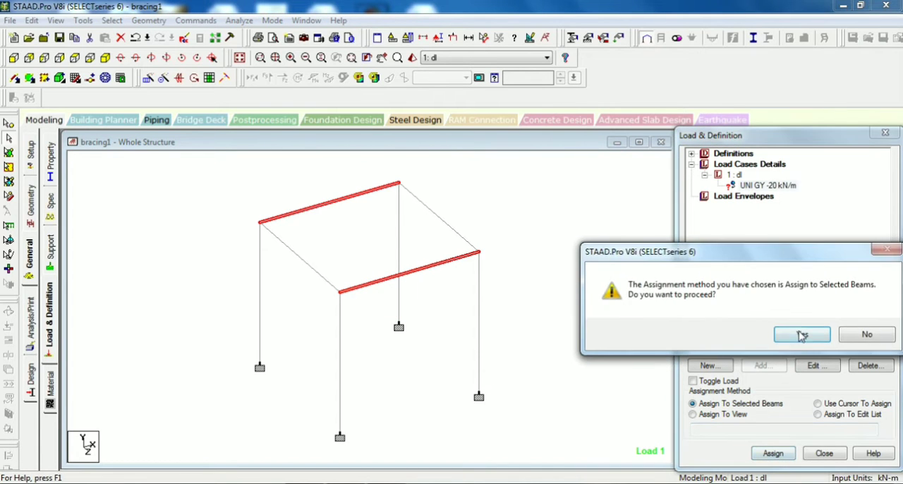
left_click(802, 333)
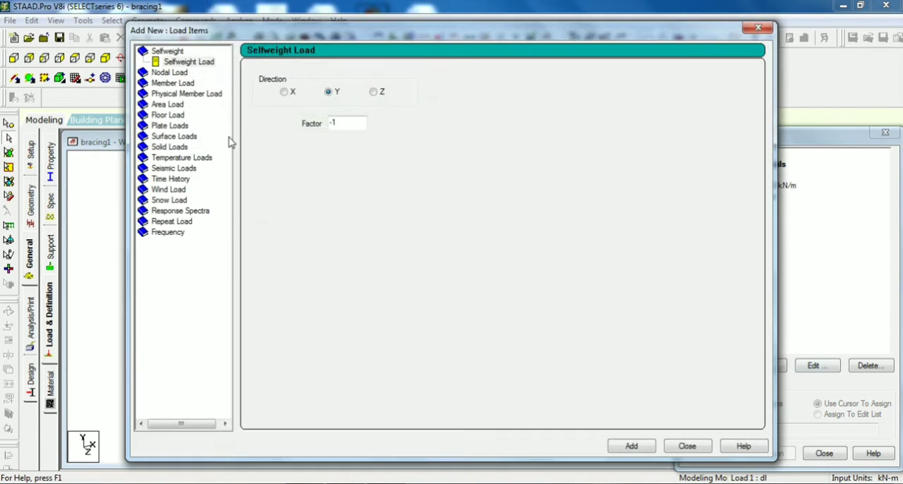
Define a 50 kN concentrated member force along GX at d1 = 5 m in load case 1.
left_click(185, 83)
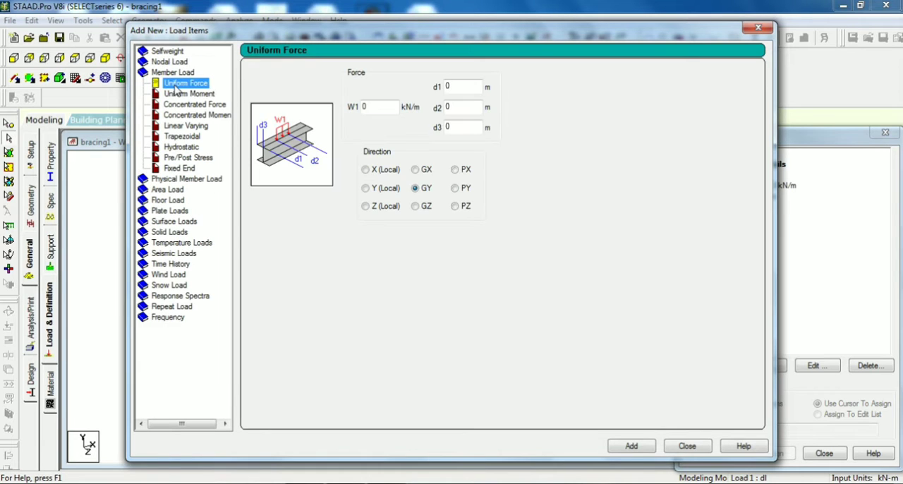
left_click(195, 104)
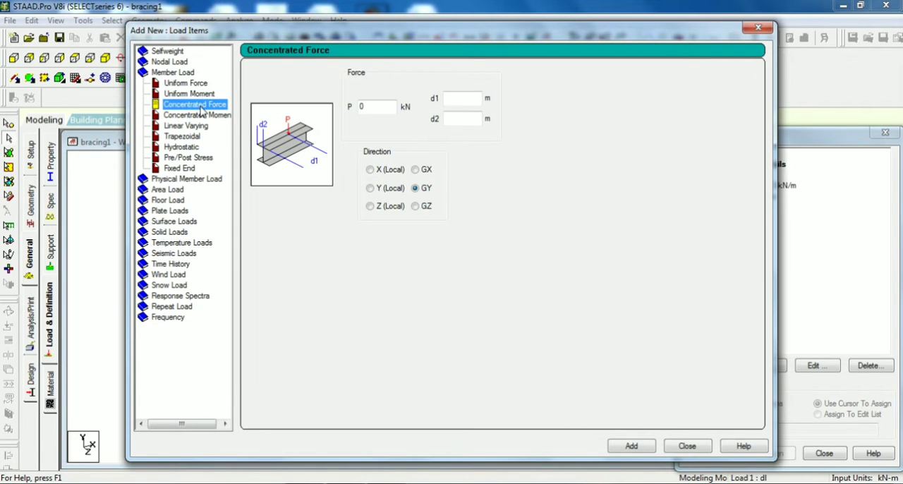
left_click(378, 107)
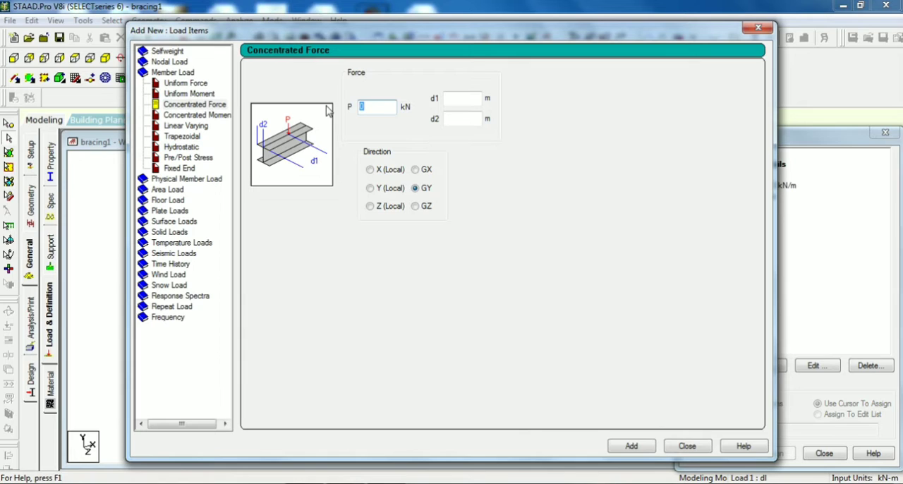
type("50")
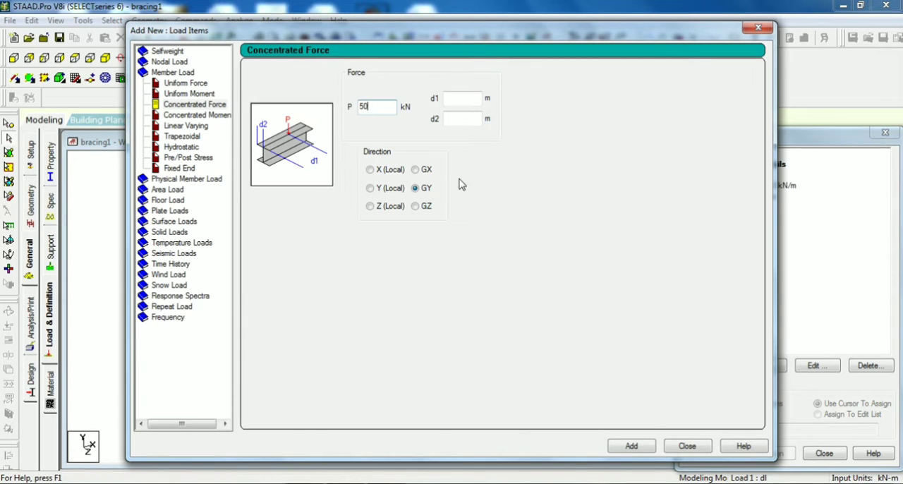
left_click(415, 169)
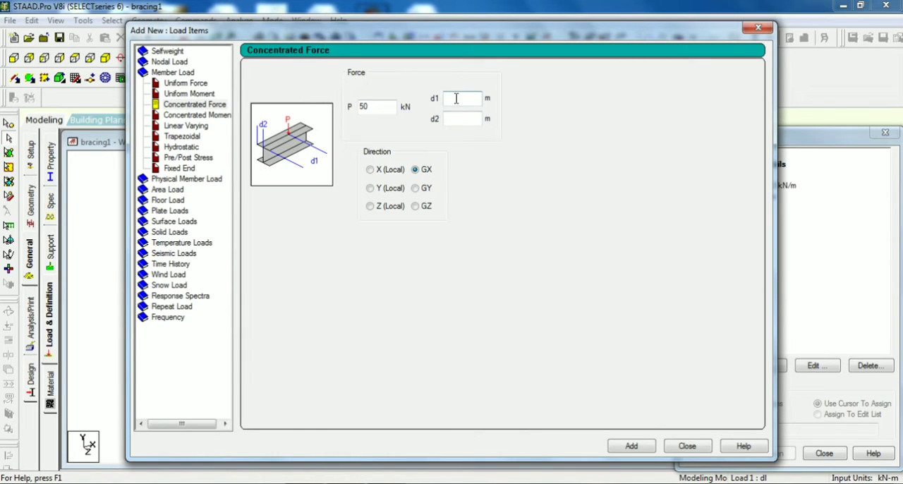
type("5")
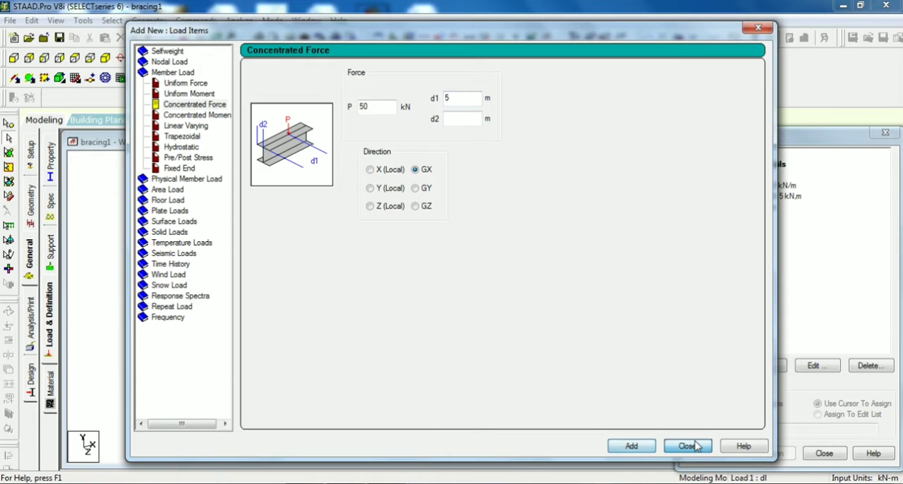
left_click(686, 446)
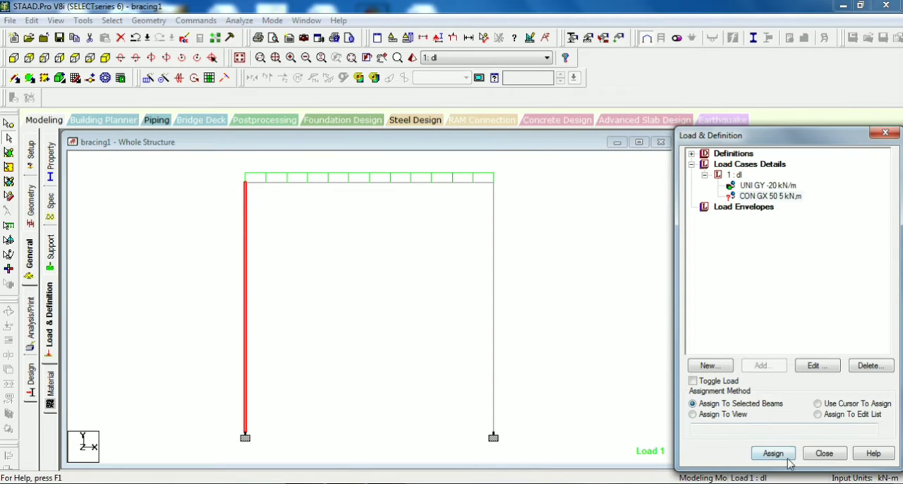
Assign the 50 kN GX concentrated force to the selected front columns.
left_click(773, 453)
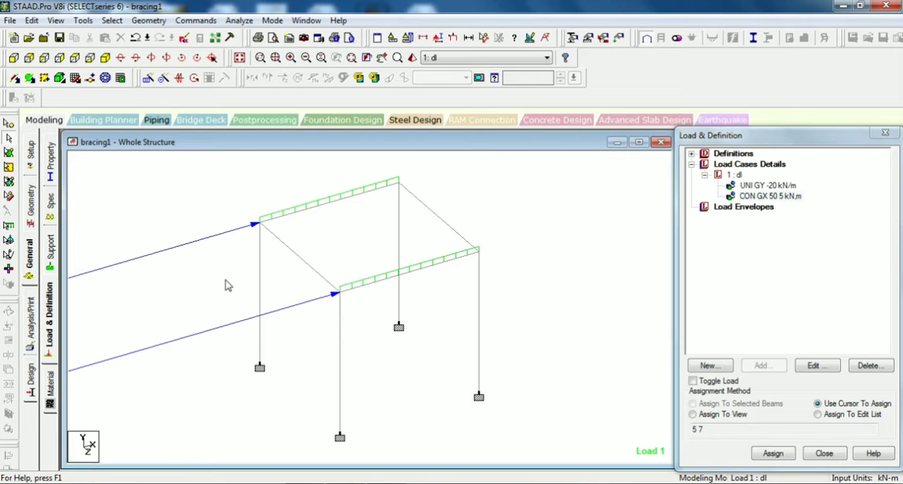
left_click(767, 194)
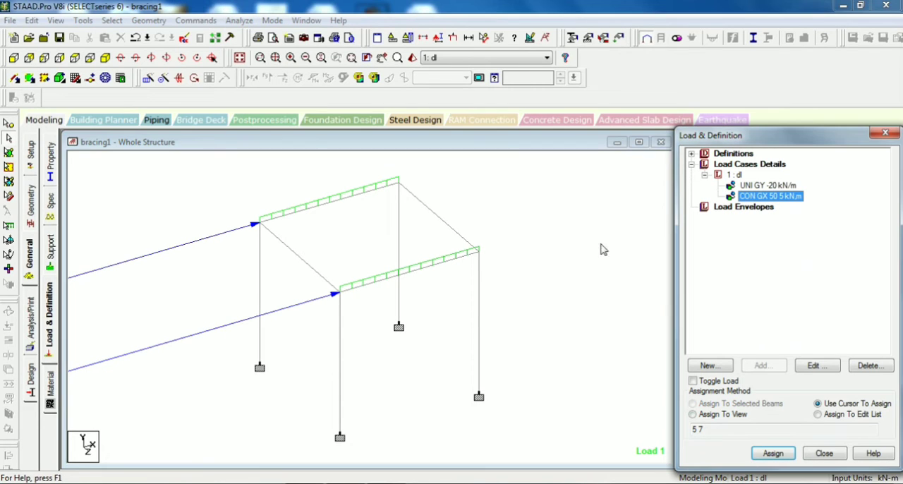
mouse_move(104, 313)
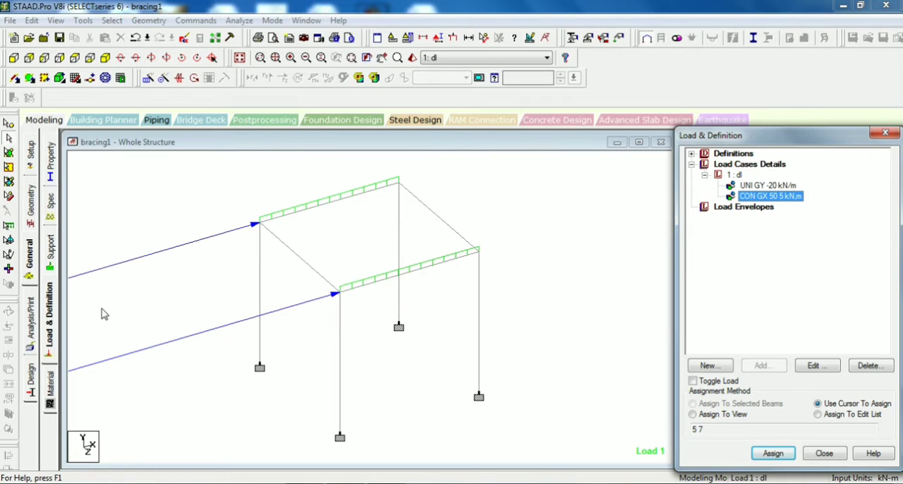
mouse_move(226, 5)
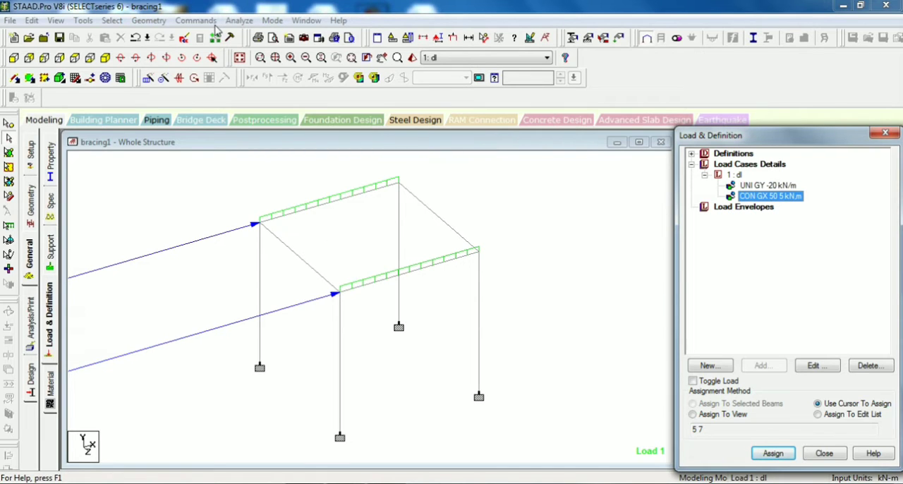
Add a Perform Analysis command with no extra printout to the model.
left_click(195, 20)
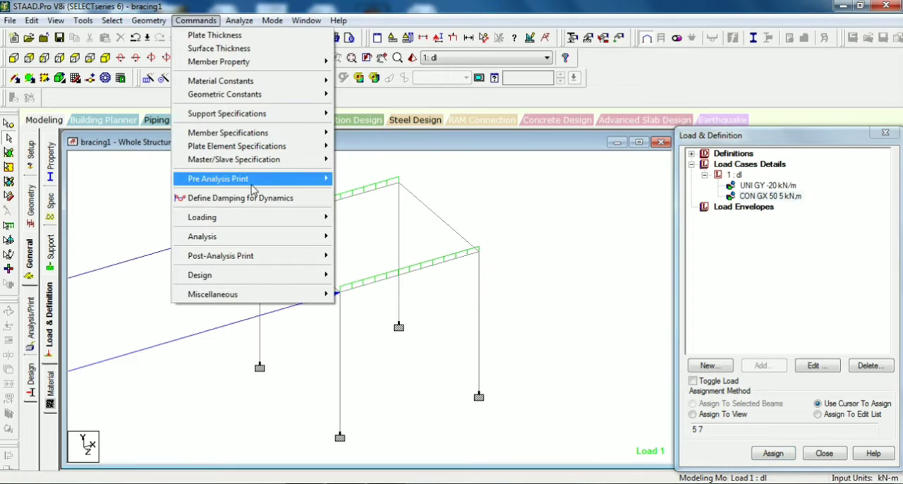
mouse_move(203, 237)
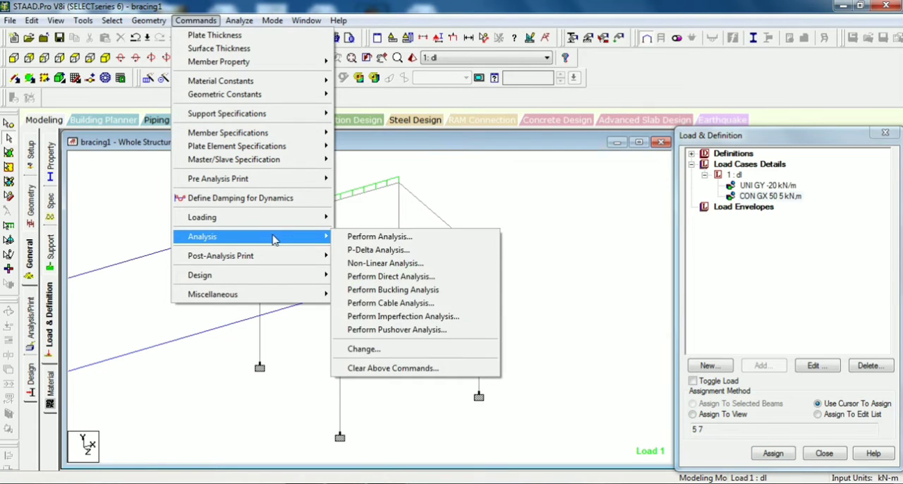
left_click(378, 237)
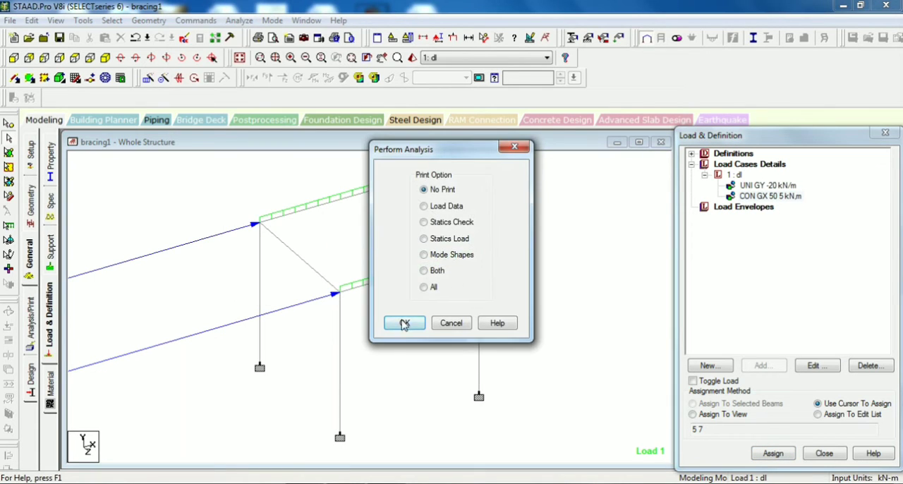
left_click(404, 322)
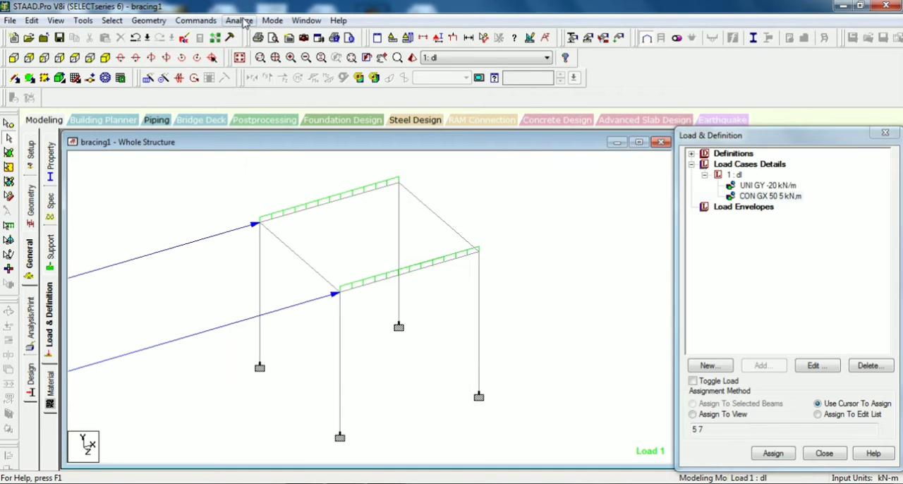
Save the structure, run the analysis with zero errors and go to post-processing.
left_click(239, 19)
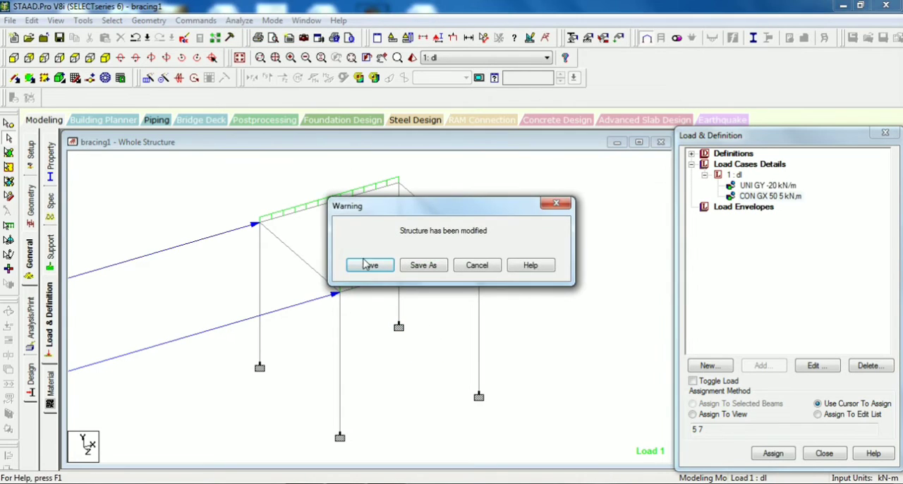
left_click(370, 265)
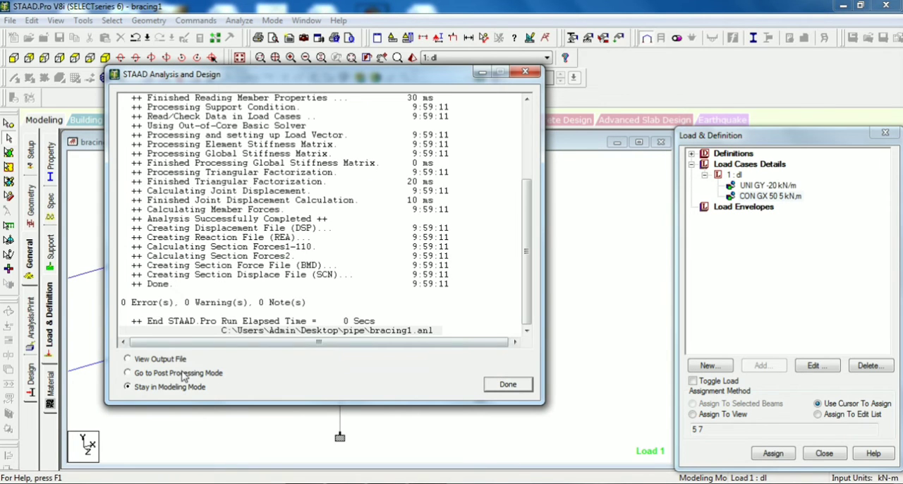
left_click(127, 372)
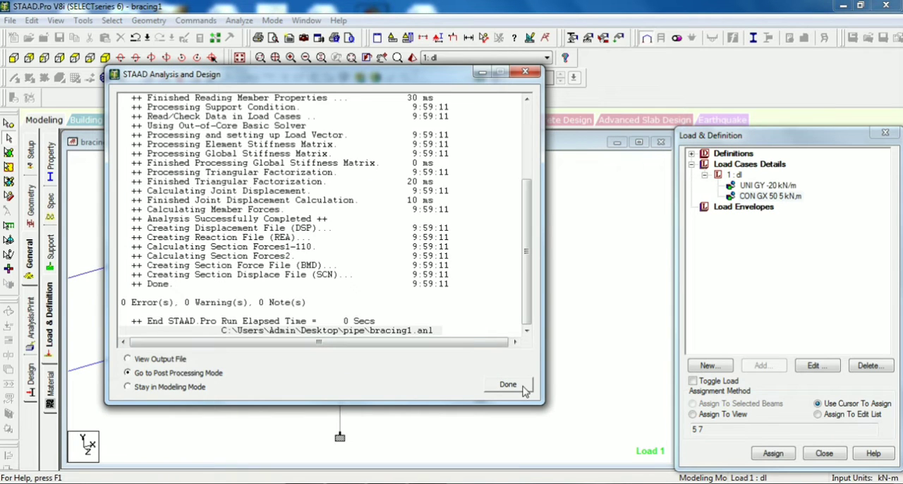
left_click(508, 384)
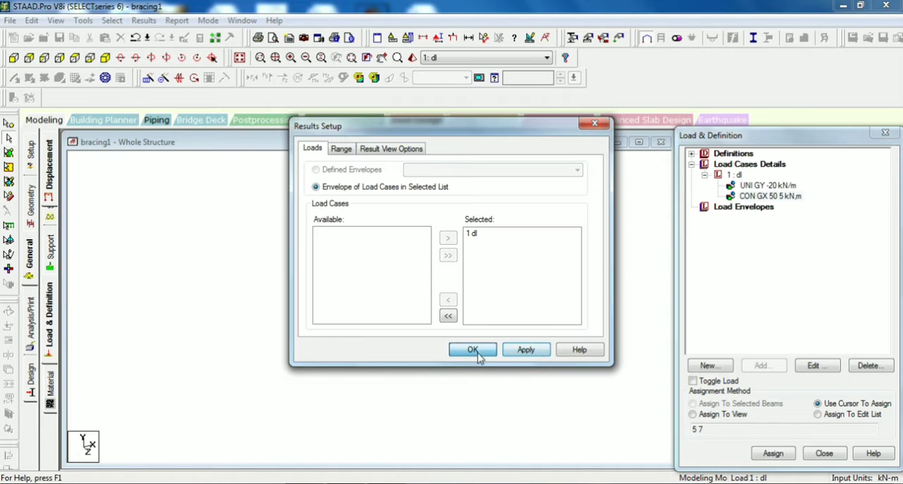
Annotate the unbraced frame's beams with maximum resultant displacement, about 2.81e+003 mm, for load case 1.
left_click(473, 350)
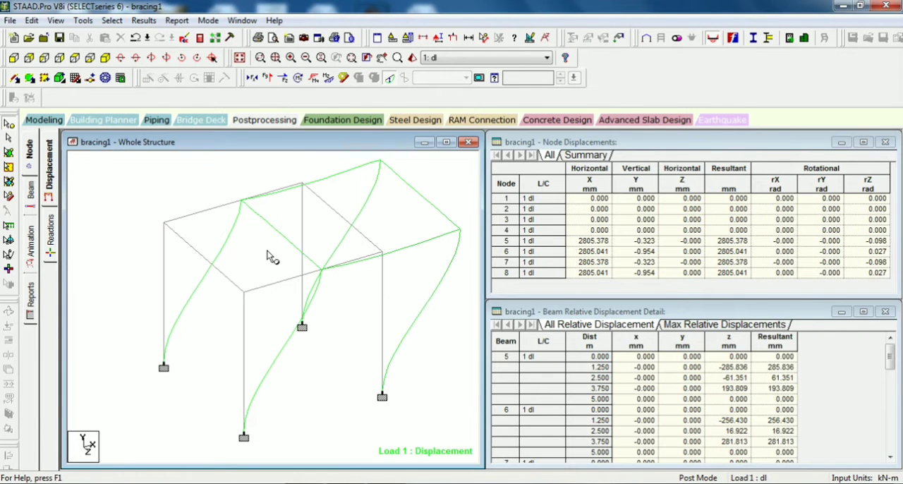
mouse_move(182, 390)
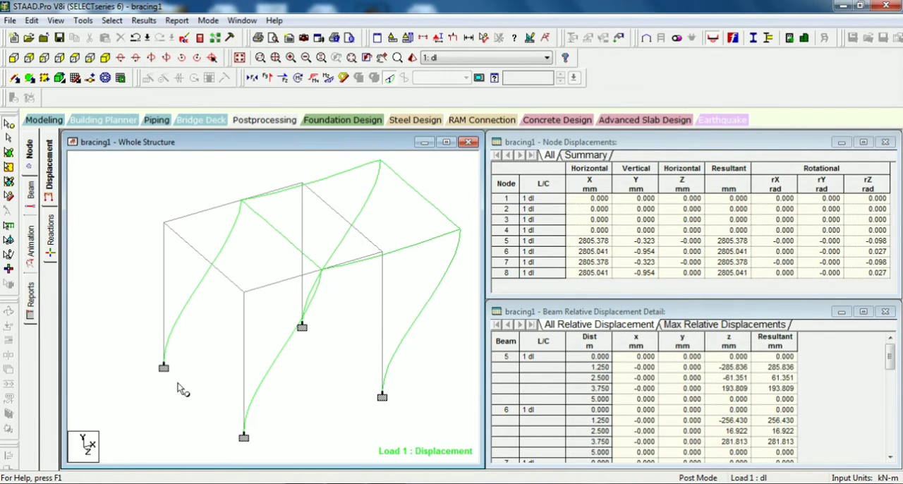
mouse_move(251, 205)
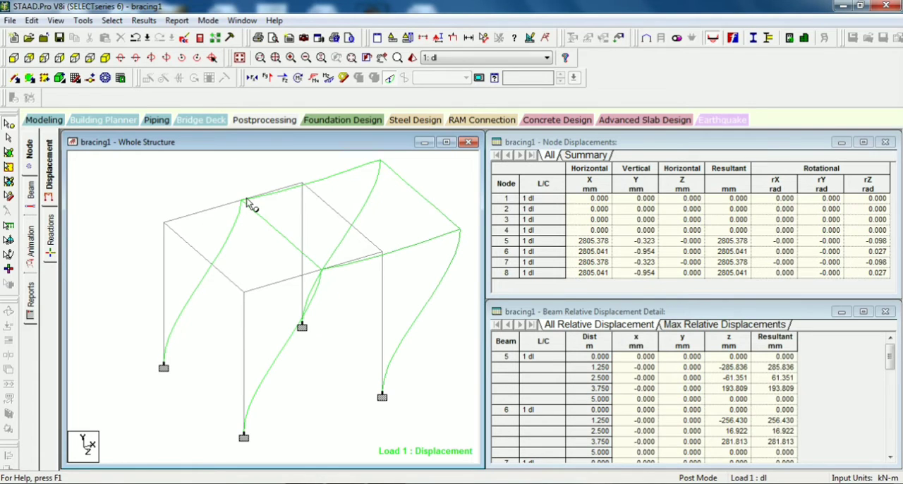
mouse_move(84, 197)
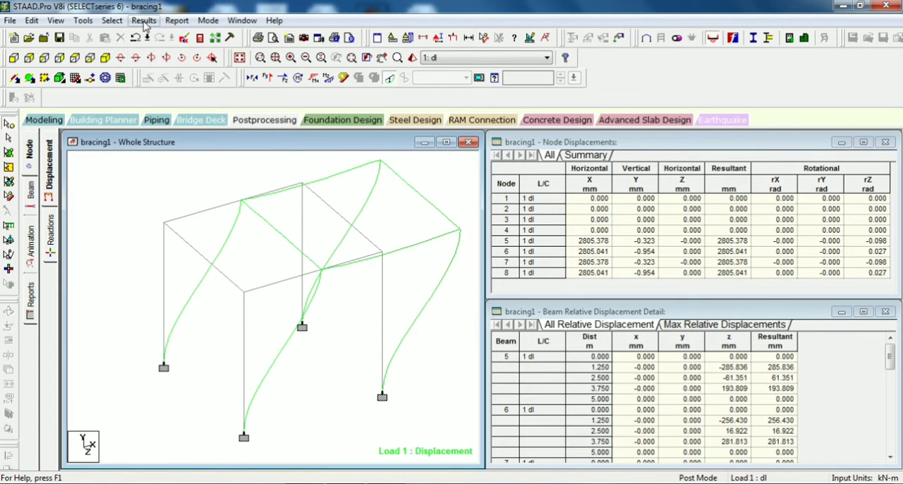
left_click(144, 20)
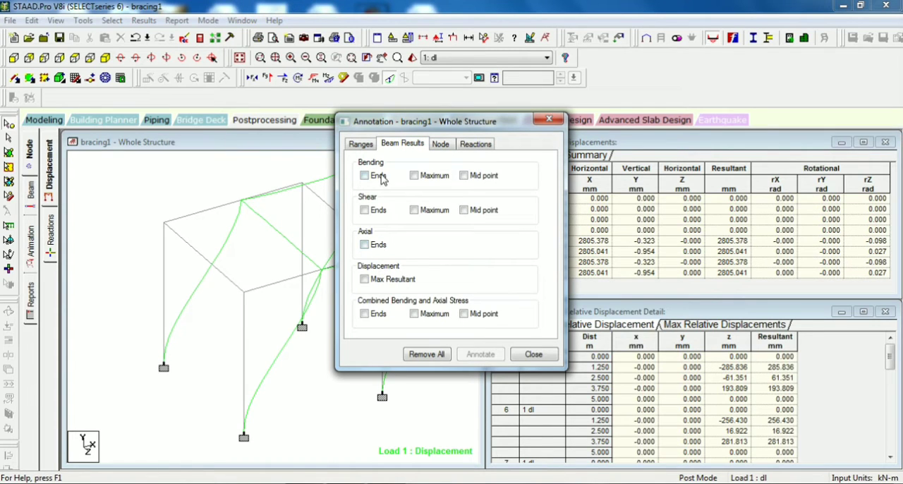
left_click(364, 279)
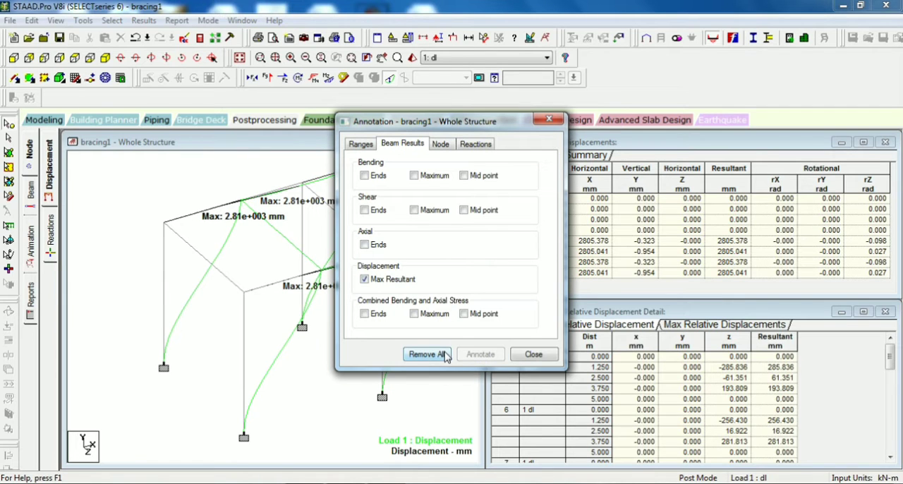
left_click(533, 353)
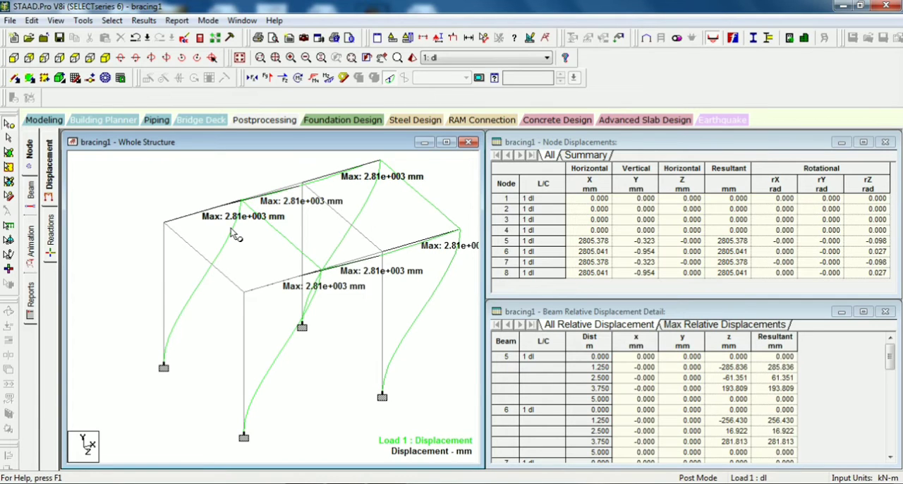
mouse_move(234, 228)
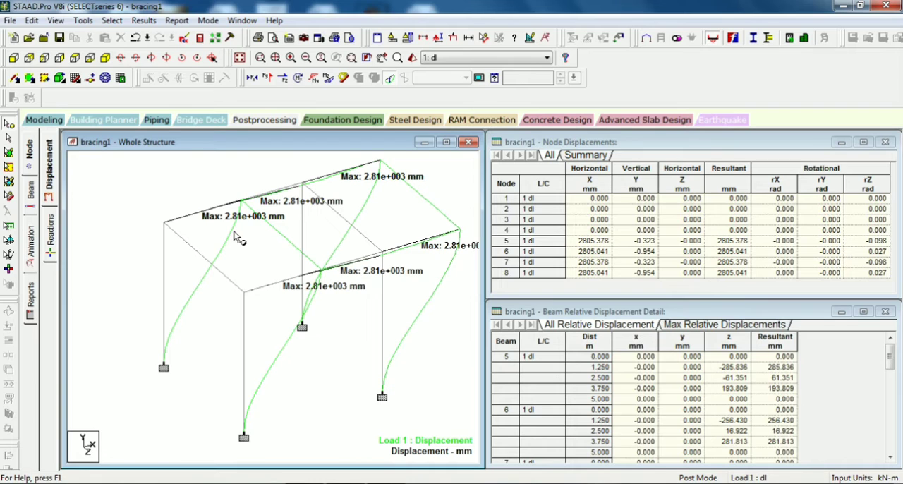
mouse_move(99, 240)
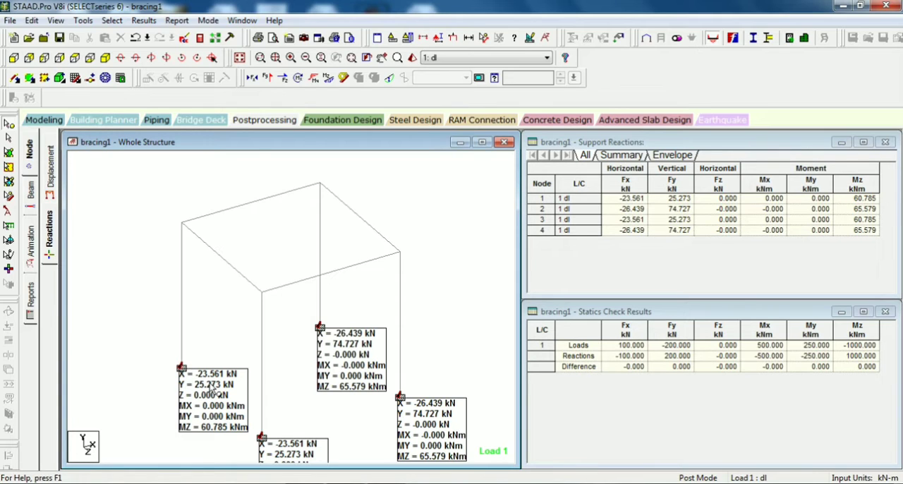
mouse_move(226, 437)
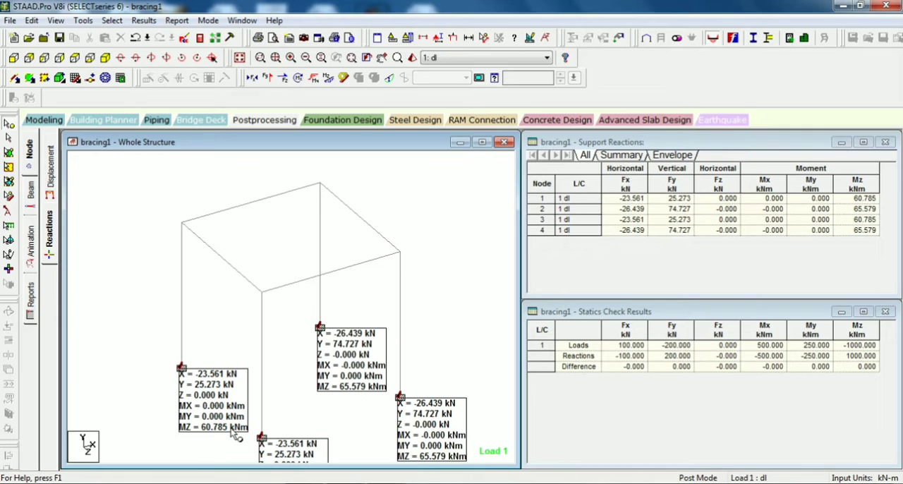
mouse_move(92, 186)
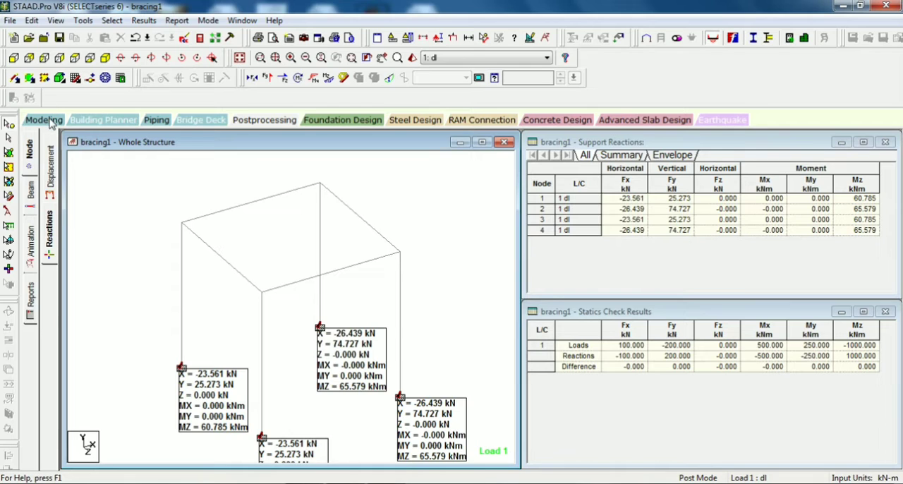
Return to modelling and draw diagonal bracing members between frame nodes with Add Beam.
left_click(44, 119)
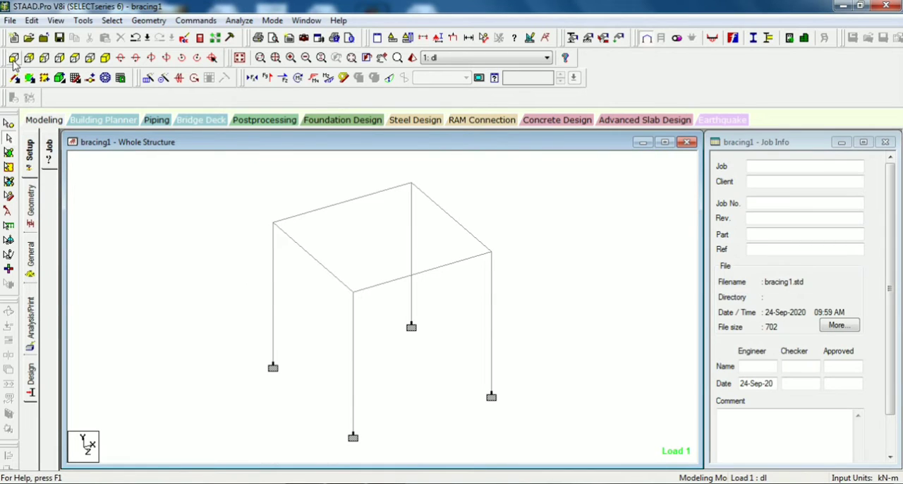
mouse_move(14, 79)
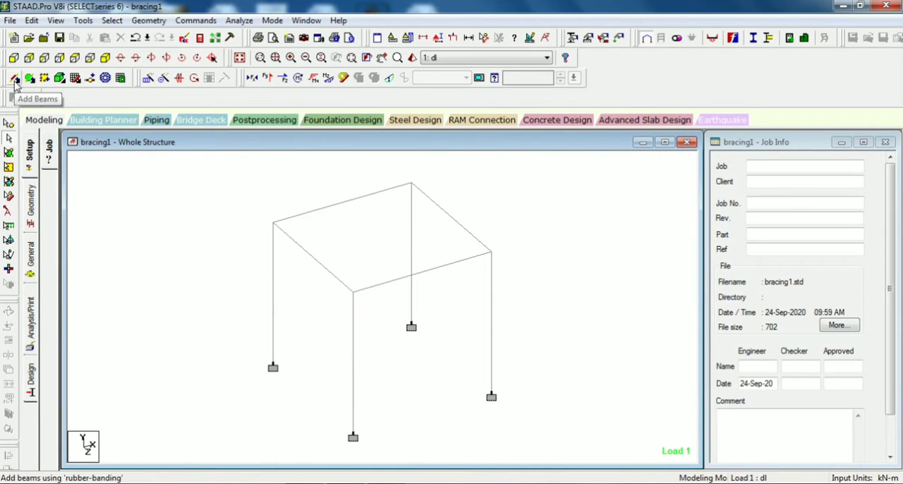
left_click(13, 78)
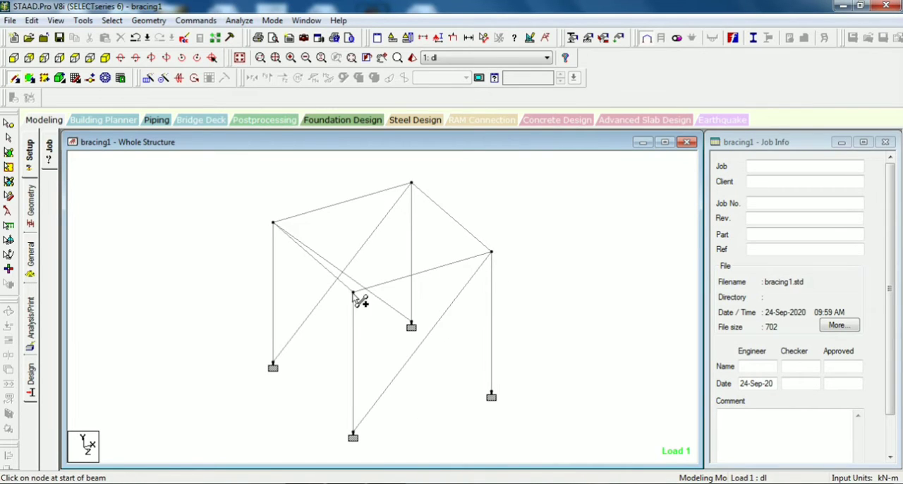
left_click_drag(353, 296, 492, 395)
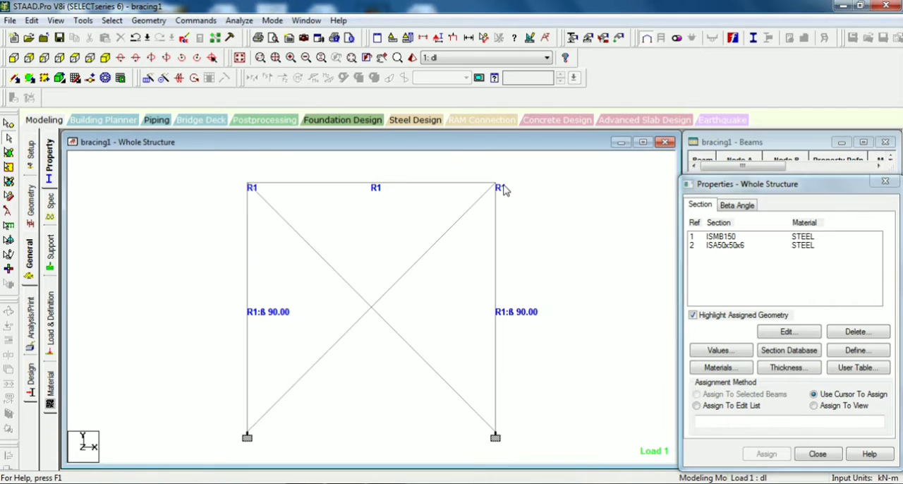
Assign the ISA50x50x6 angle section to the four bracing members 13 to 16.
left_click(725, 246)
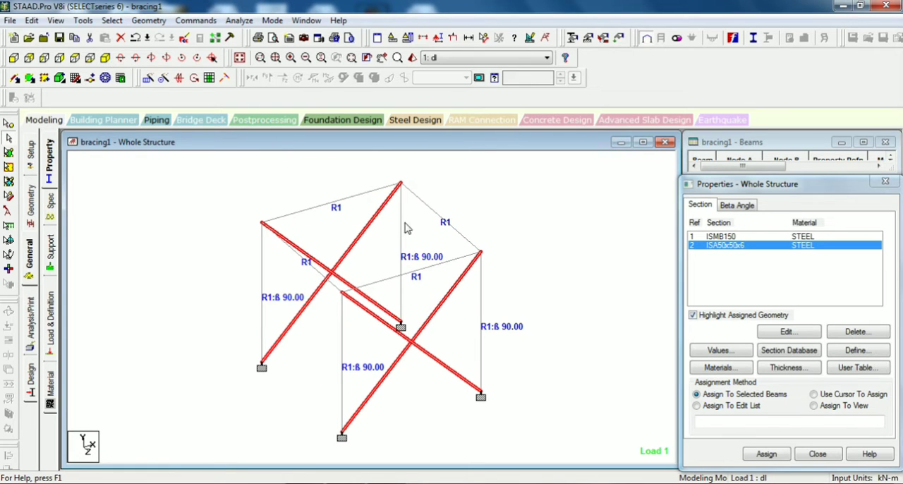
mouse_move(424, 308)
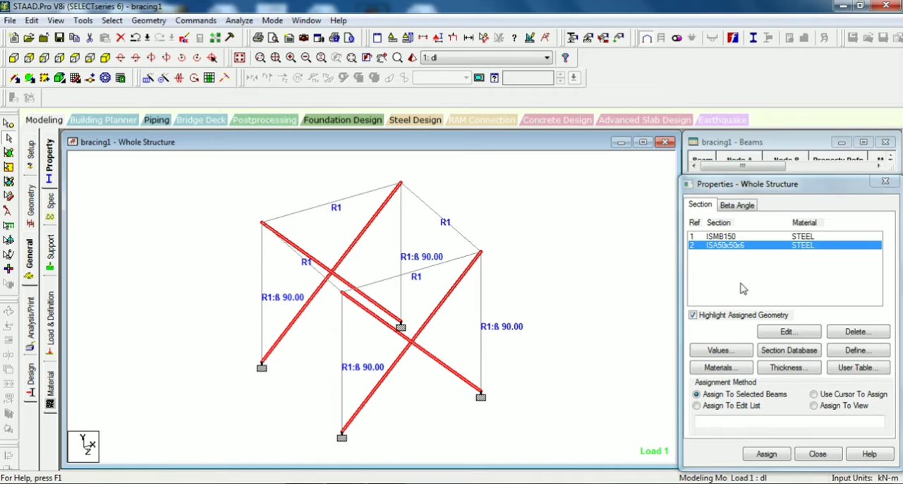
left_click(766, 455)
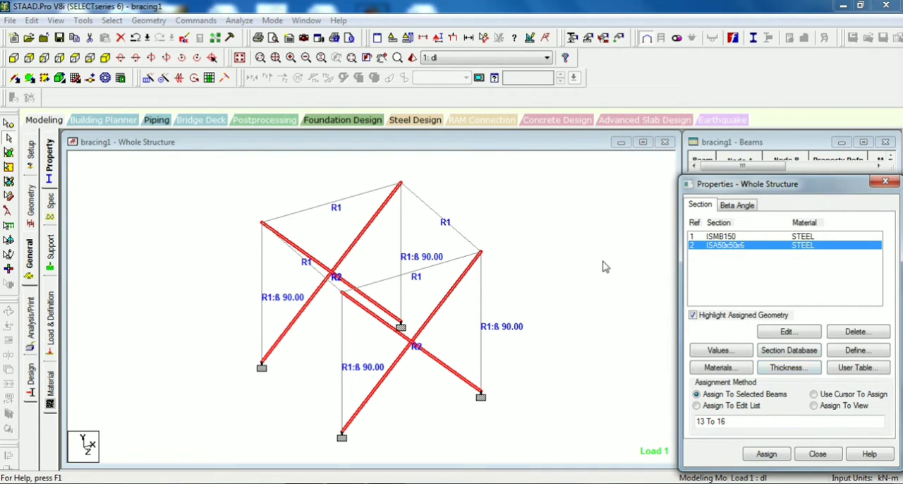
mouse_move(104, 58)
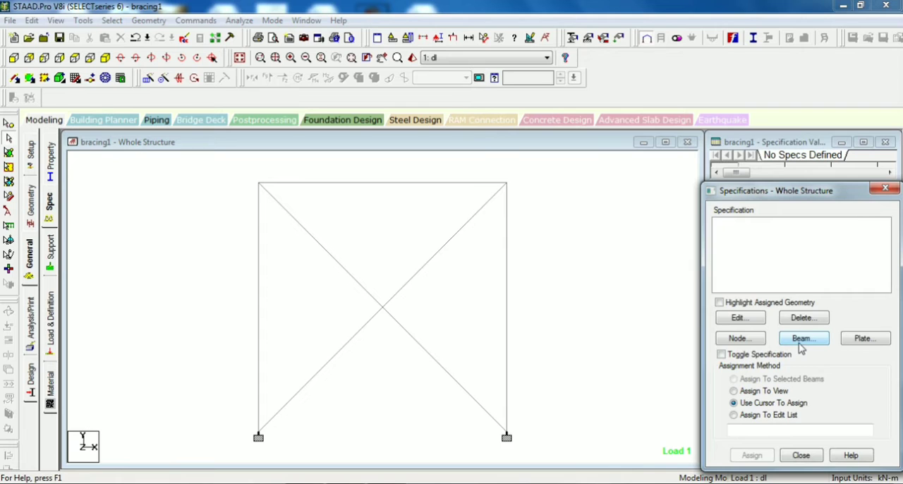
Add a member truss specification and assign it to the four braces 13 to 16.
left_click(803, 339)
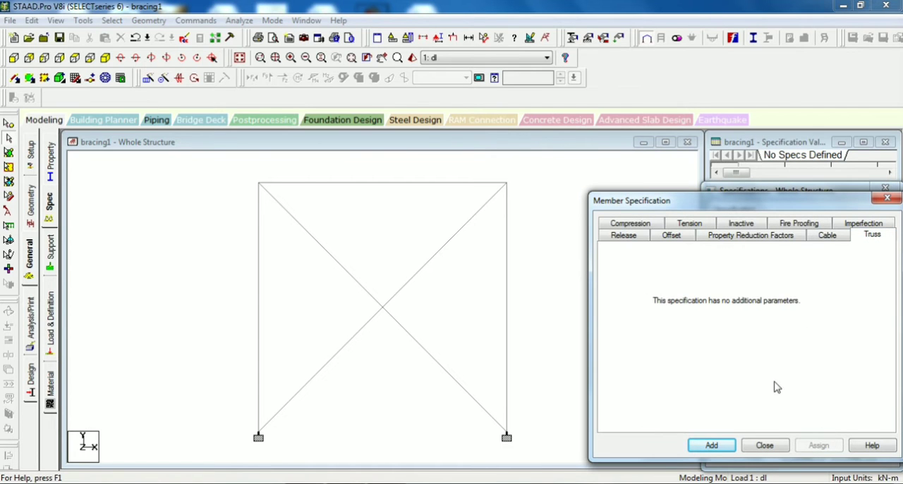
left_click(711, 444)
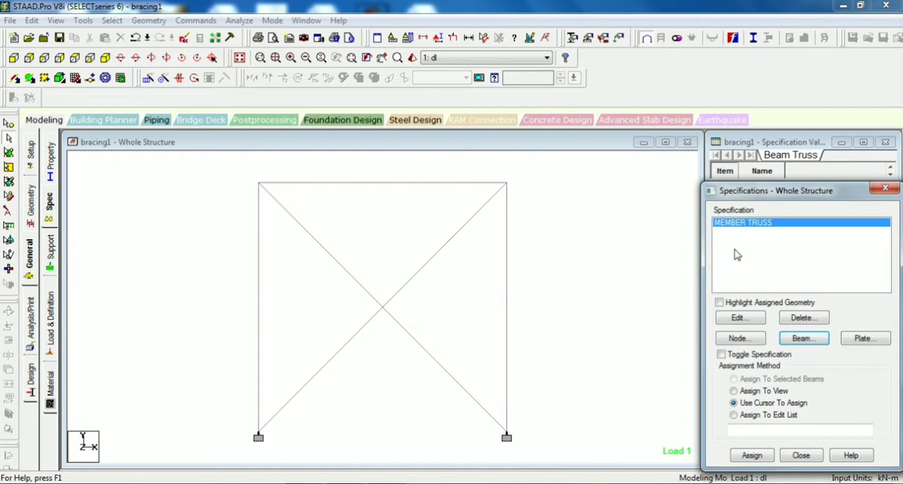
left_click(734, 378)
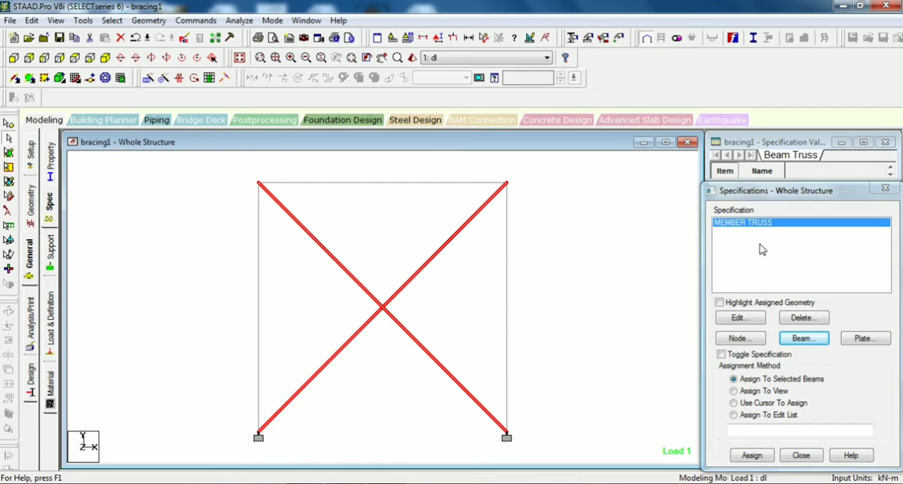
left_click(750, 455)
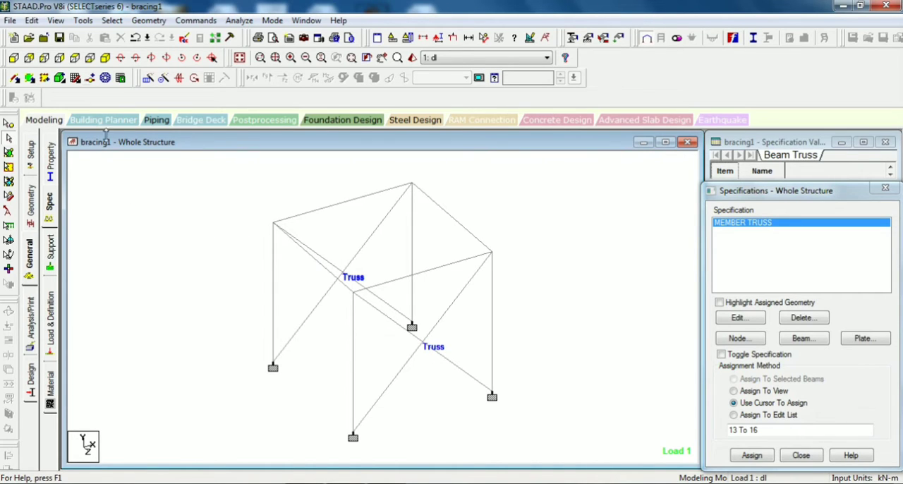
Re-run the analysis of the braced frame and show load case 1 node displacements in post-processing.
left_click(239, 20)
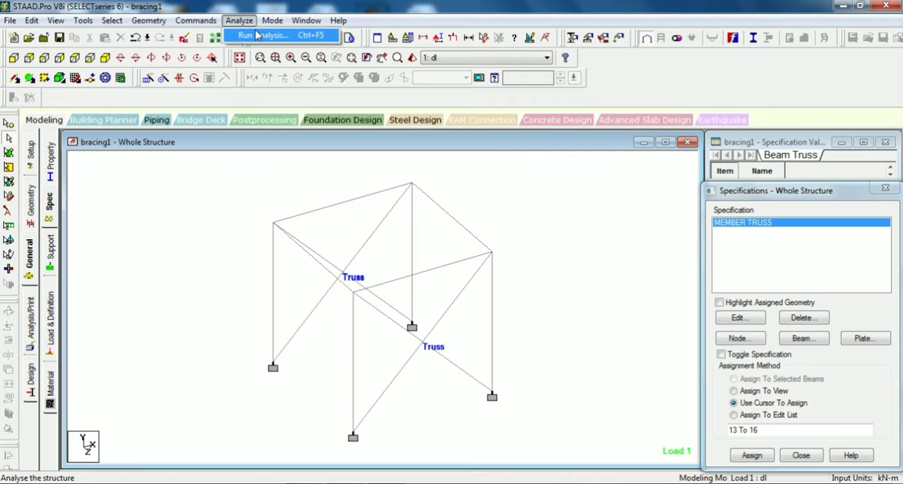
left_click(265, 35)
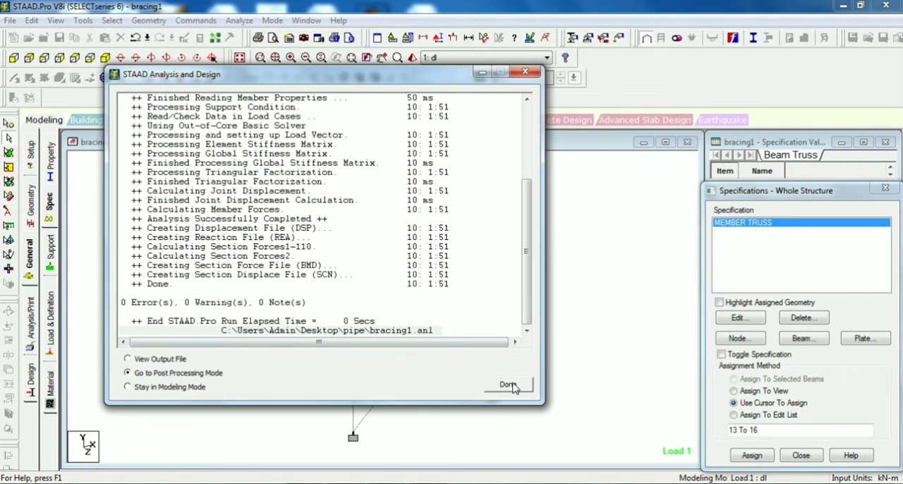
left_click(506, 383)
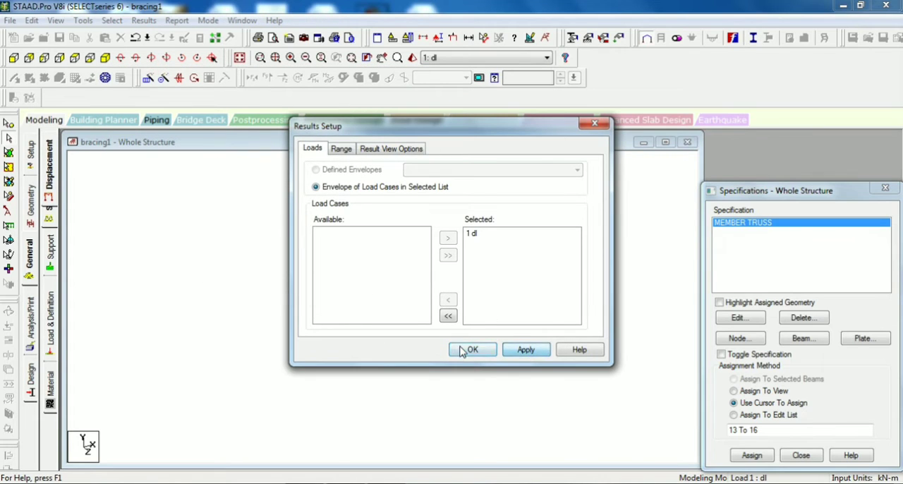
left_click(472, 350)
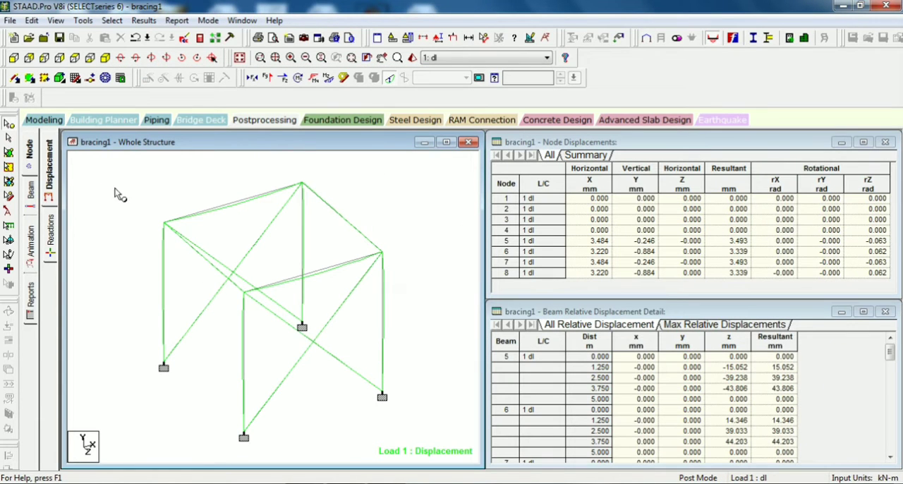
mouse_move(110, 191)
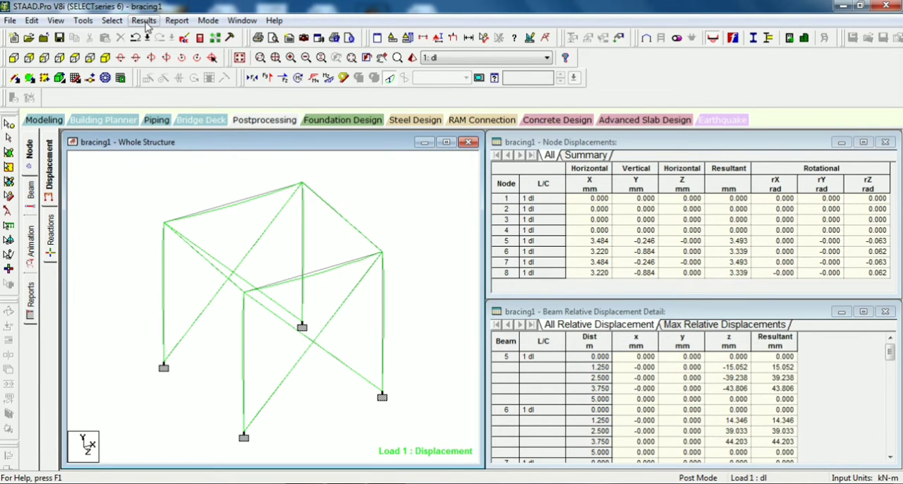
Annotate the braced frame's beams with maximum resultant displacements, e.g. 3.493 mm and 100.394 mm.
left_click(143, 20)
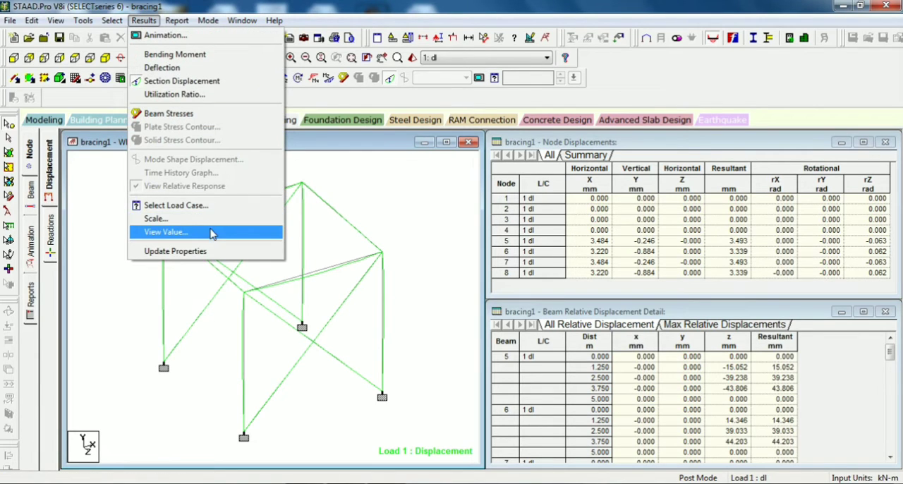
left_click(166, 232)
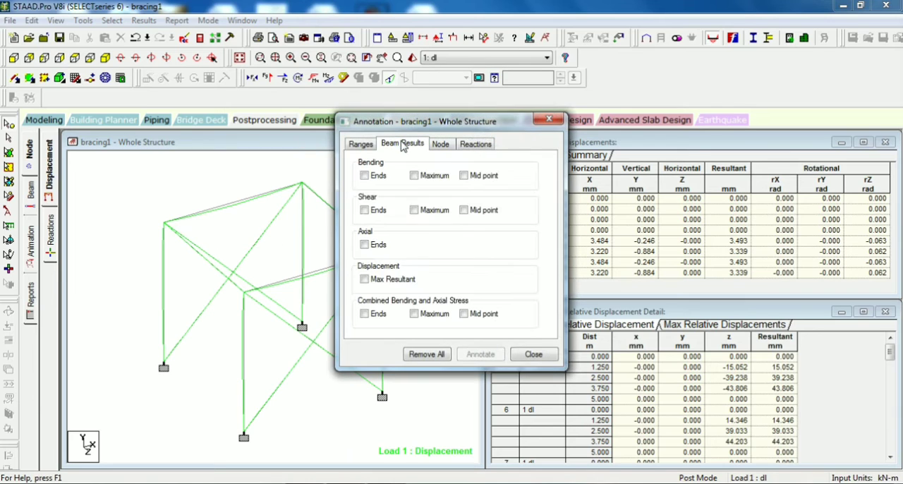
left_click(364, 280)
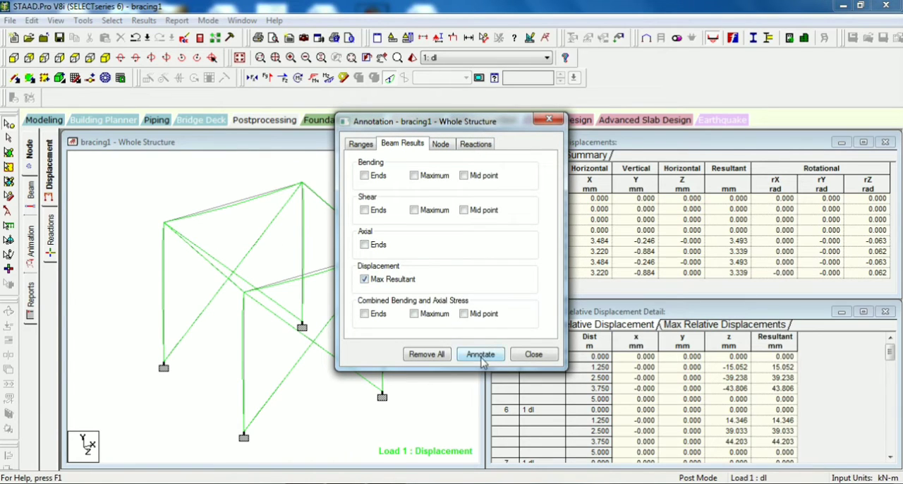
left_click(479, 353)
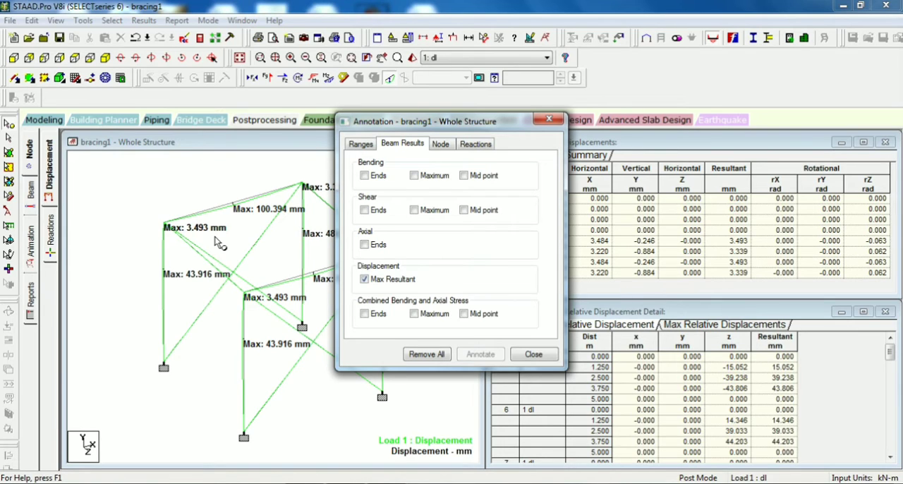
mouse_move(219, 243)
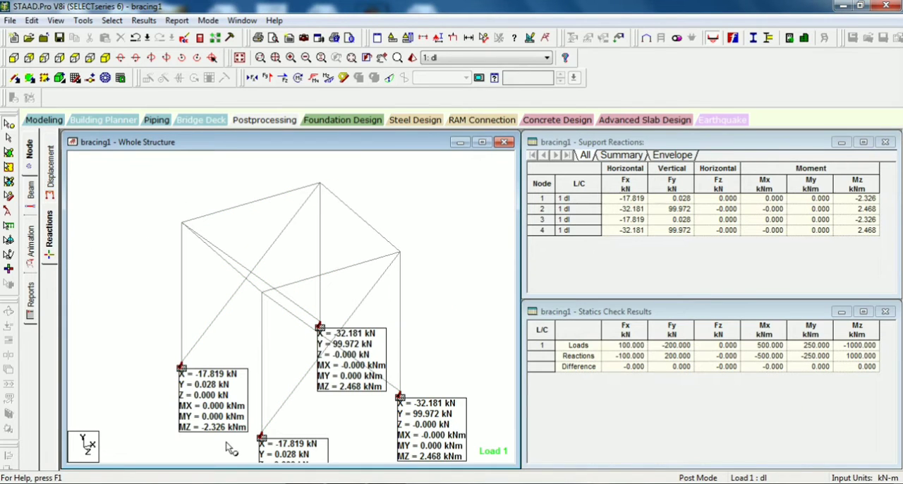
mouse_move(212, 440)
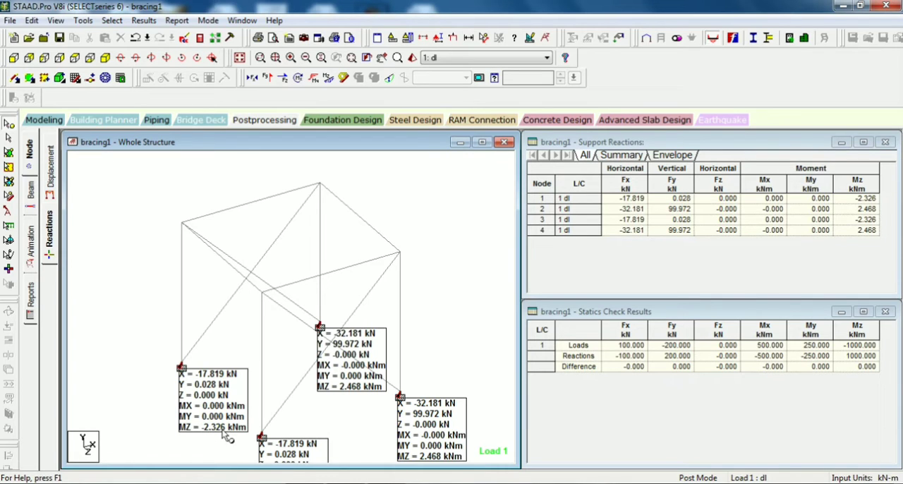
mouse_move(226, 439)
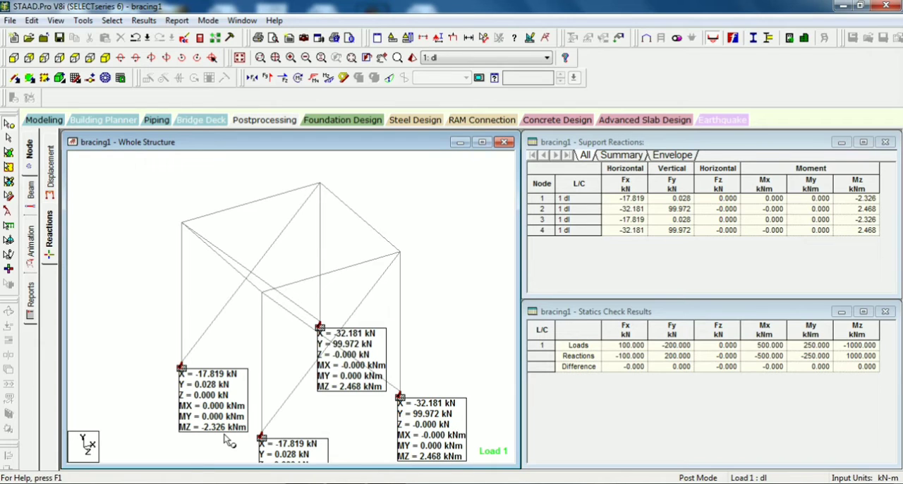
mouse_move(170, 319)
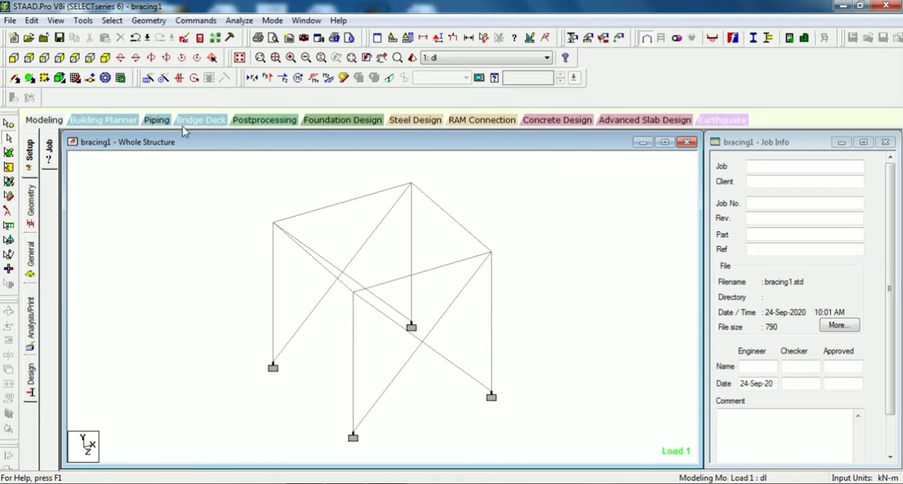
mouse_move(479, 379)
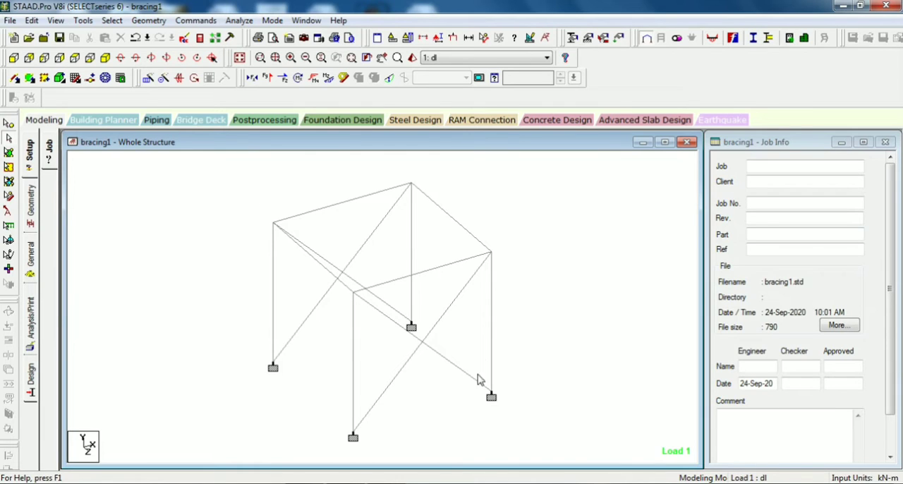
mouse_move(488, 255)
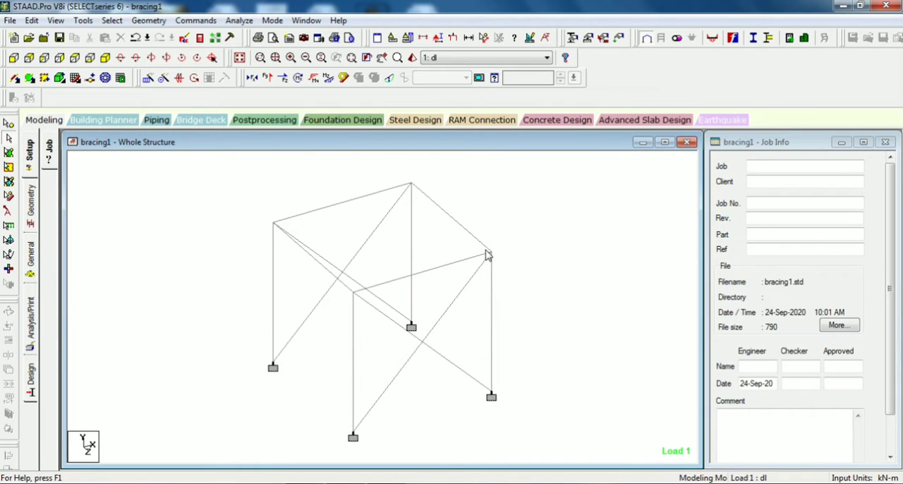
mouse_move(511, 233)
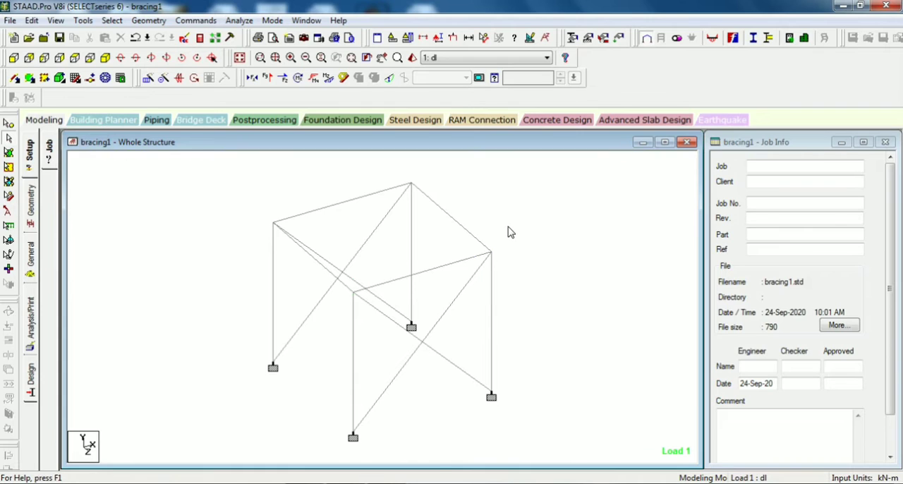
mouse_move(54, 133)
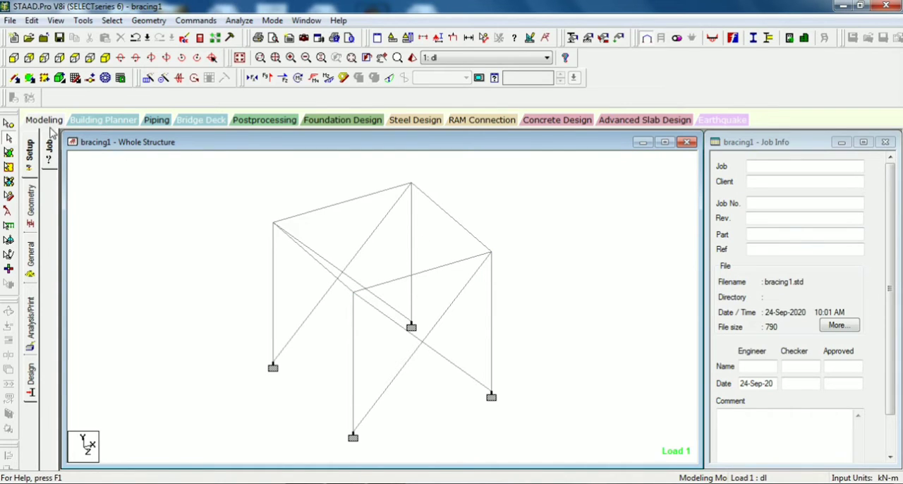
mouse_move(14, 64)
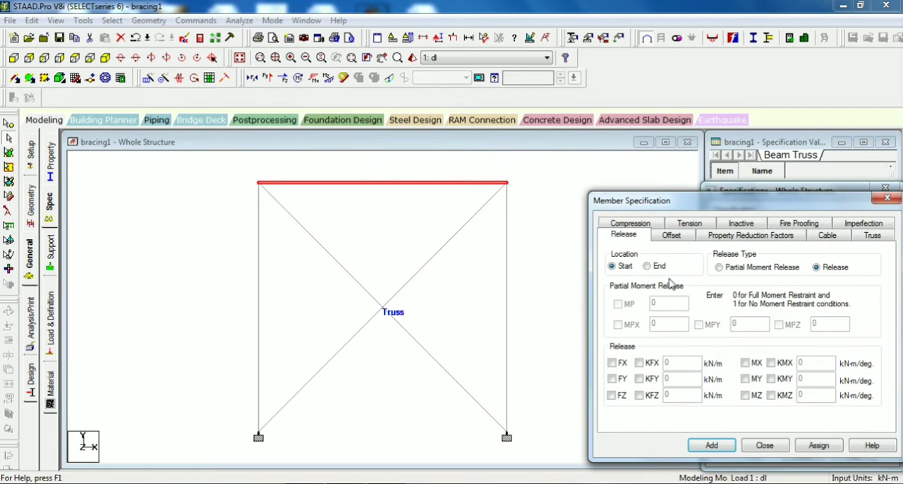
mouse_move(537, 297)
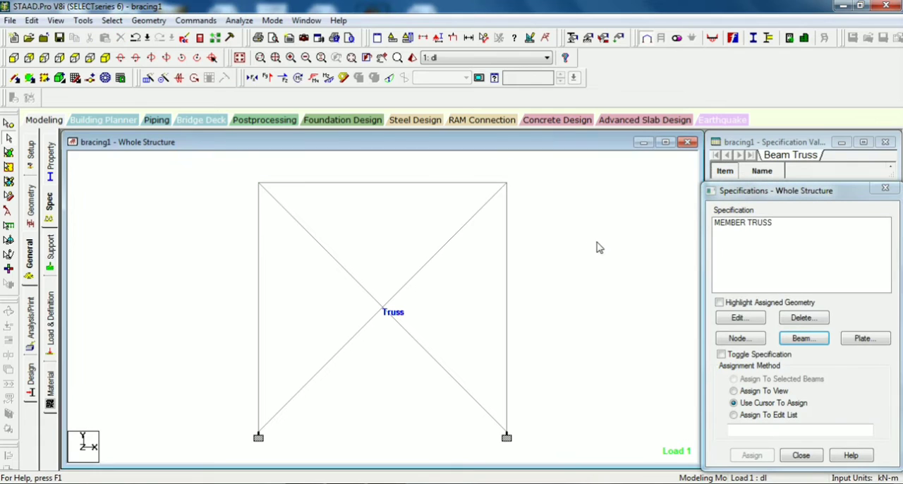
Add START MY MZ and END MY MZ member release specifications to the list.
left_click(803, 339)
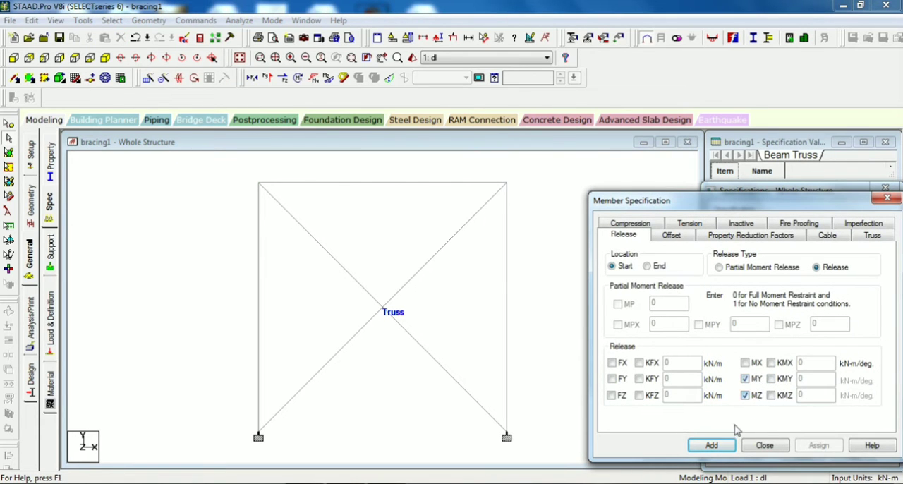
left_click(712, 446)
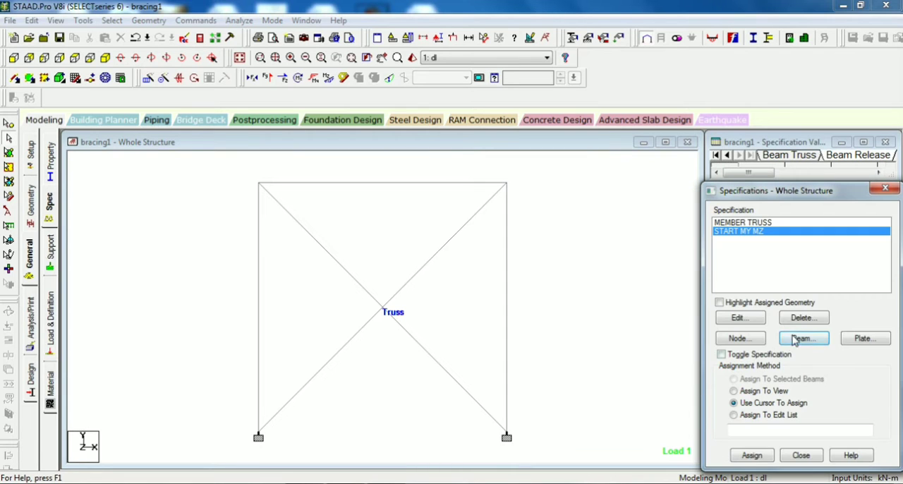
left_click(803, 339)
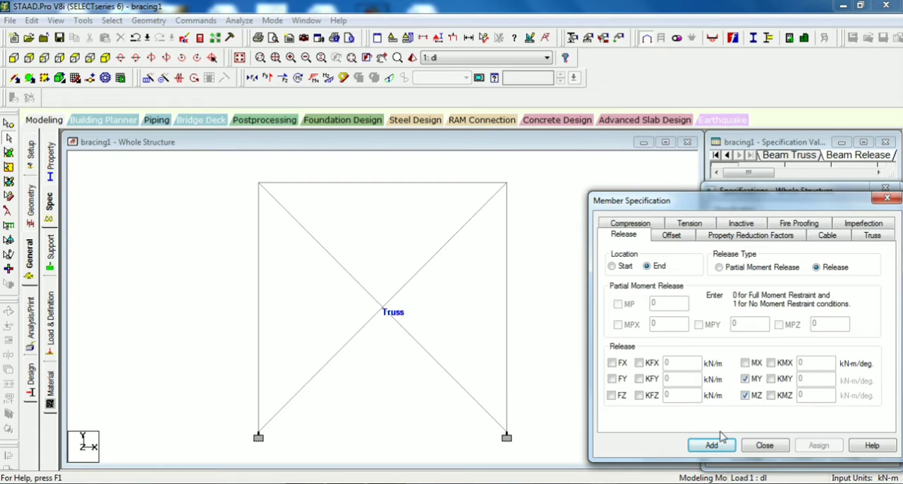
left_click(711, 444)
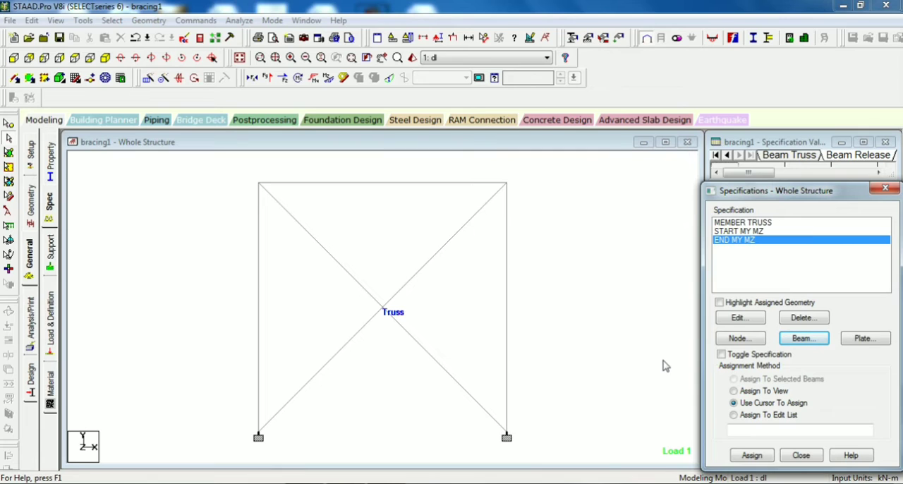
mouse_move(572, 260)
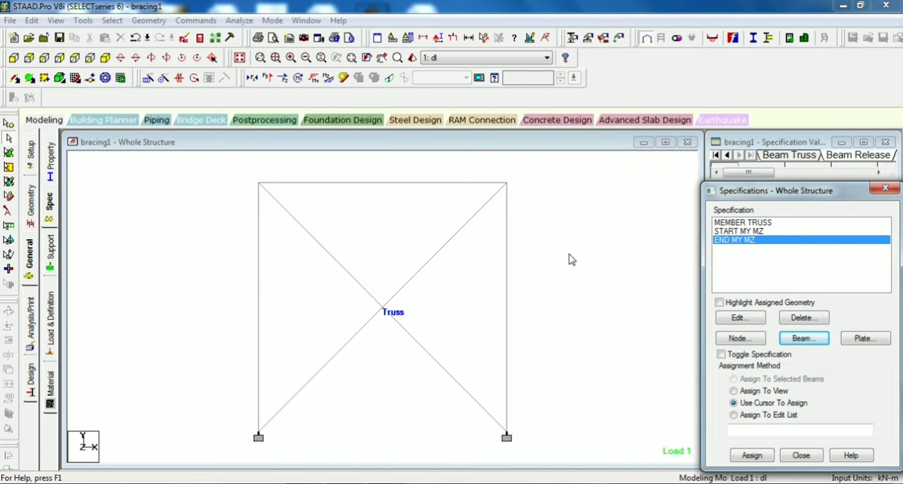
mouse_move(364, 183)
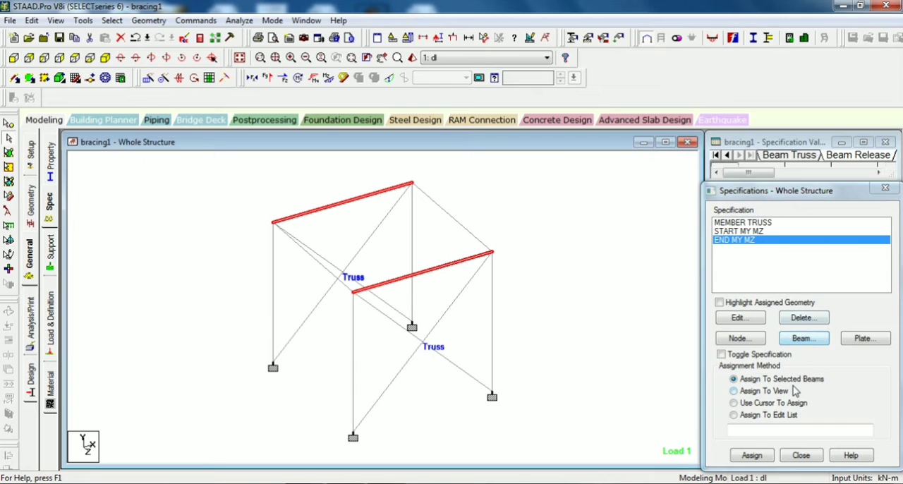
Assign the END MY MZ release to selected top beams 9 and 12, confirming Yes.
left_click(750, 455)
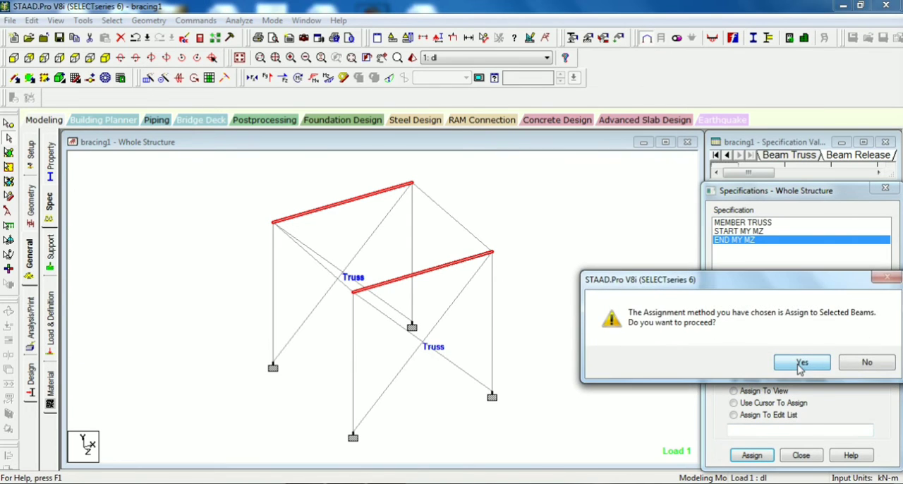
left_click(802, 362)
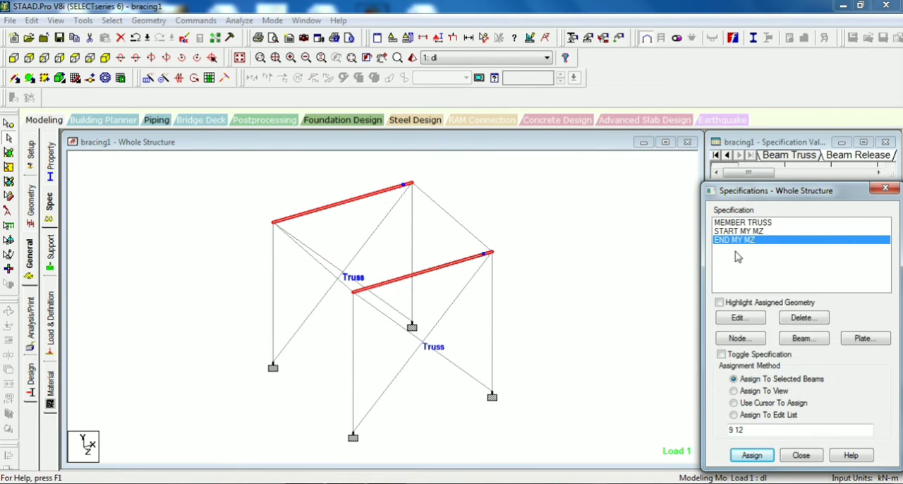
left_click(751, 454)
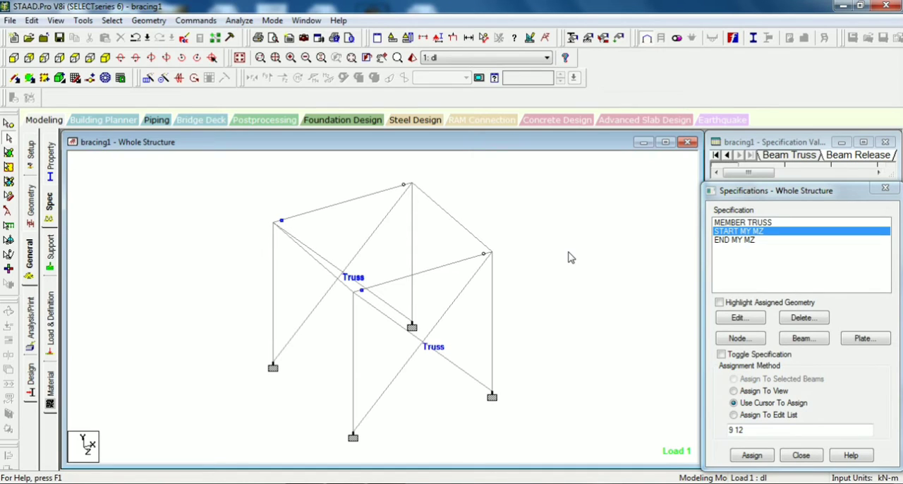
mouse_move(56, 20)
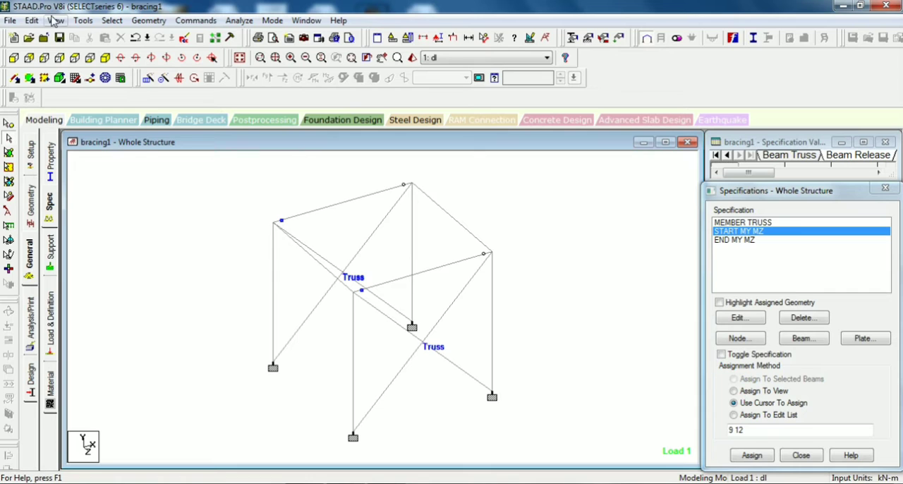
Run the analysis of the released frame and accept the Results Setup load case.
left_click(239, 20)
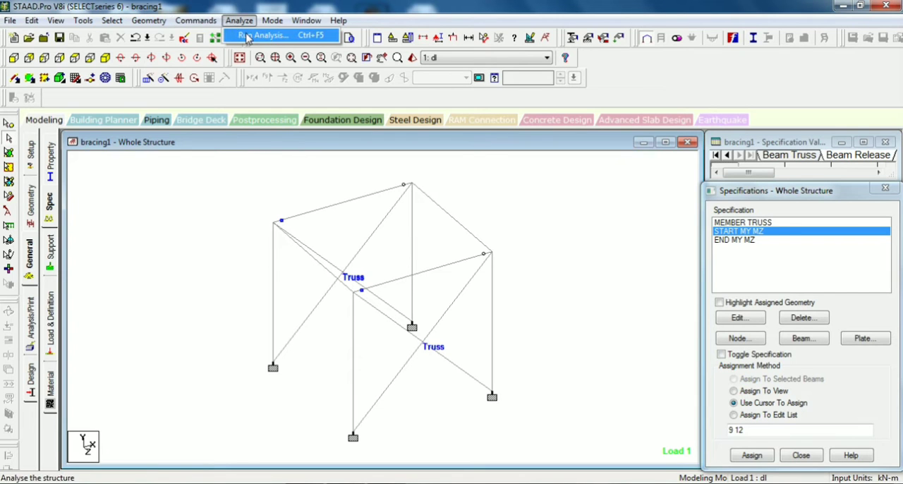
left_click(268, 35)
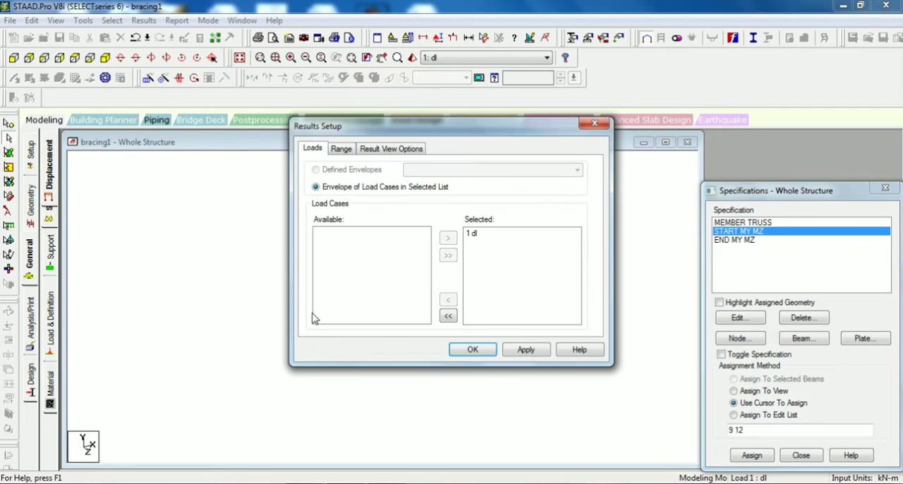
left_click(473, 350)
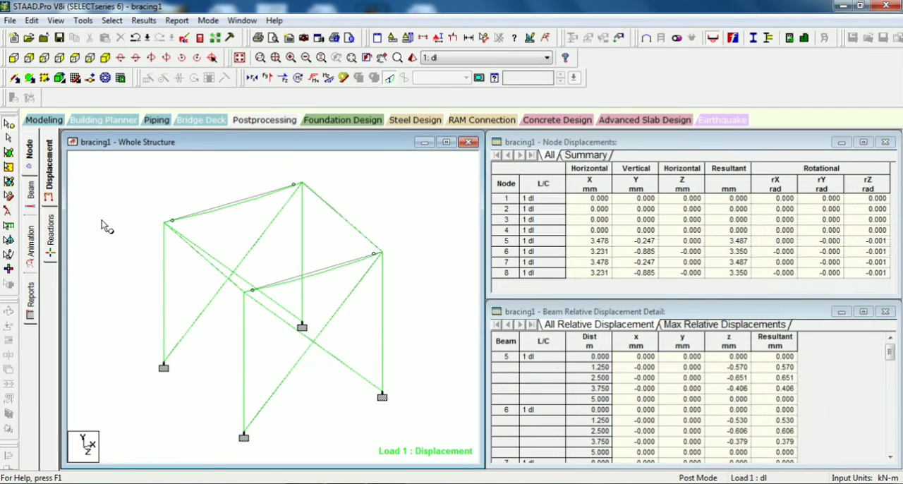
Annotate beam maximum resultant displacements (3.487 mm and 110.581 mm) via View Value.
left_click(144, 20)
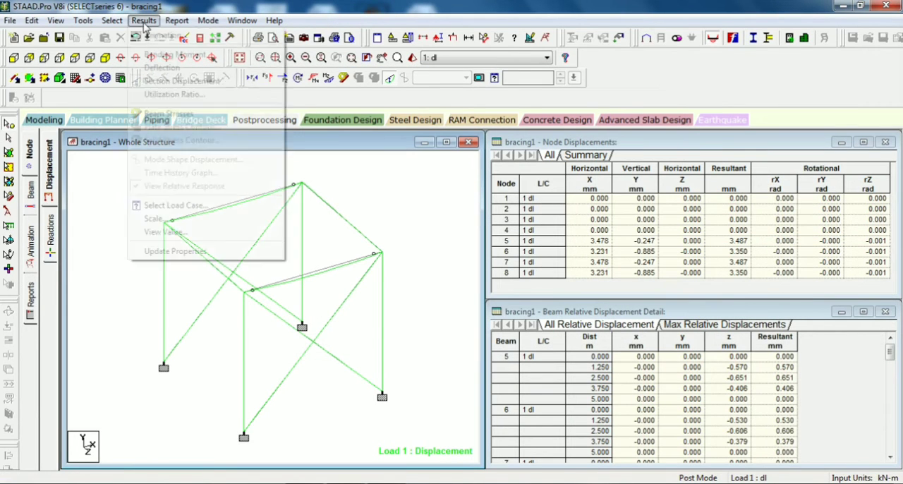
mouse_move(164, 231)
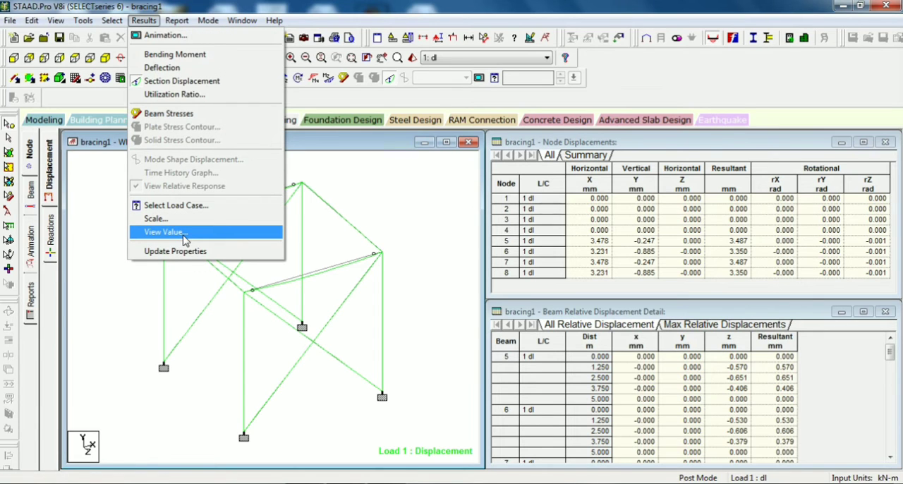
left_click(163, 231)
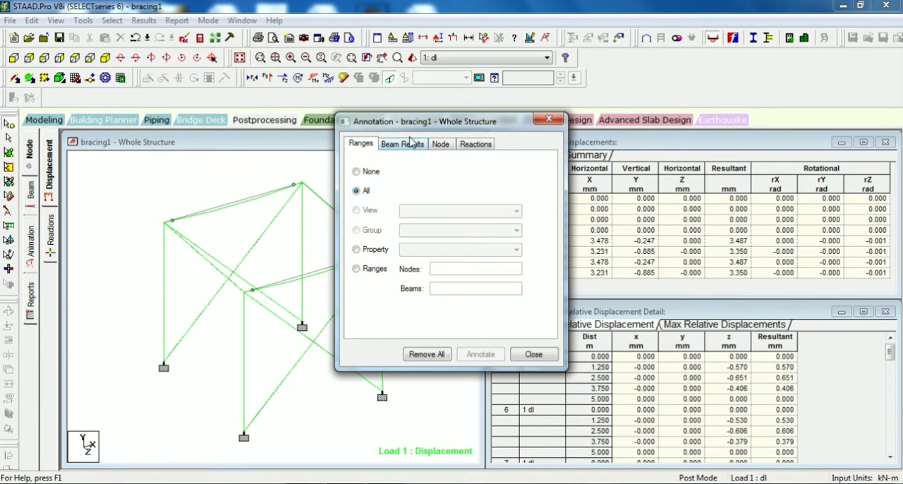
left_click(402, 144)
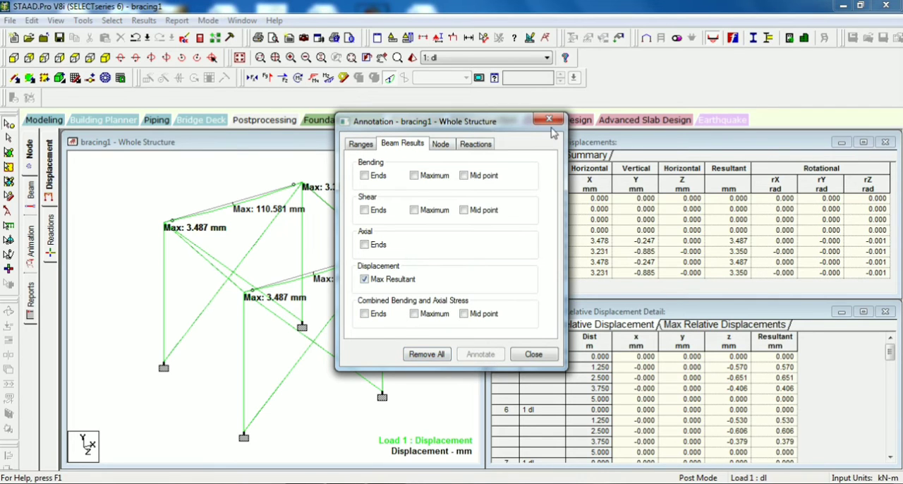
left_click(533, 353)
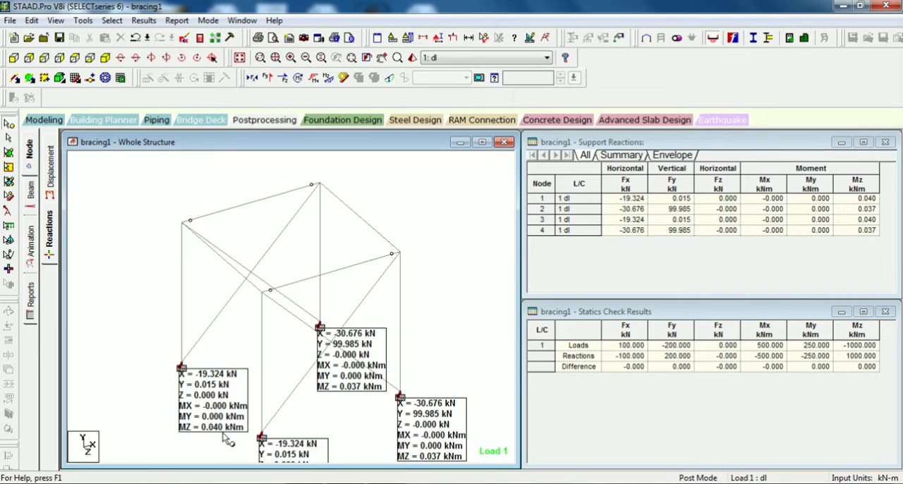
mouse_move(214, 339)
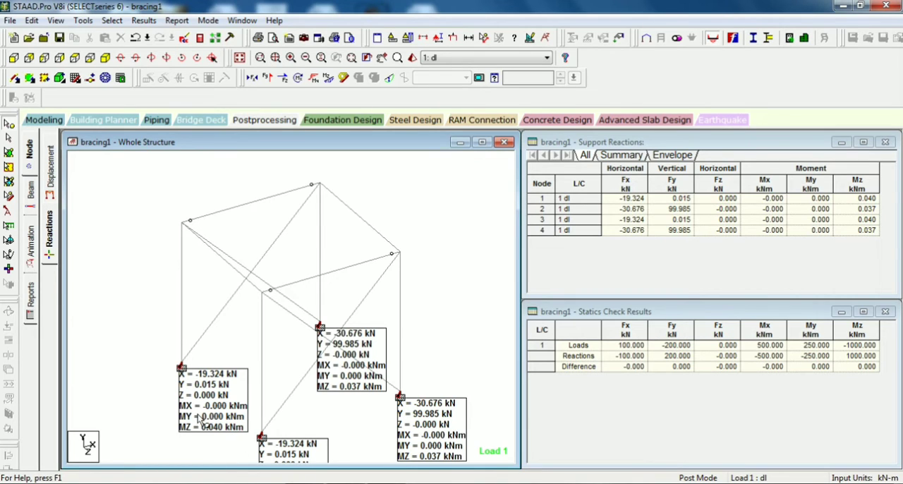
mouse_move(220, 437)
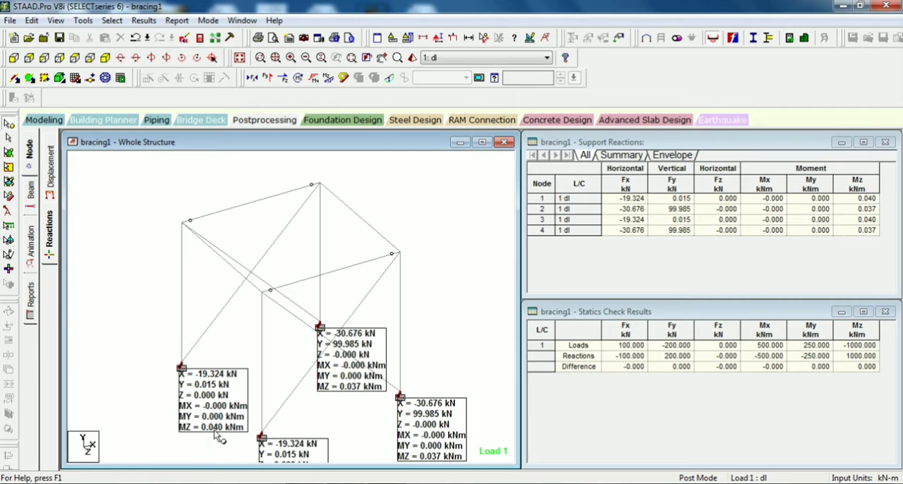
mouse_move(220, 421)
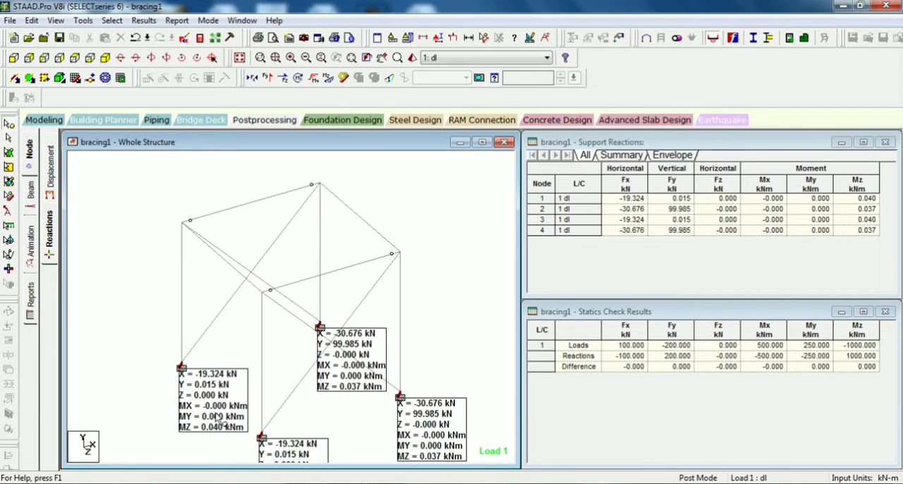
Switch from the Reactions page back to Modeling mode to edit supports.
left_click(44, 119)
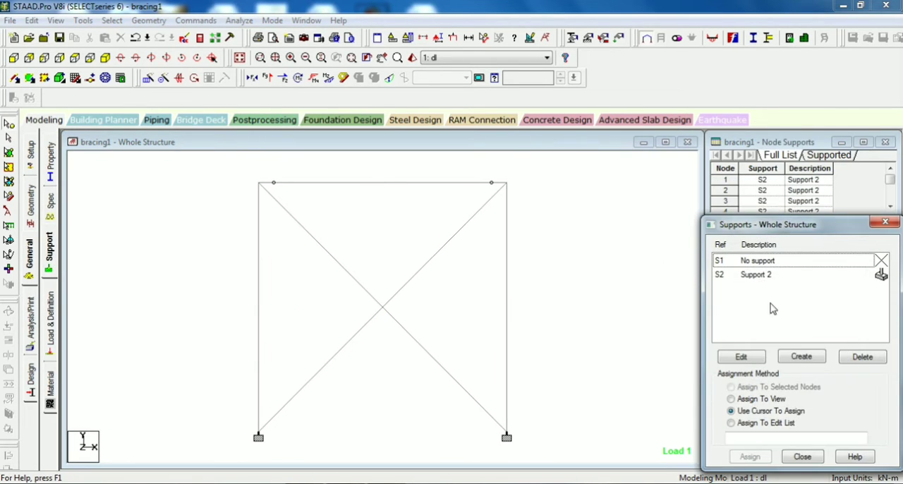
Create a new pinned support, Support 3, deleting the outdated result files.
left_click(801, 356)
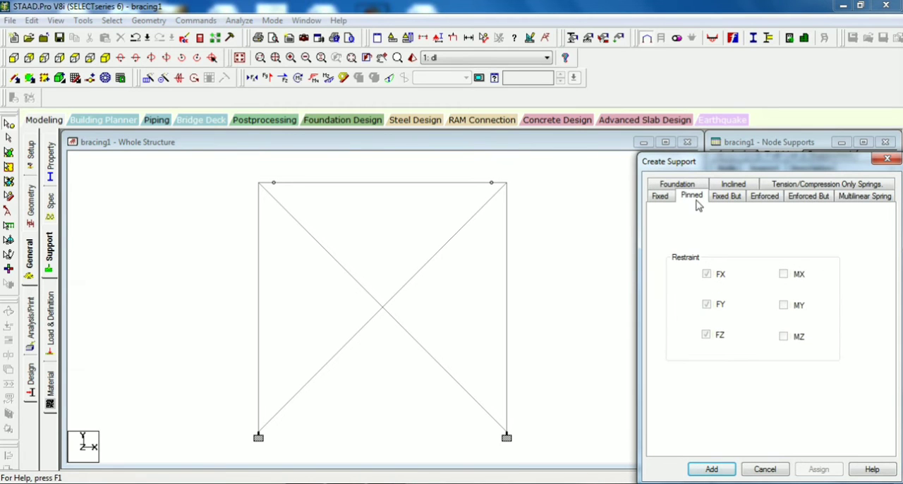
left_click(712, 469)
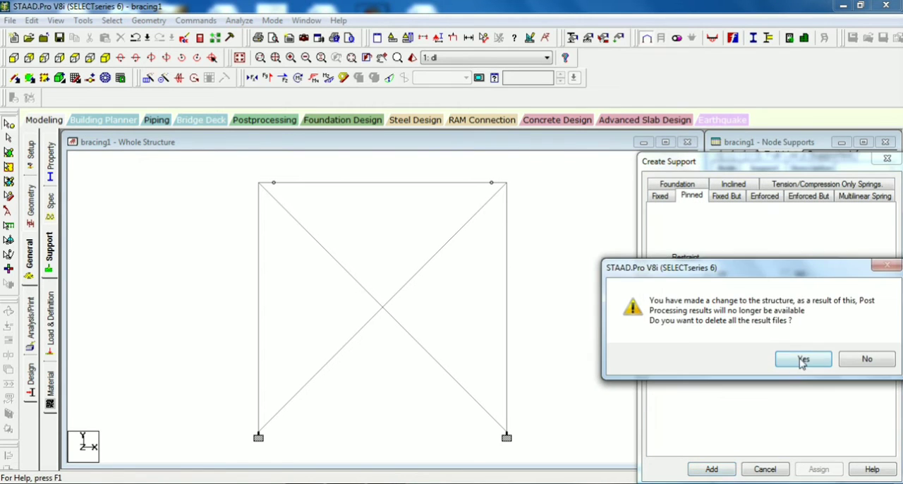
left_click(803, 359)
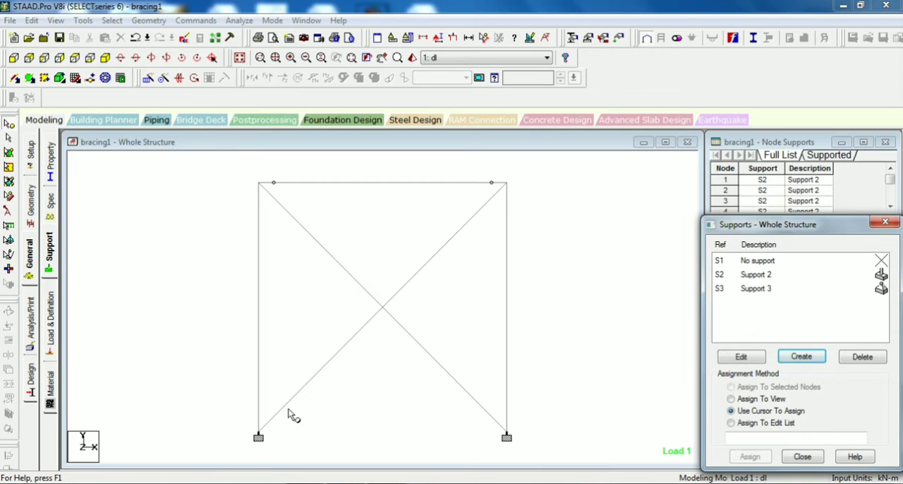
Assign pinned support S3 to base nodes 1 to 4 and start re-analysis.
left_click(757, 288)
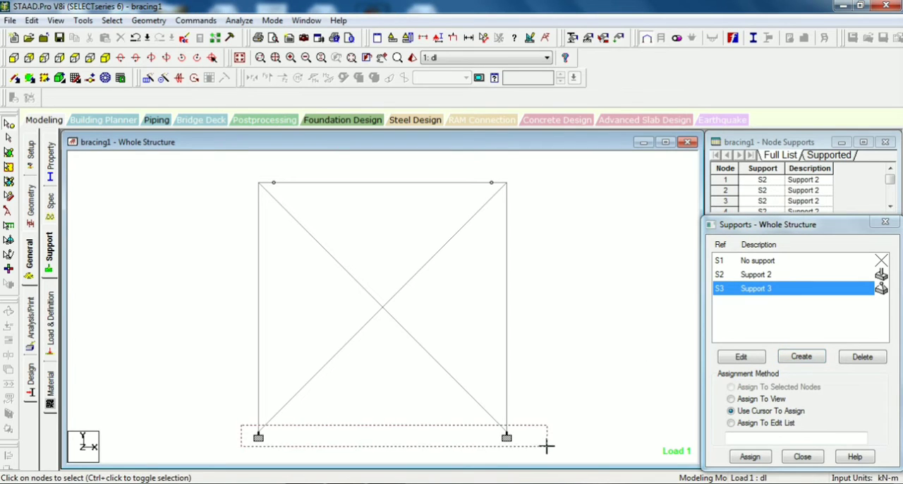
left_click(731, 387)
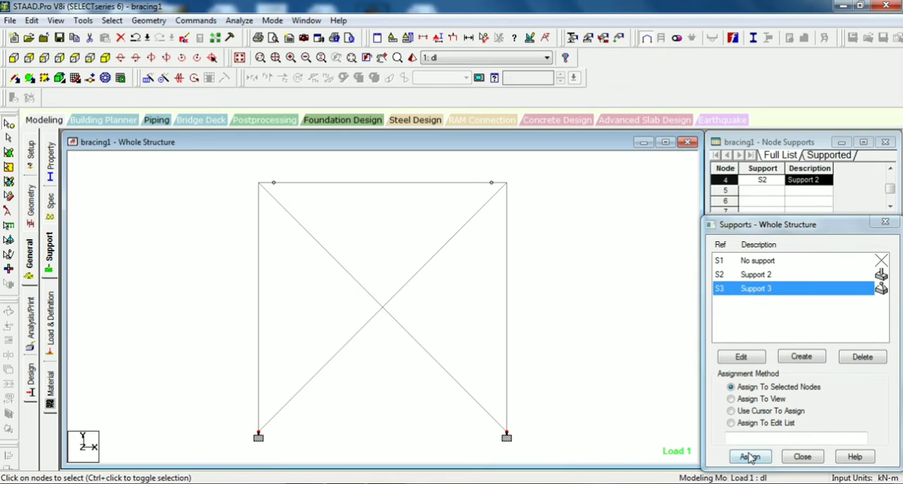
left_click(751, 458)
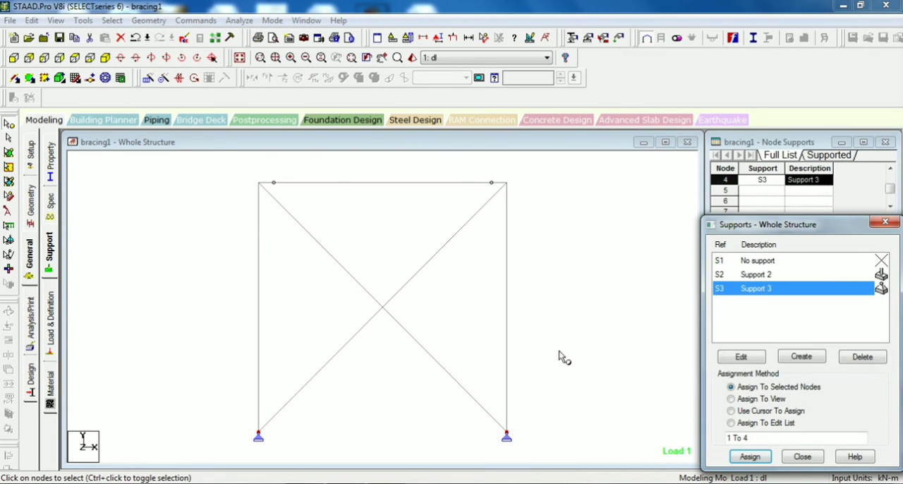
left_click(239, 20)
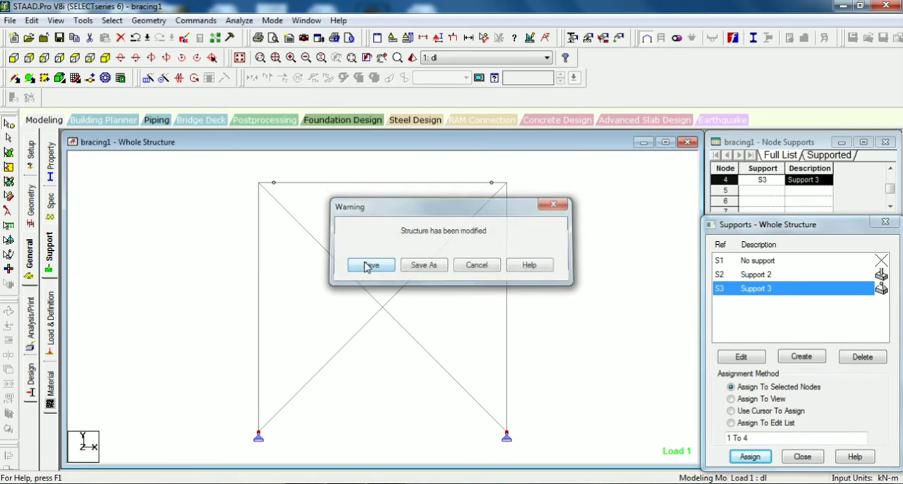
Save and analyse the pinned-base frame, then accept the Results Setup load case.
left_click(371, 265)
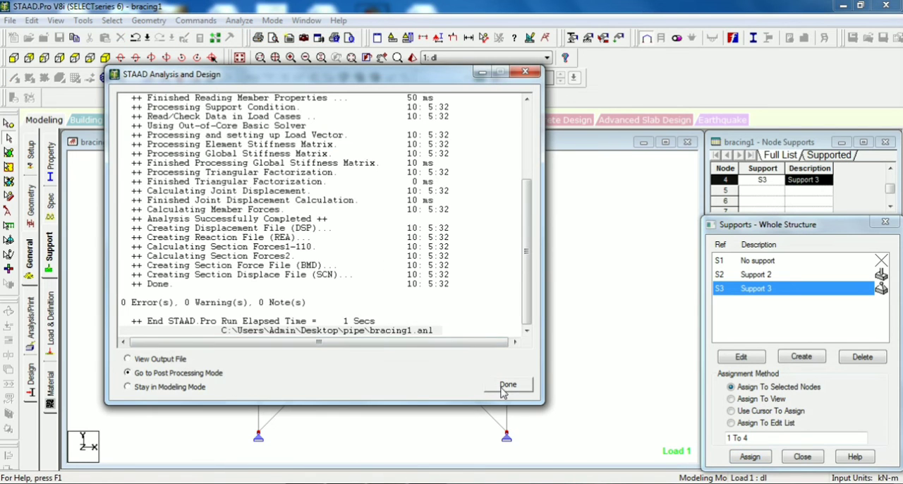
left_click(508, 384)
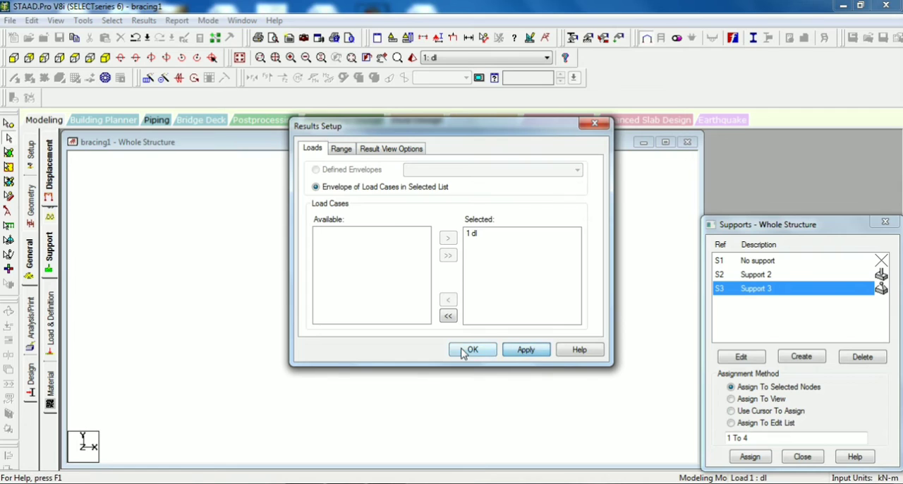
left_click(471, 350)
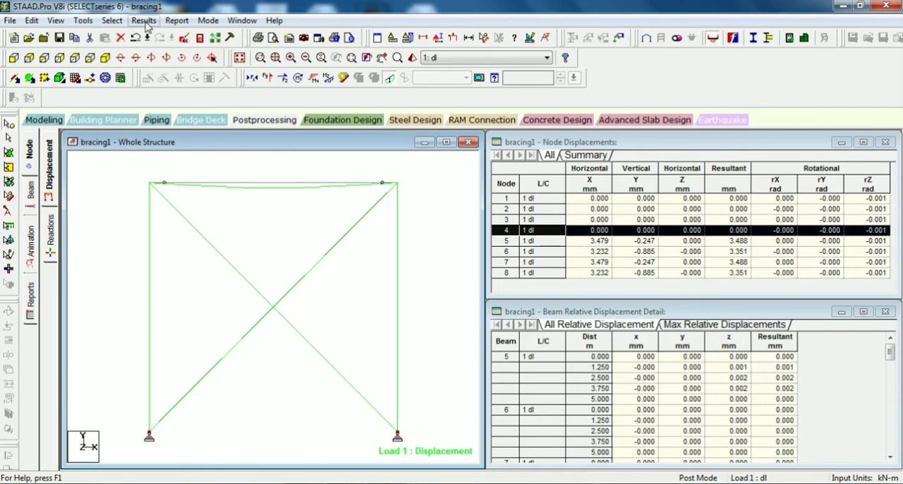
Label beams with maximum resultant displacement and view the pinned-base support reactions.
left_click(144, 20)
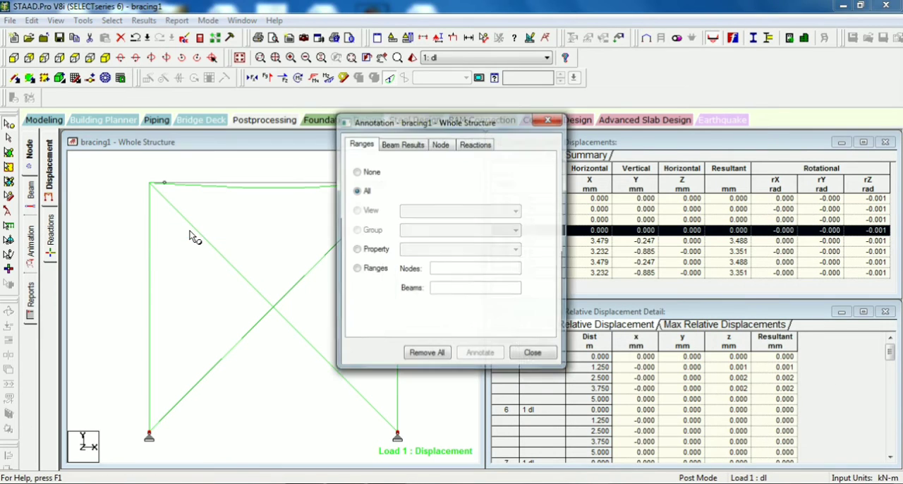
left_click(403, 144)
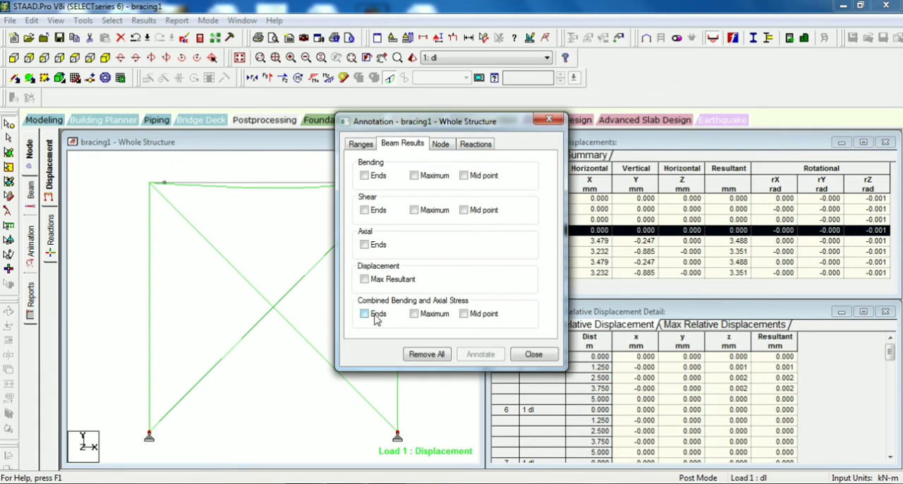
left_click(364, 279)
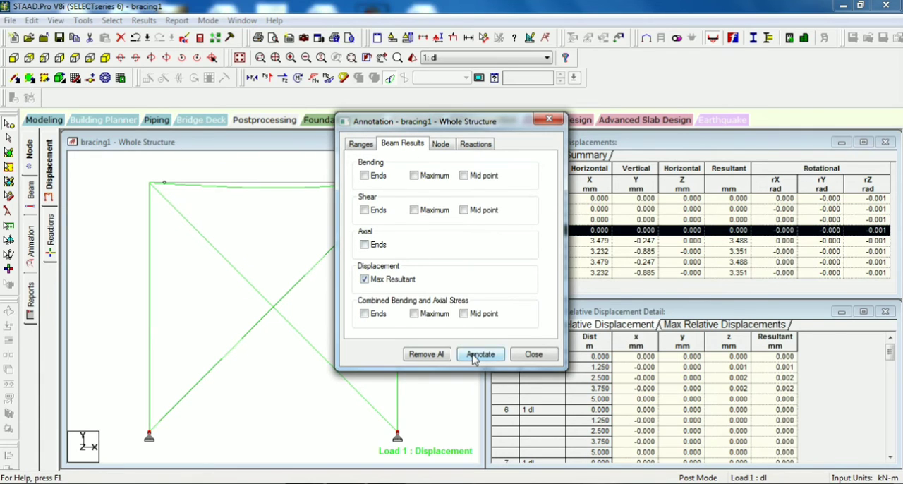
left_click(480, 354)
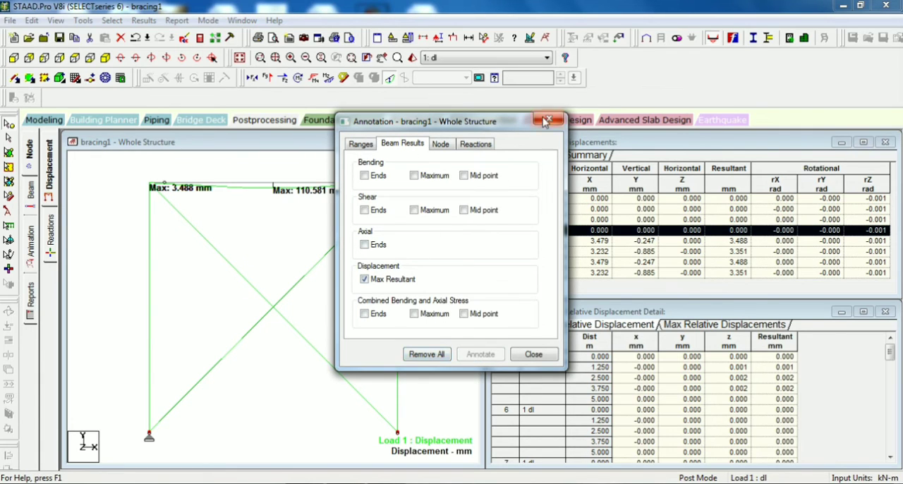
left_click(550, 122)
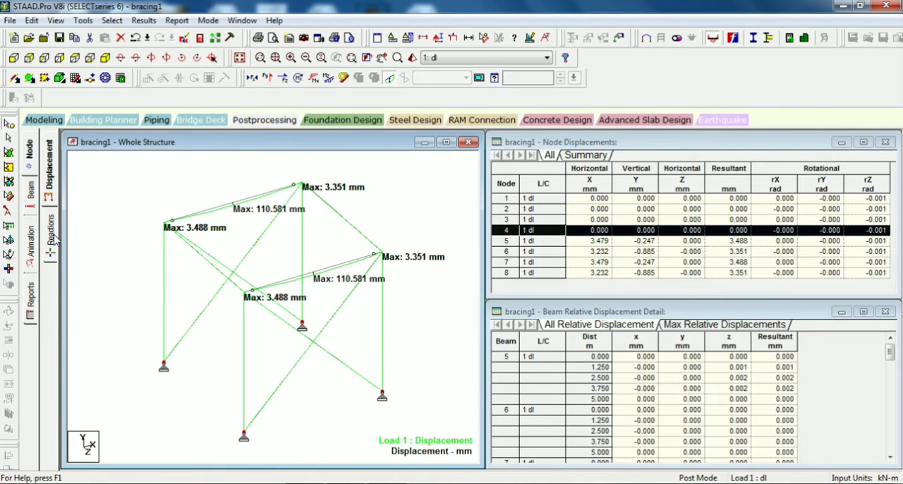
left_click(48, 219)
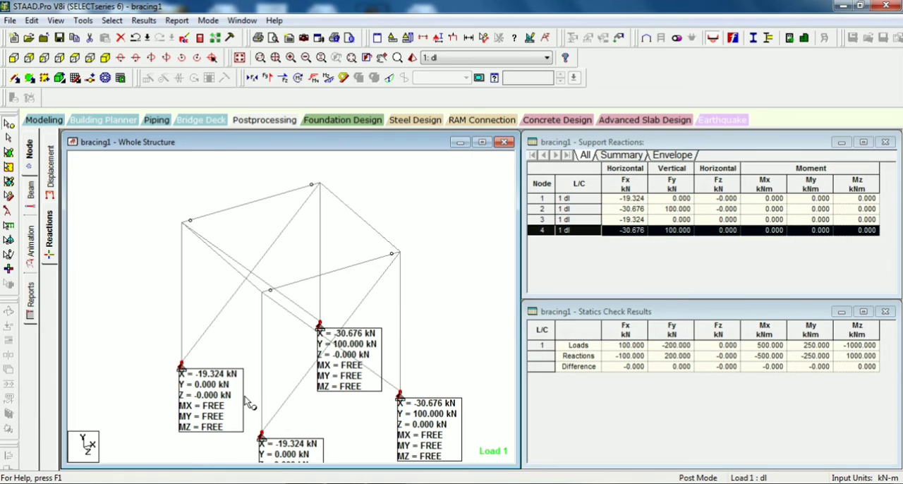
Leave the pinned-base reactions and return to Modeling mode for support editing.
left_click(43, 118)
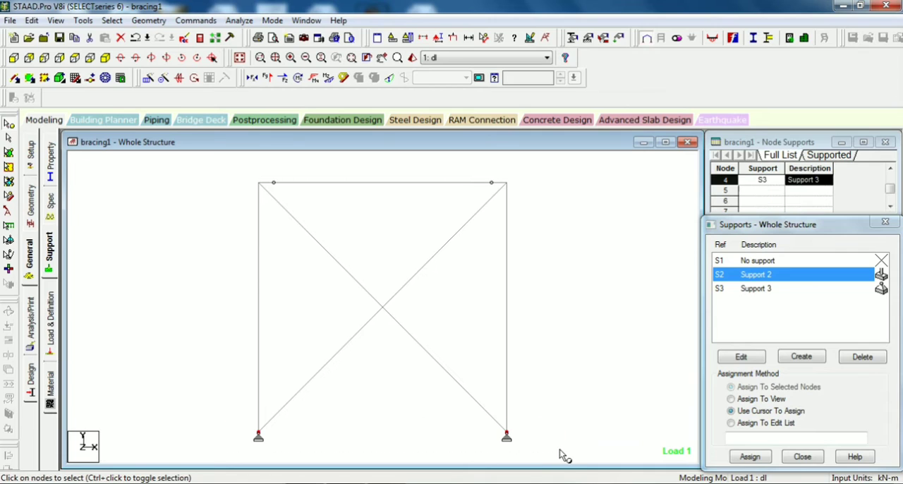
Reassign fixed Support 2 to base nodes 1 to 4, deleting old result files.
left_click(749, 457)
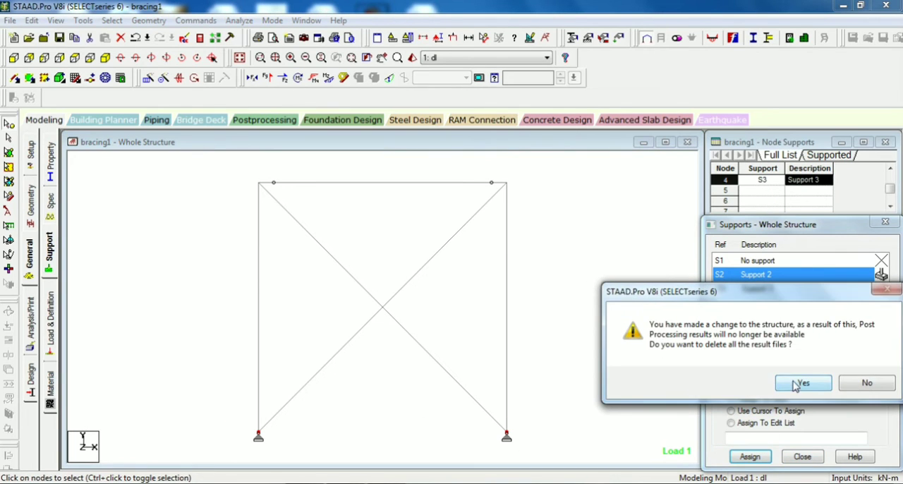
left_click(803, 382)
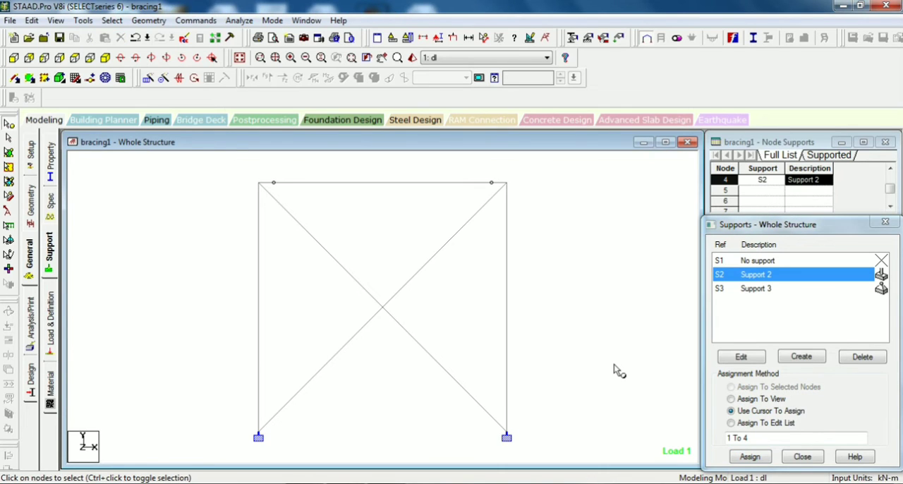
mouse_move(298, 242)
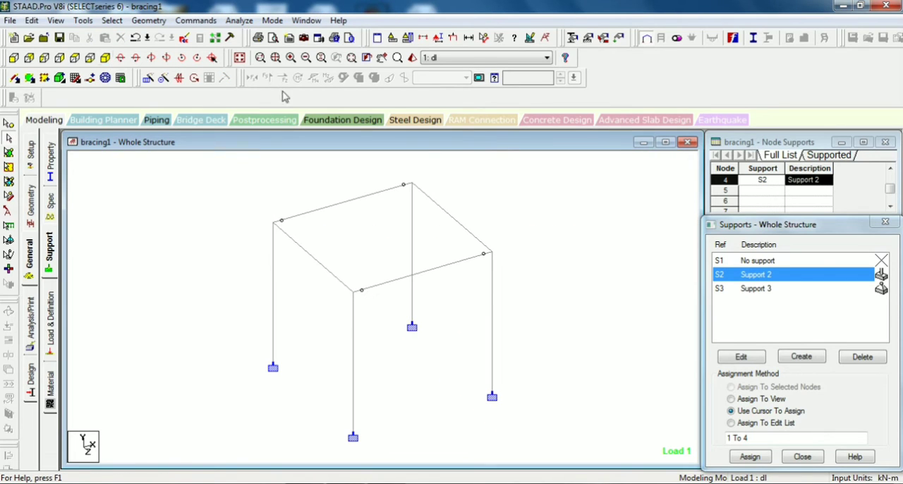
Save and run the analysis of the fixed-base frame, then go to post-processing.
left_click(239, 19)
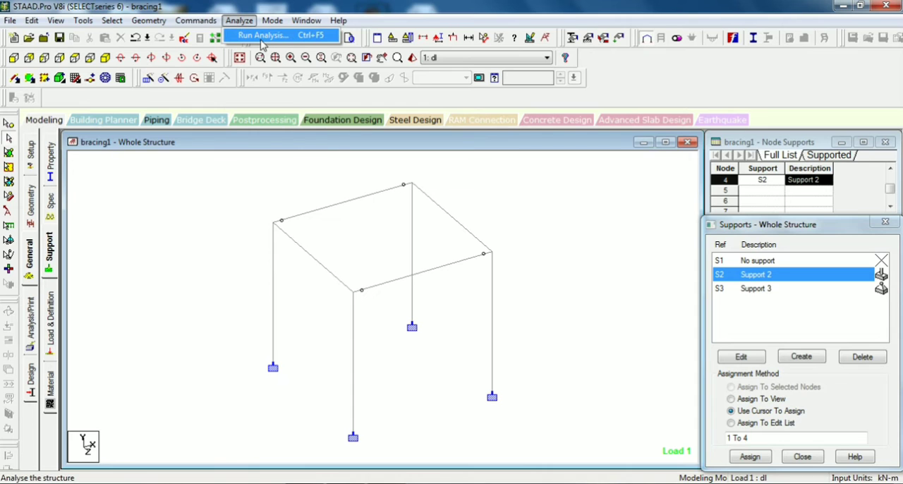
left_click(263, 35)
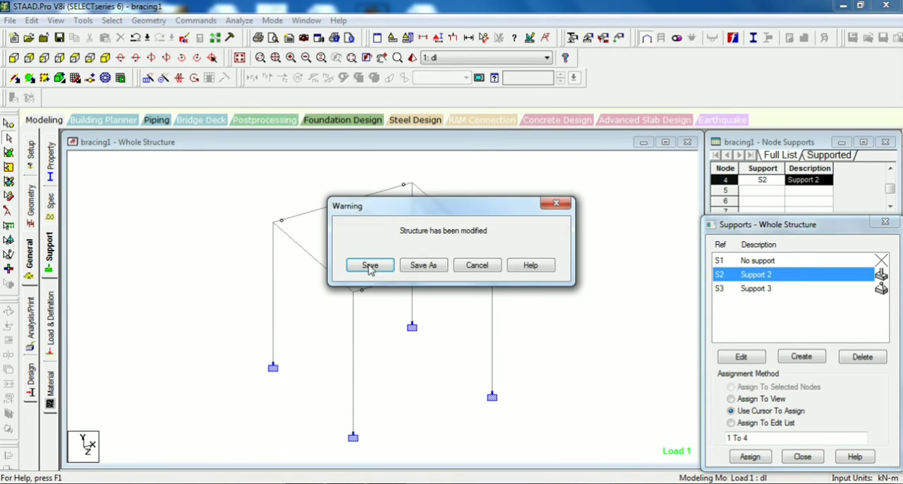
left_click(370, 265)
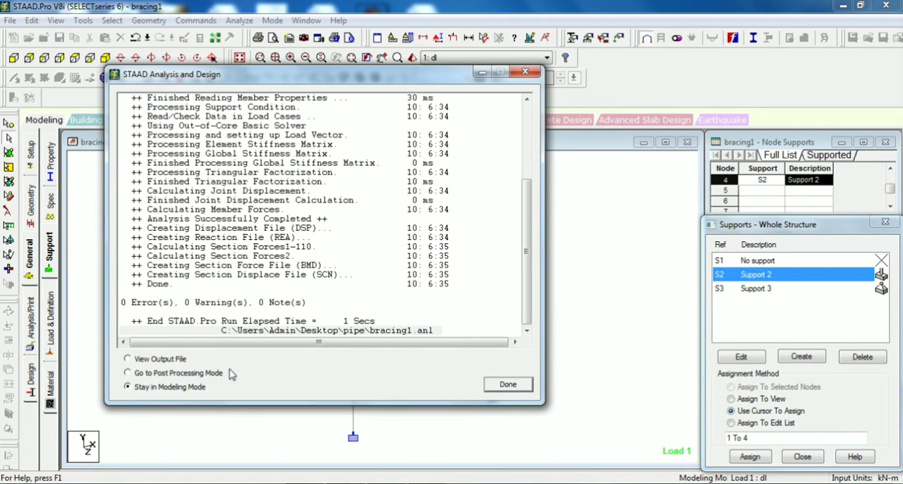
left_click(508, 384)
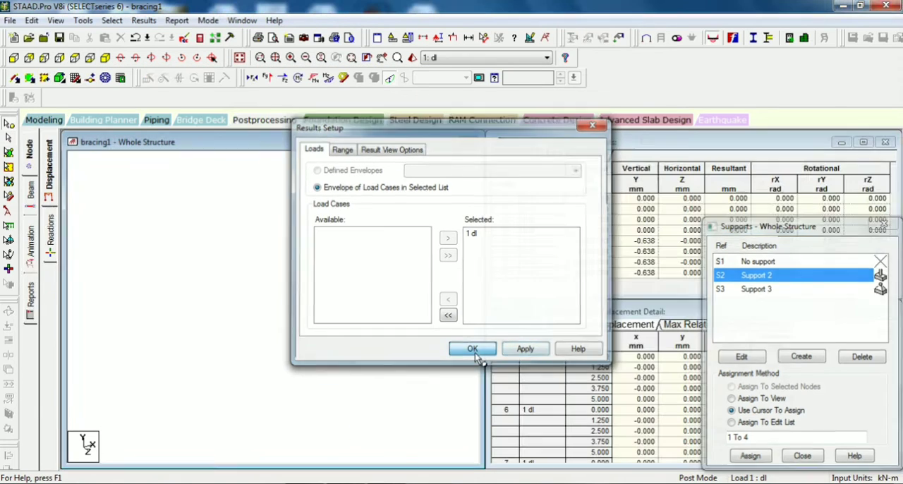
Accept the load case and enable beam maximum resultant displacement labels (~1.09e+004 mm).
left_click(471, 349)
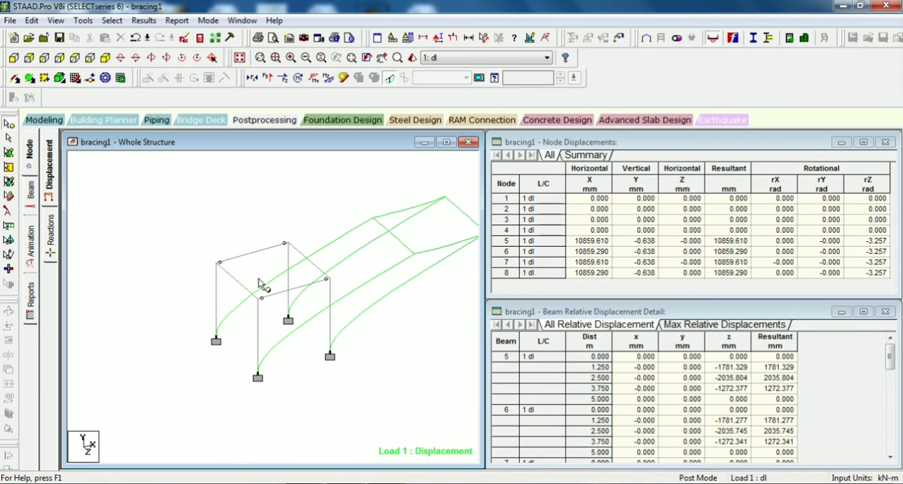
mouse_move(256, 254)
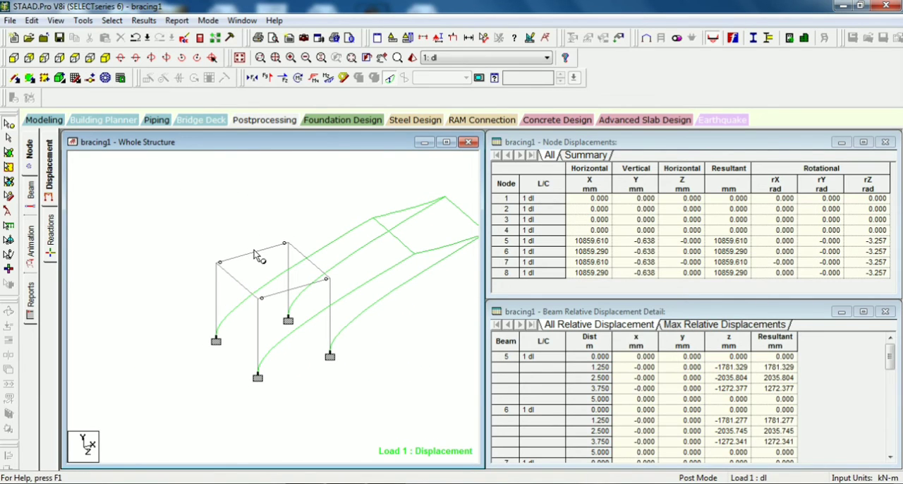
left_click(143, 19)
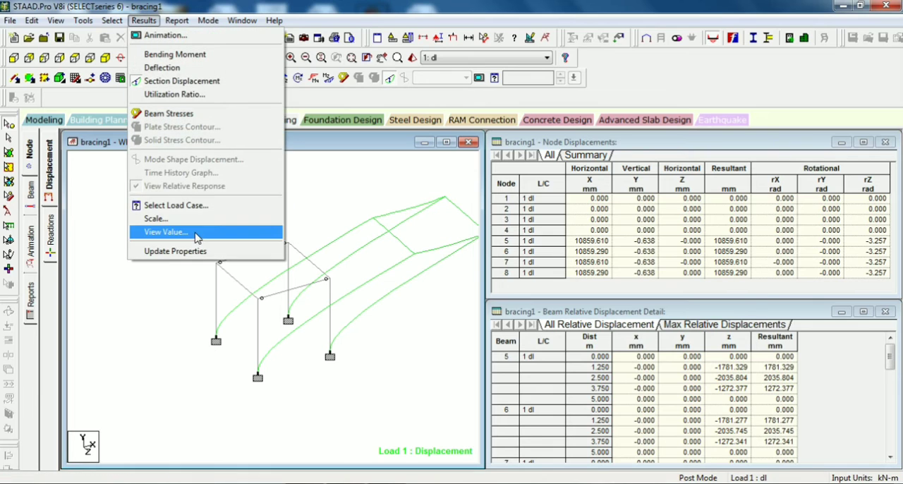
left_click(164, 232)
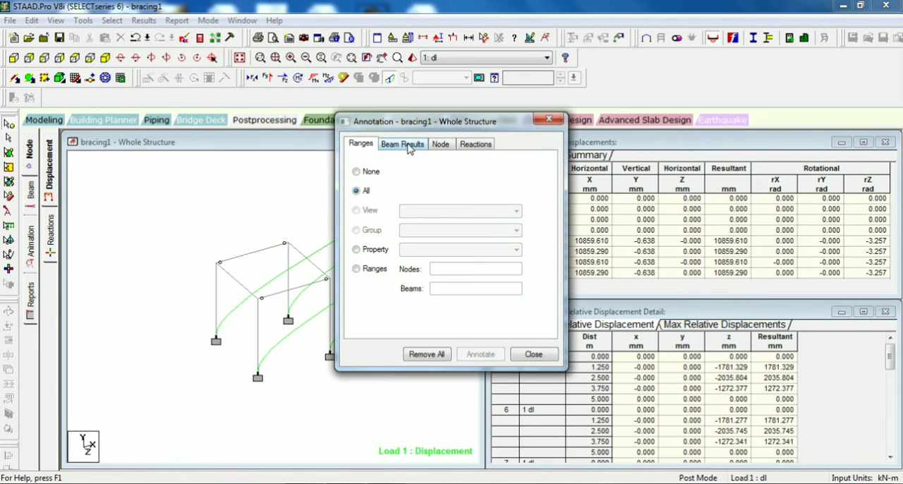
left_click(402, 144)
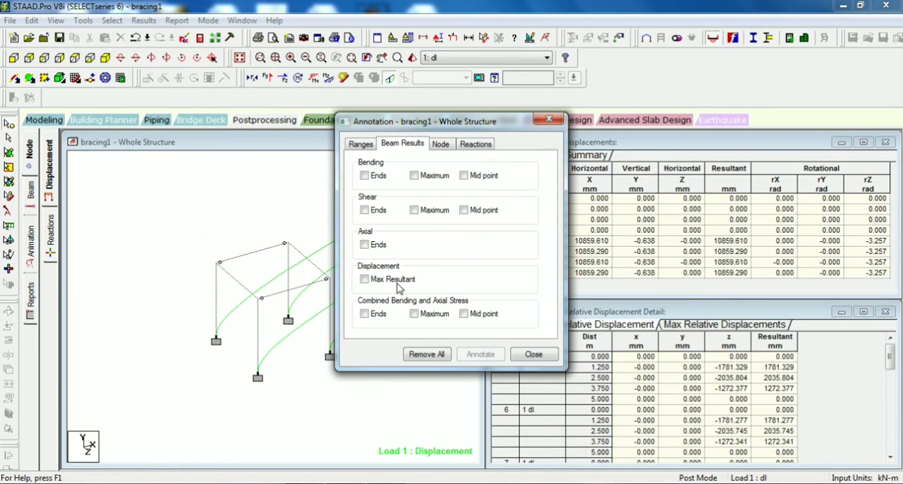
left_click(364, 280)
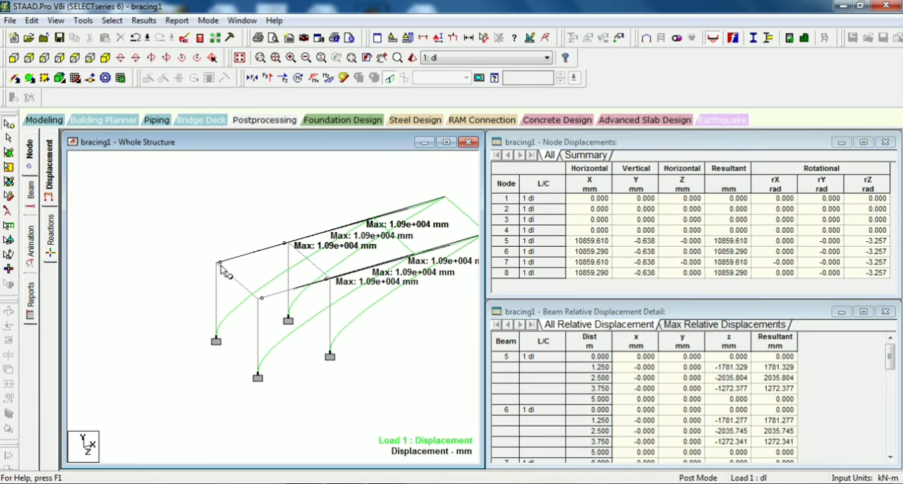
mouse_move(261, 267)
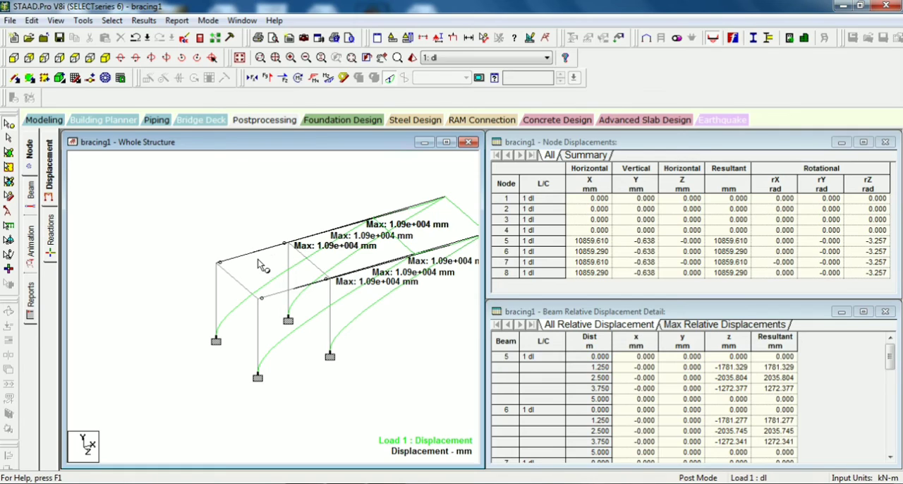
mouse_move(274, 251)
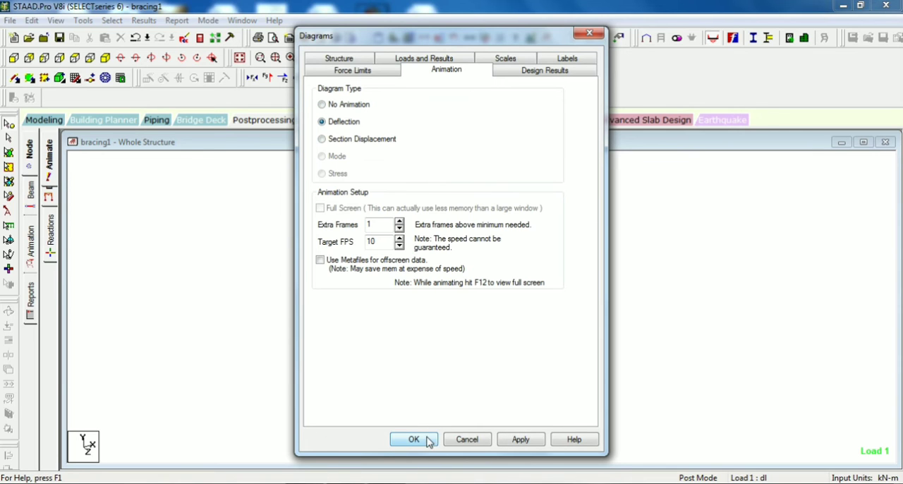
Play the deflection animation for load 1, then return to modeling.
left_click(414, 439)
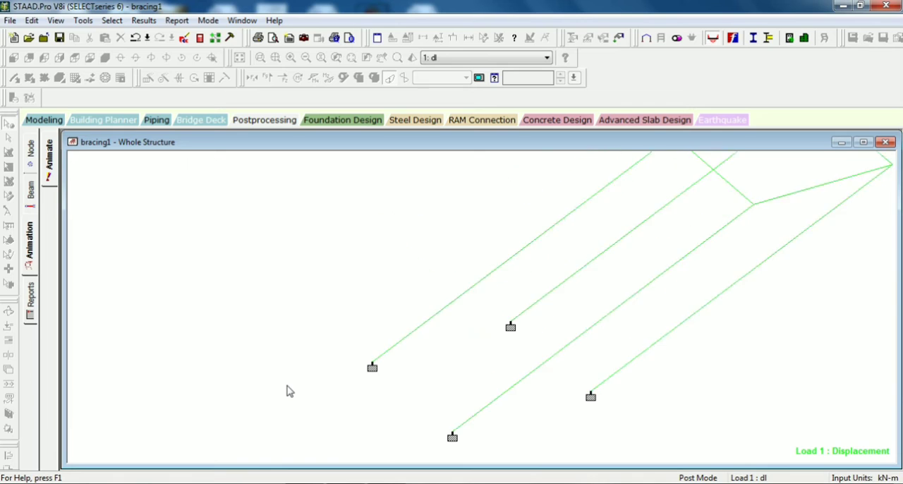
left_click(43, 118)
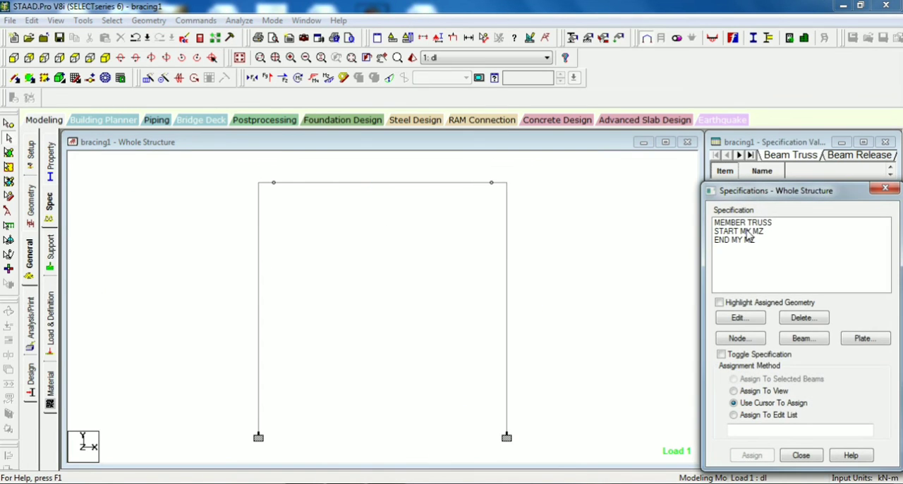
Assign the START MY MZ release to the selected top beam 12, confirm Yes, and re-run analysis.
left_click(740, 232)
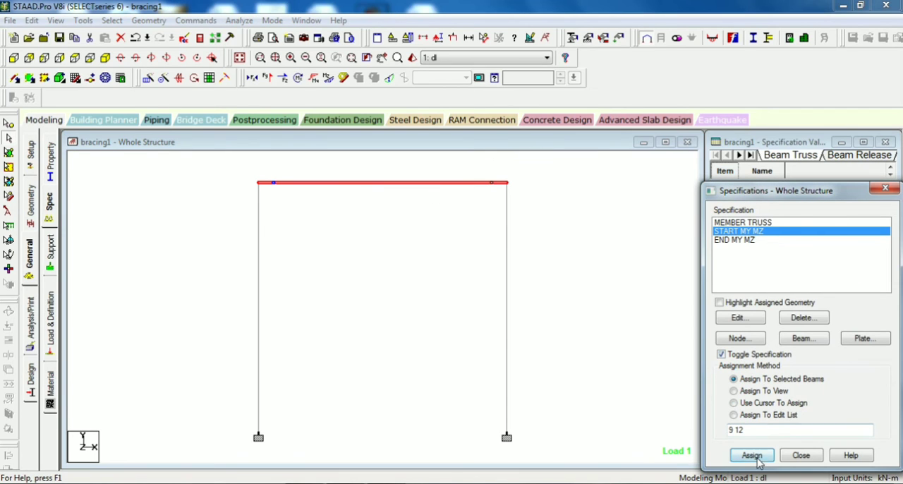
left_click(750, 454)
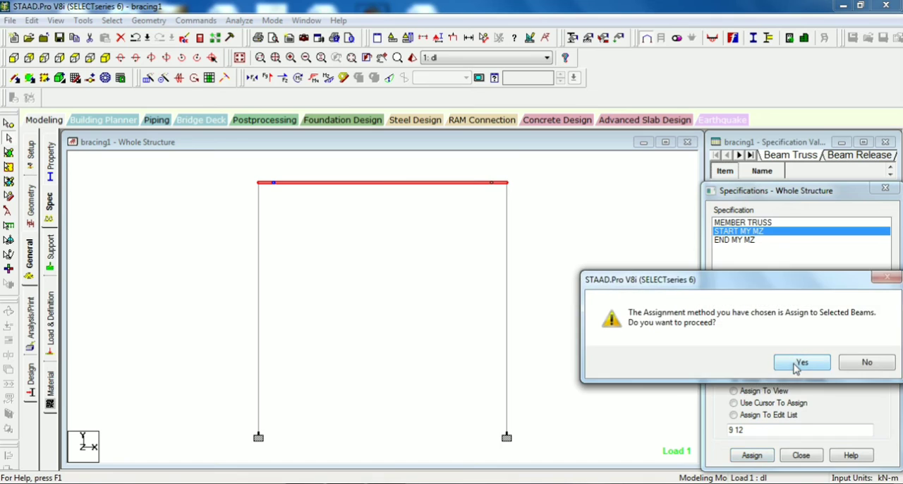
left_click(801, 361)
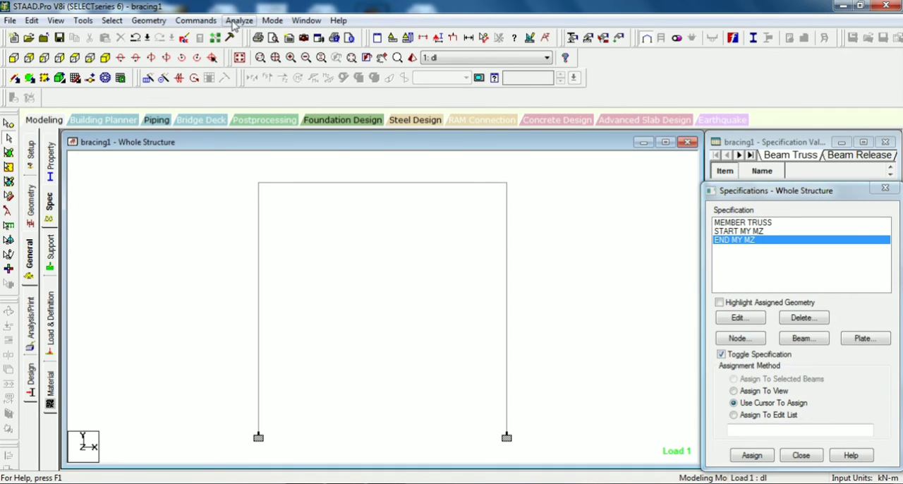
left_click(240, 20)
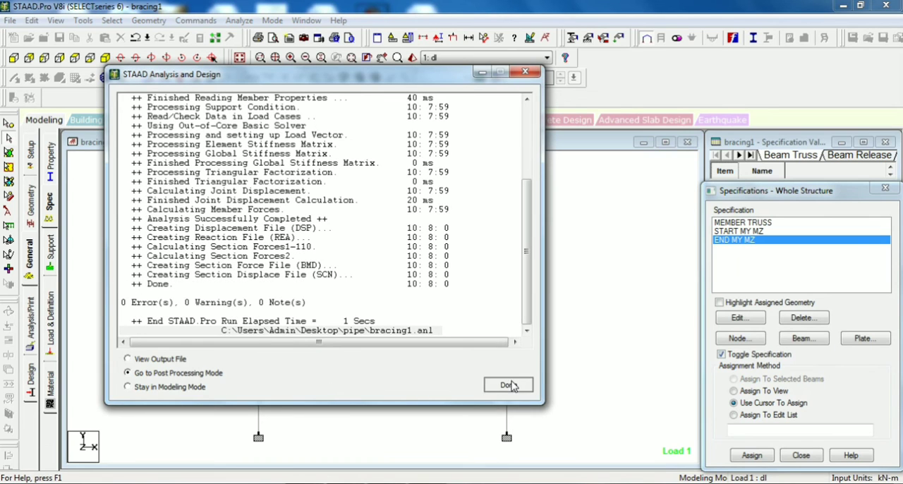
Enter post-processing and animate the released frame's deflected shape, then return to displacement results.
left_click(508, 384)
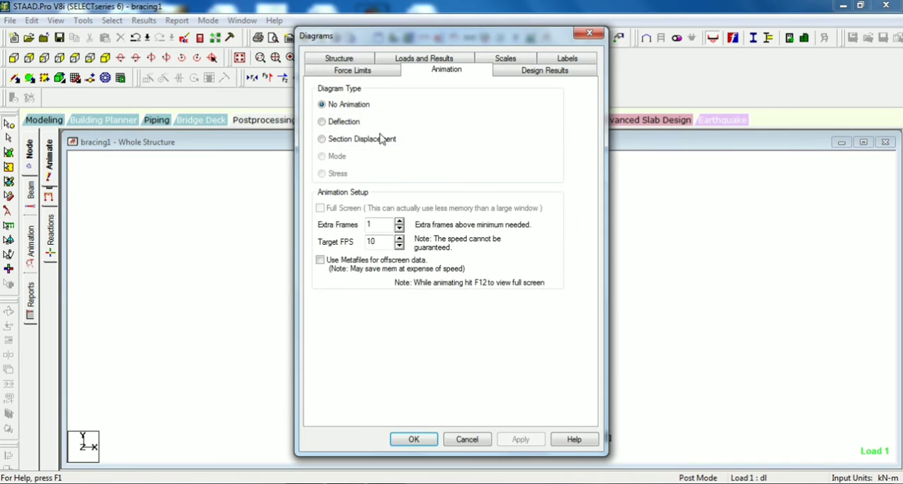
left_click(321, 121)
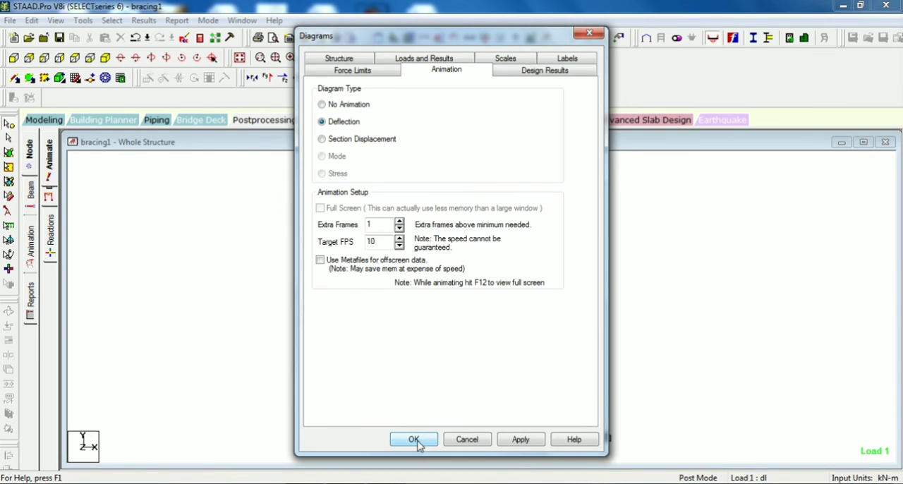
left_click(415, 438)
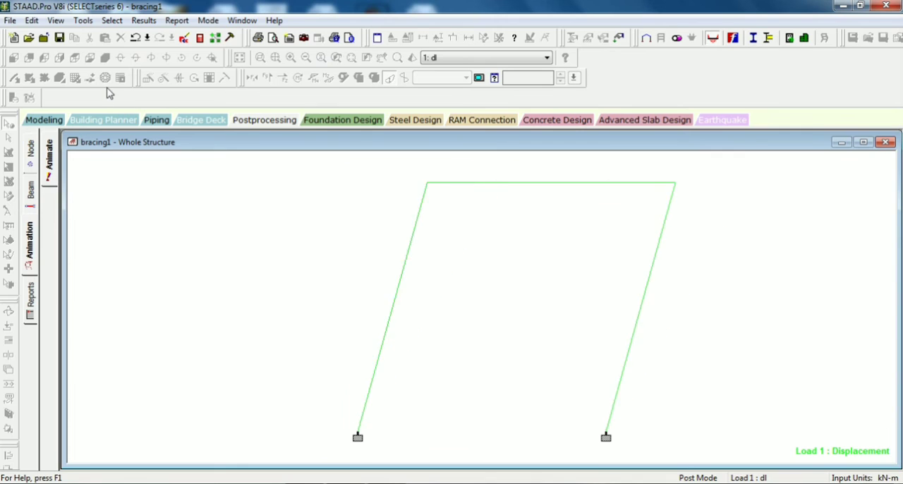
left_click(144, 19)
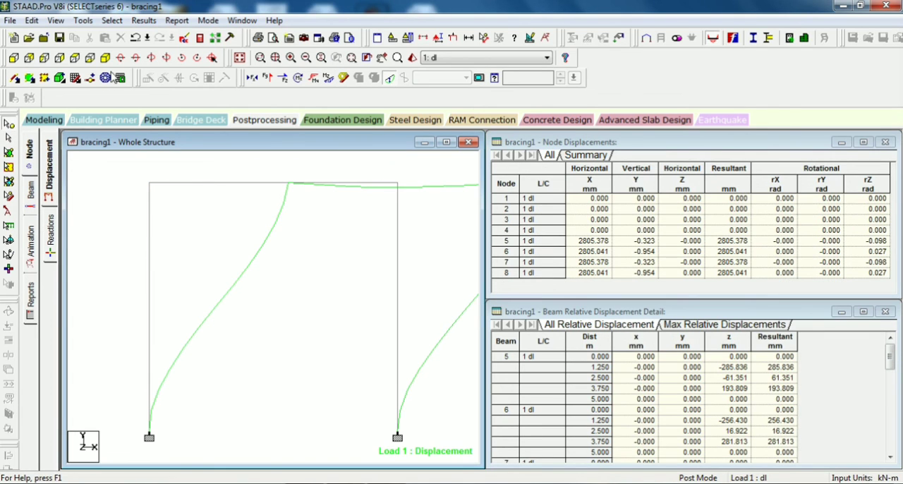
Annotate beams with Displacement Max Resultant labels of about 2.81e+003 mm via Results > View Value.
left_click(144, 20)
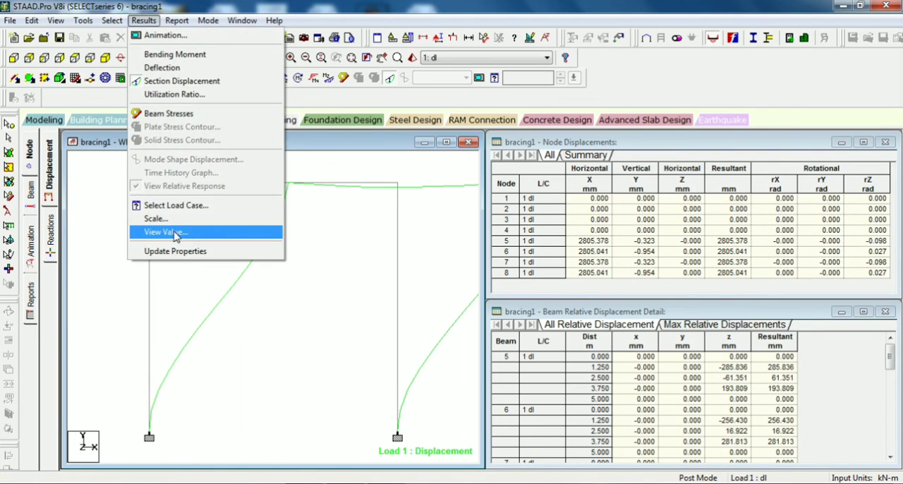
left_click(165, 231)
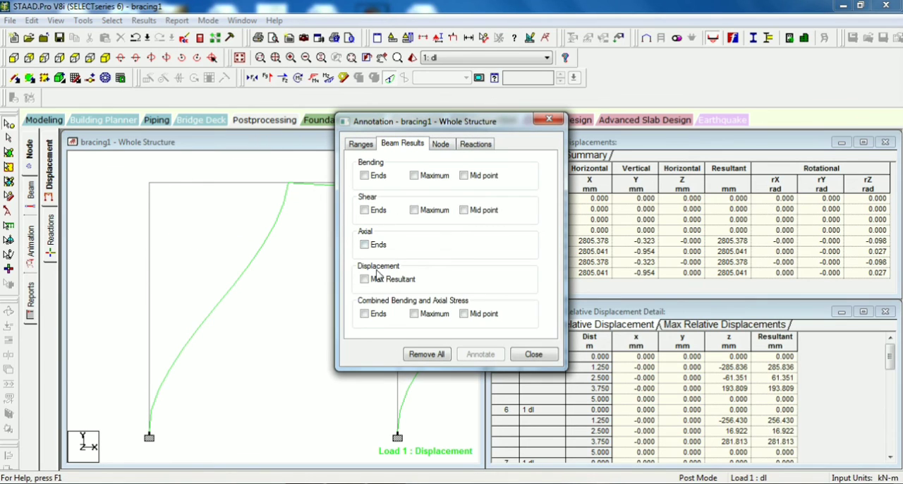
left_click(364, 279)
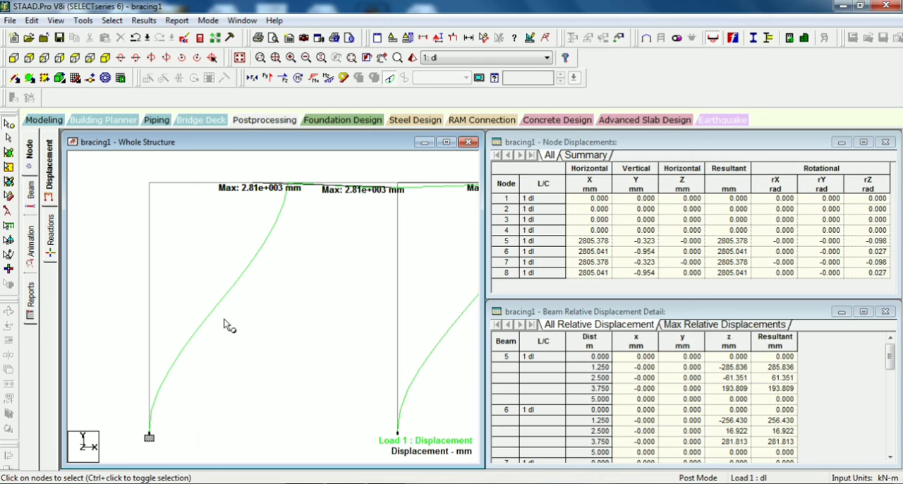
mouse_move(378, 219)
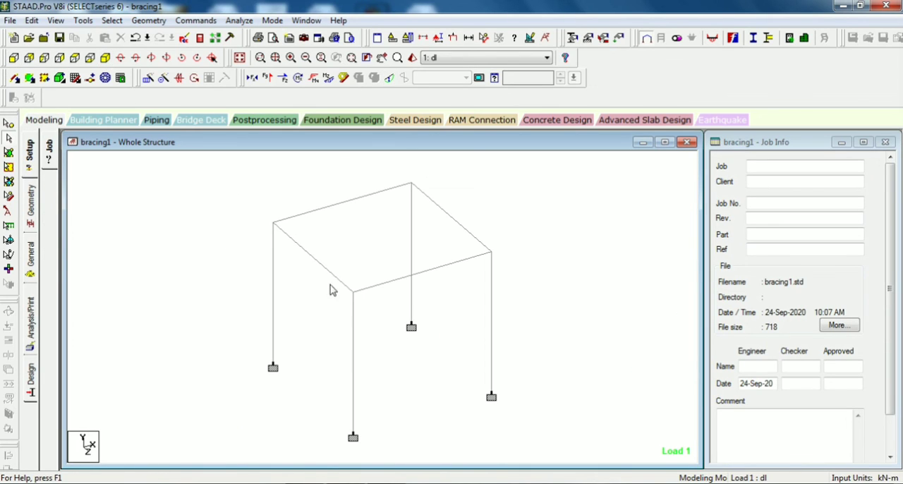
mouse_move(406, 337)
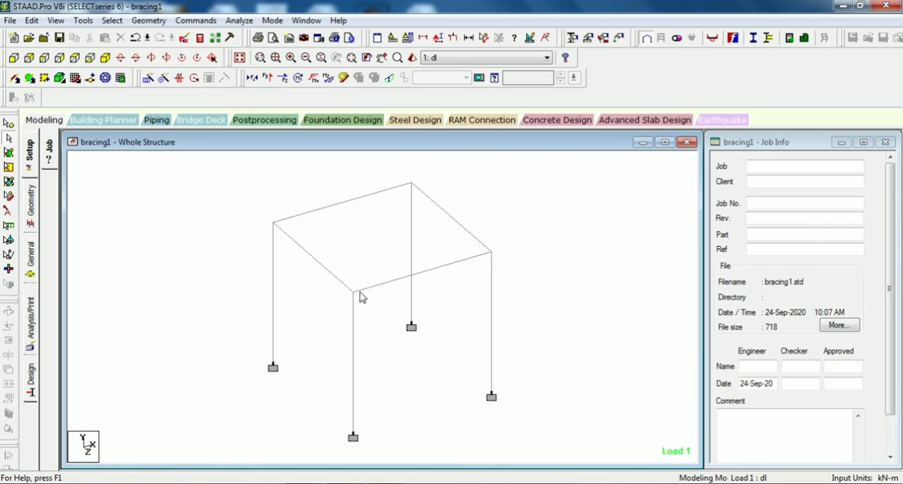
mouse_move(544, 310)
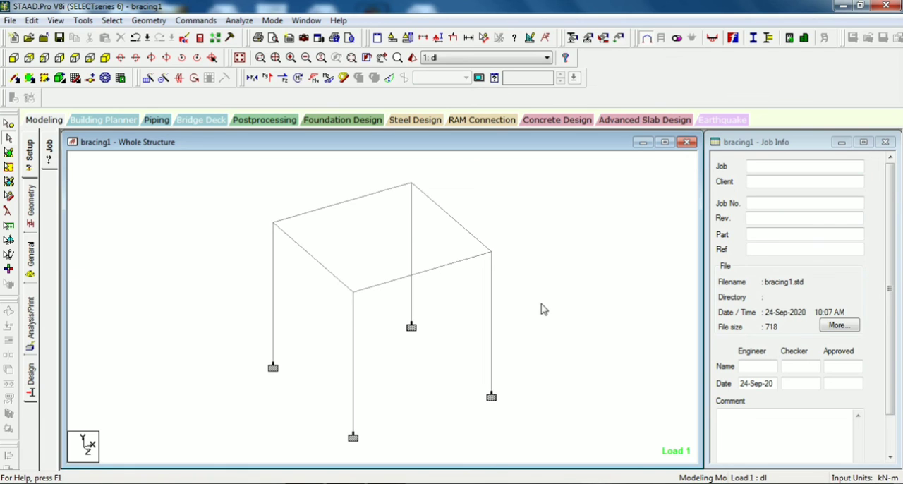
mouse_move(398, 392)
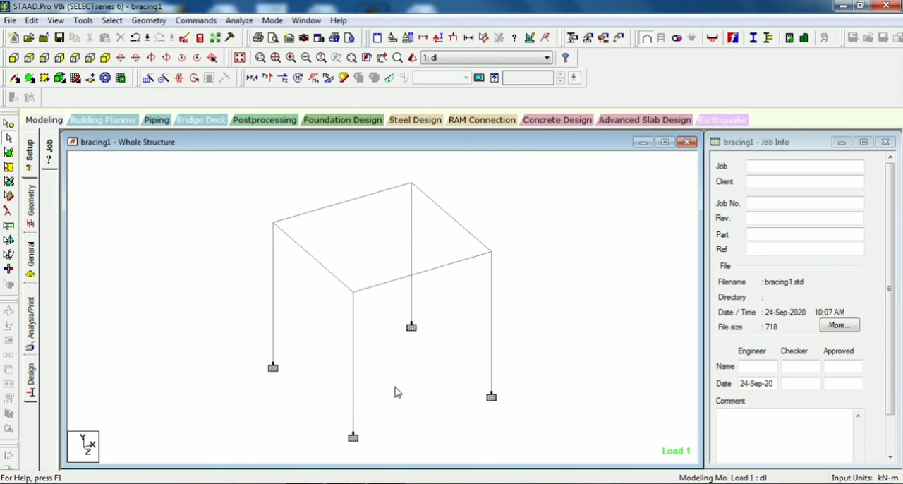
mouse_move(294, 265)
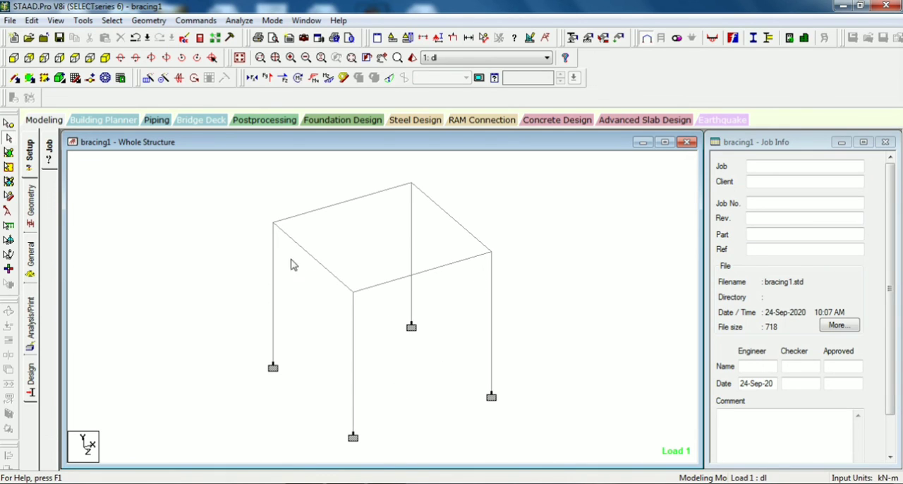
mouse_move(169, 415)
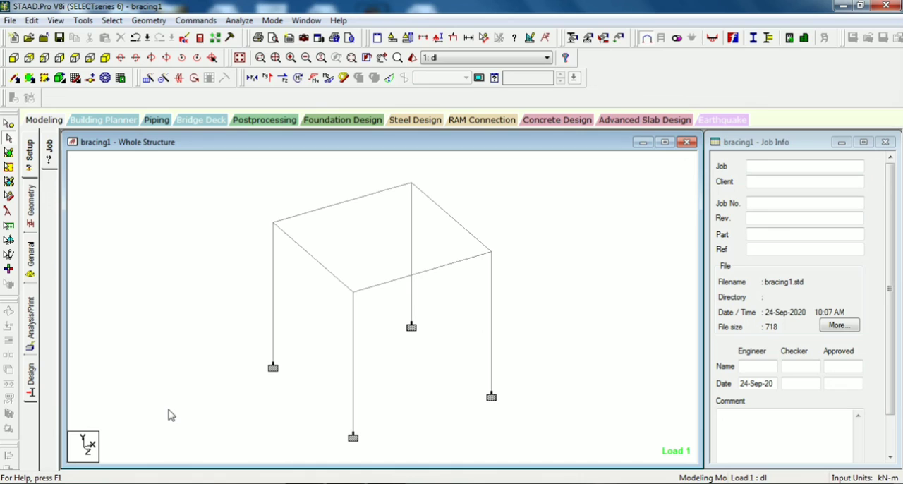